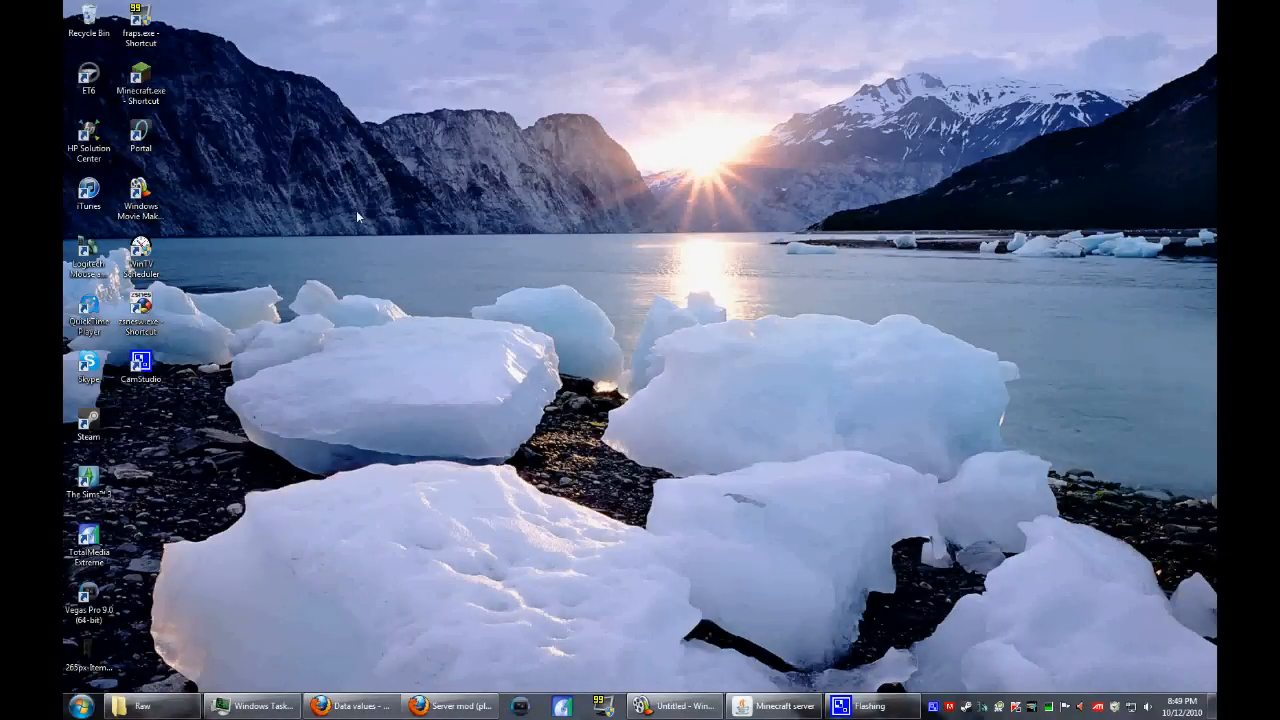
mouse_move(704, 678)
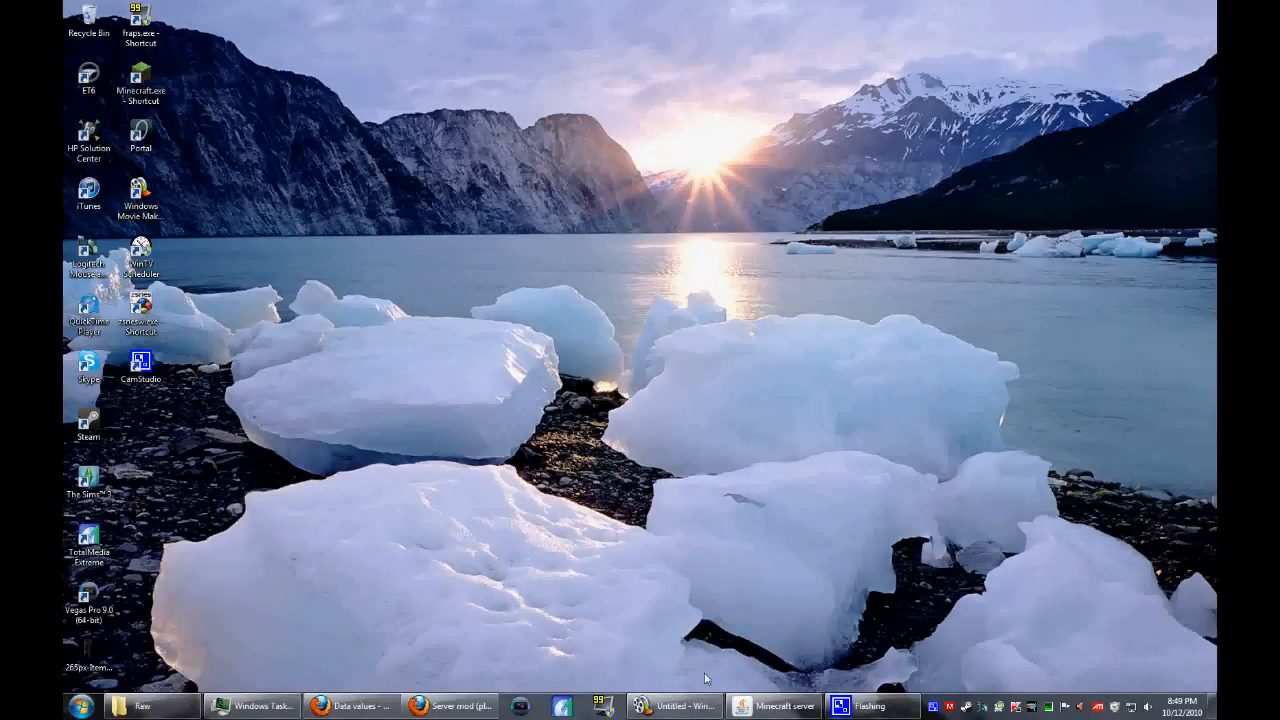
- Check the old Minecraft server window, then bring up the Minecraft website in Firefox
left_click(772, 706)
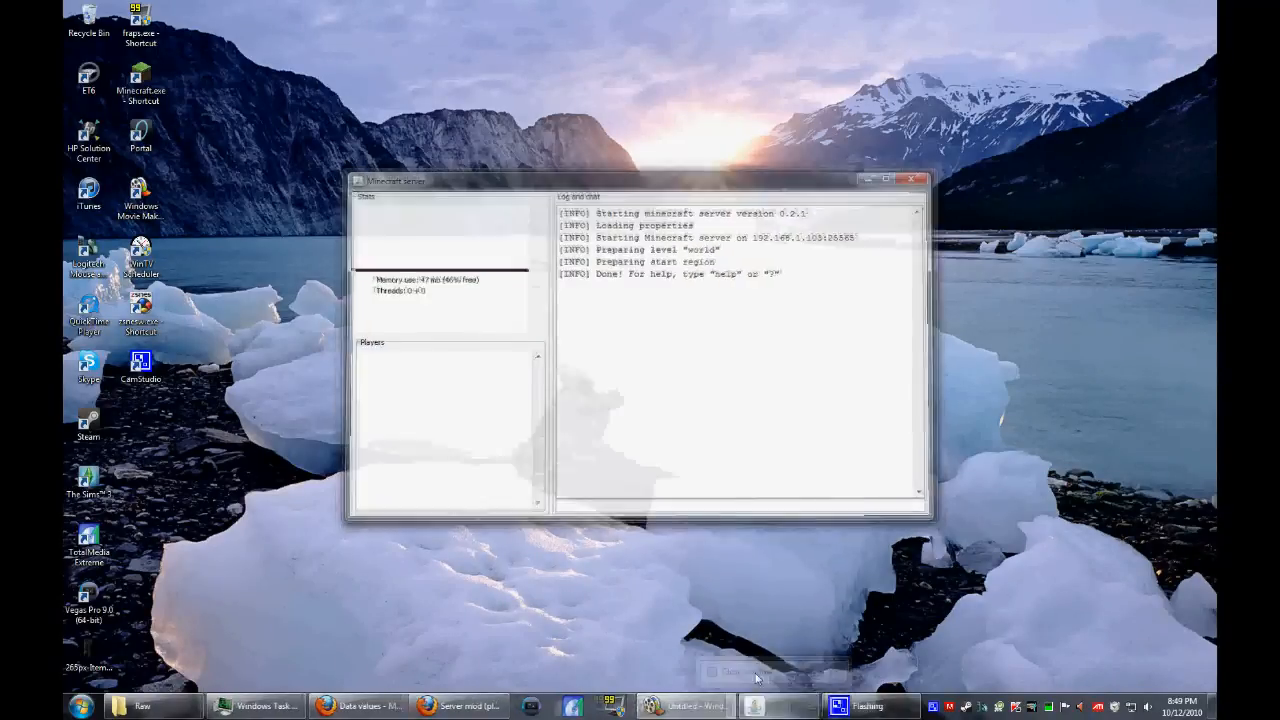
left_click(888, 180)
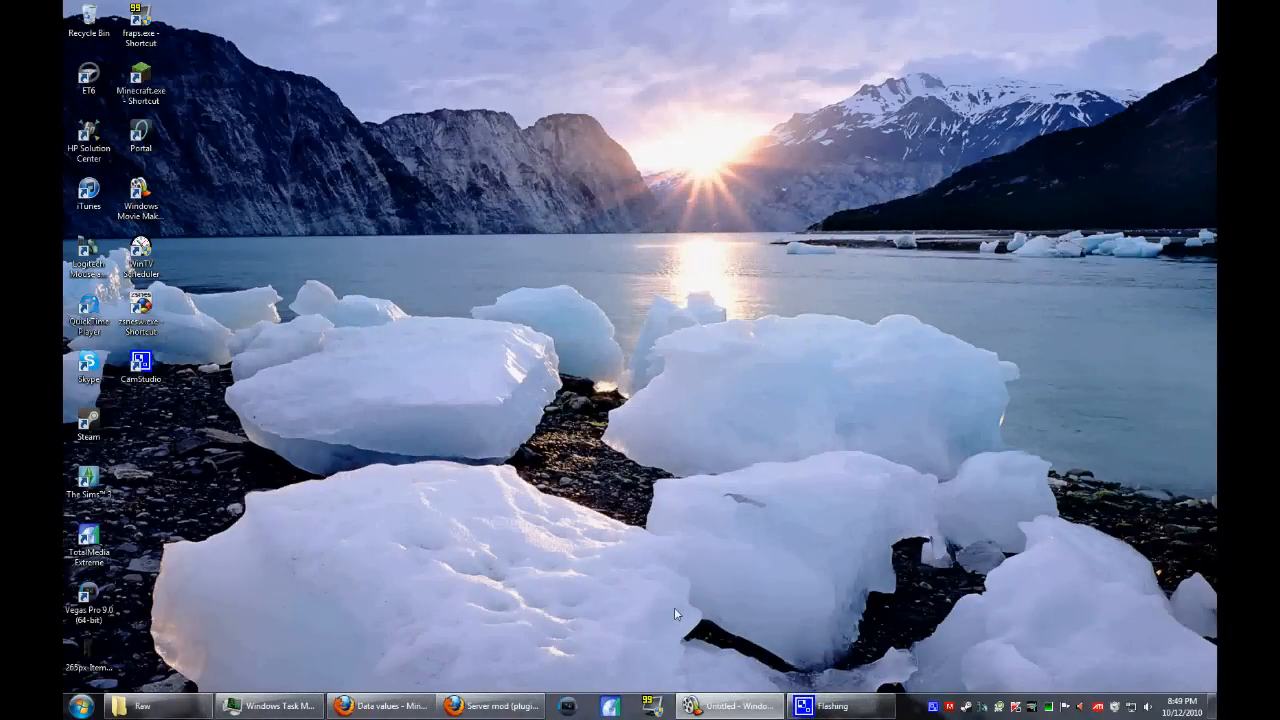
mouse_move(490, 704)
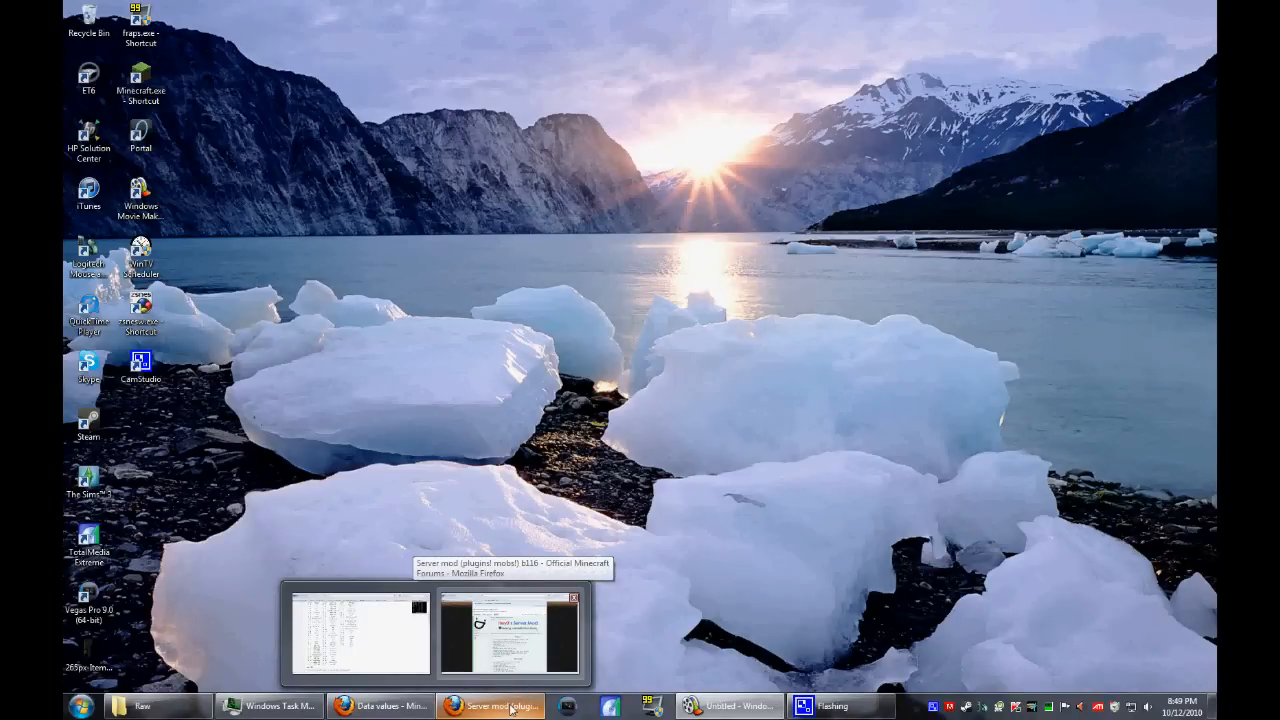
left_click(510, 636)
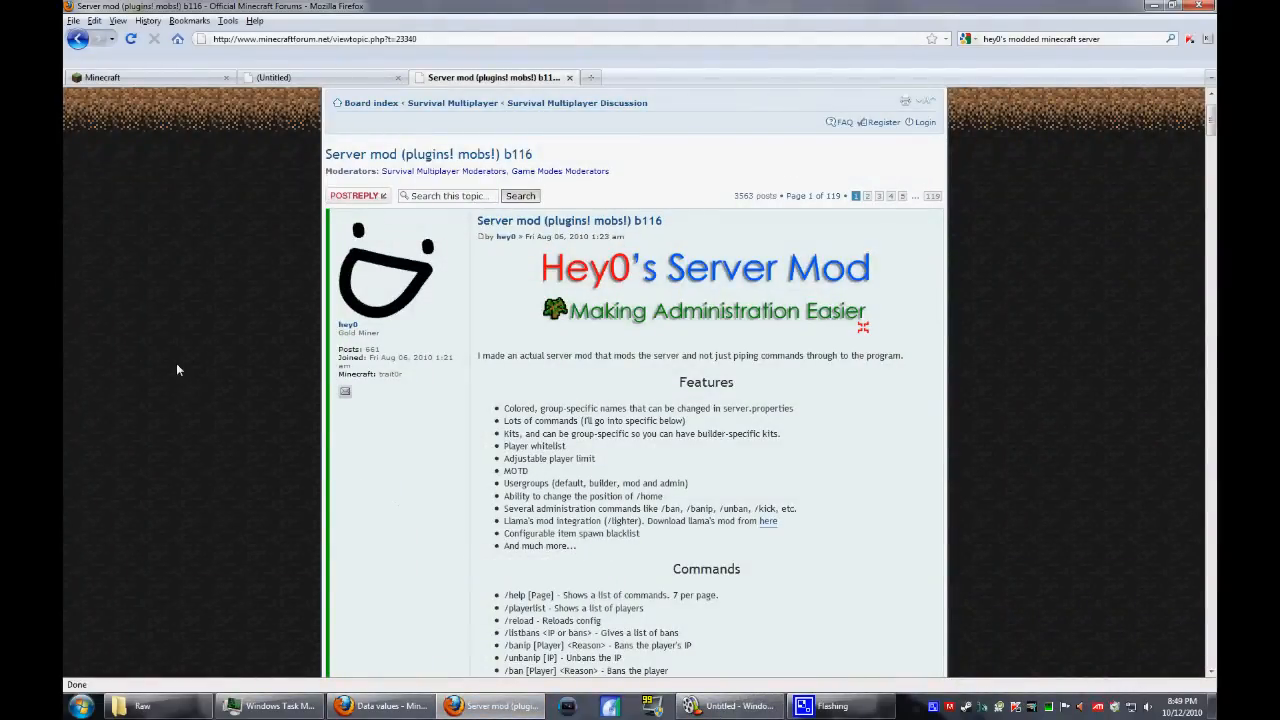
mouse_move(144, 90)
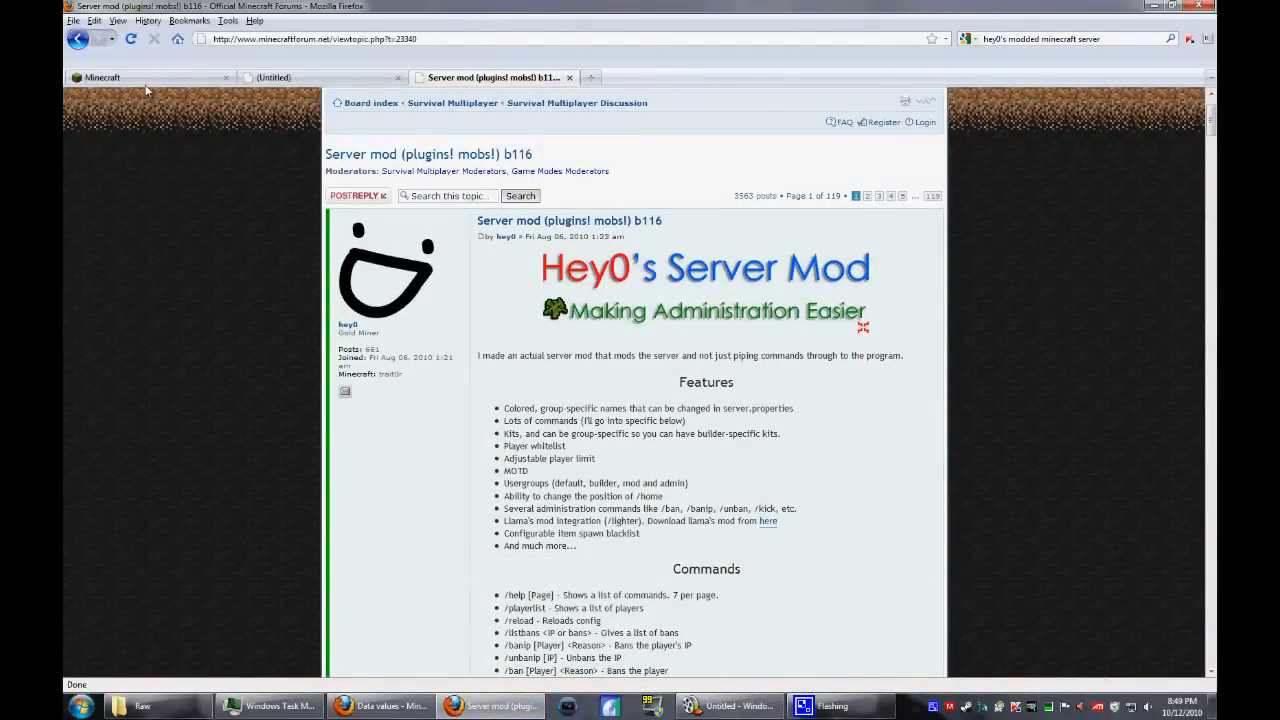
left_click(102, 76)
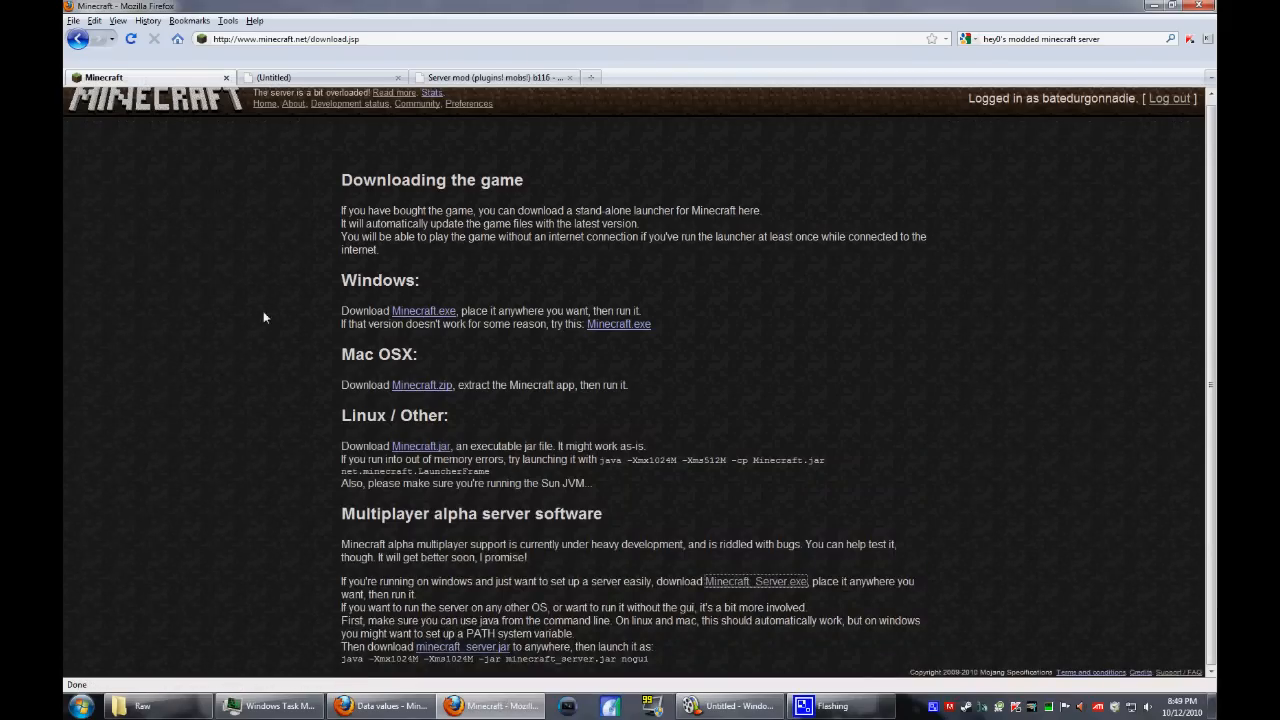
mouse_move(156, 320)
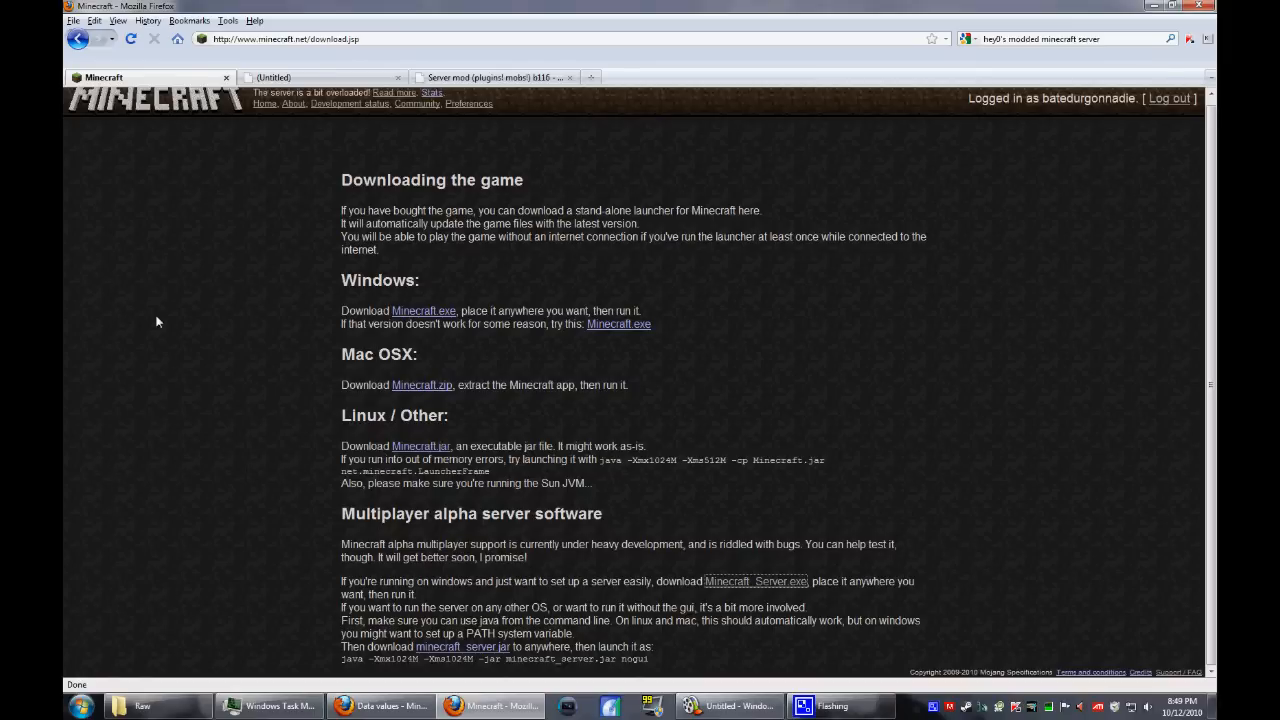
mouse_move(852, 132)
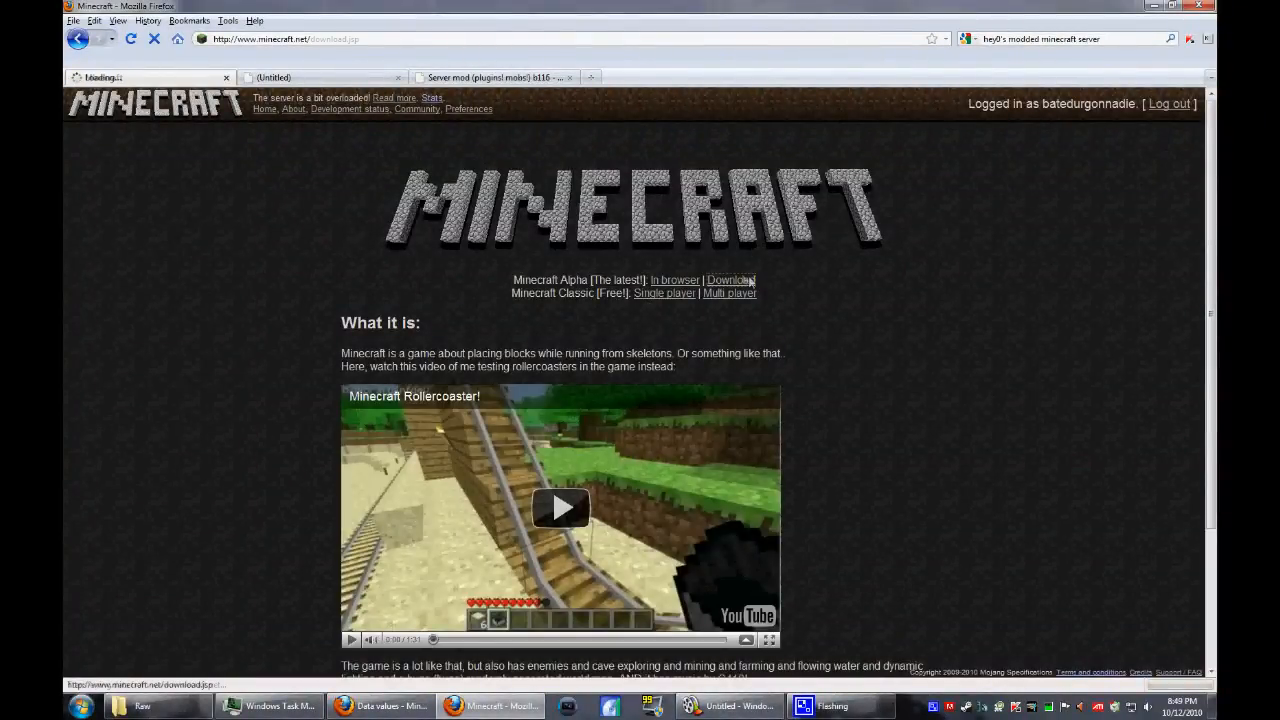
- Go to the Minecraft Download page and start downloading Minecraft_Server.exe
left_click(728, 280)
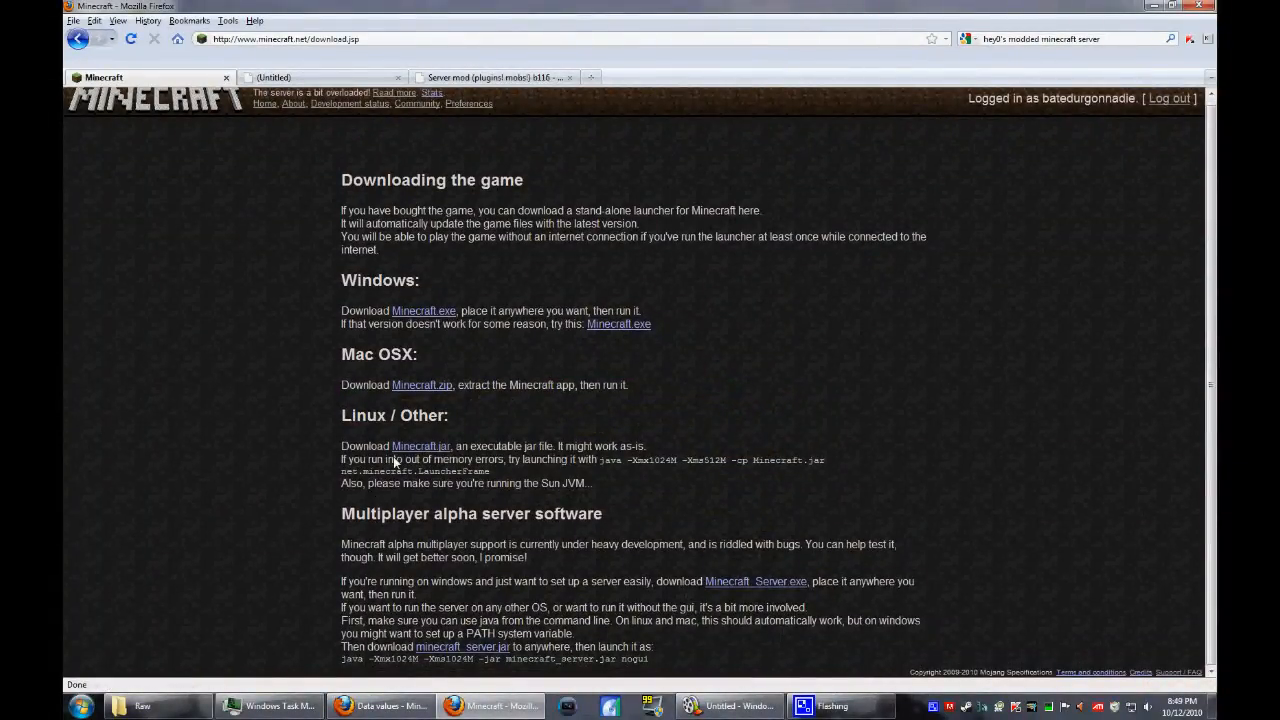
mouse_move(756, 580)
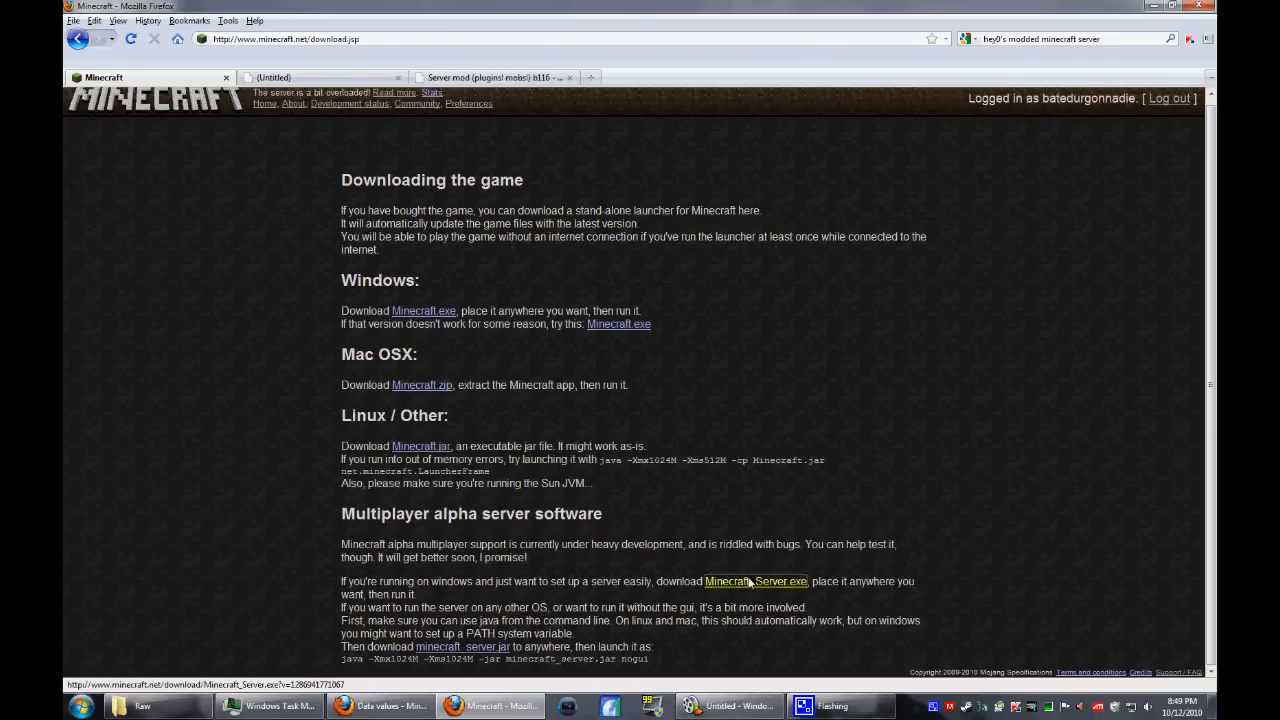
left_click(756, 580)
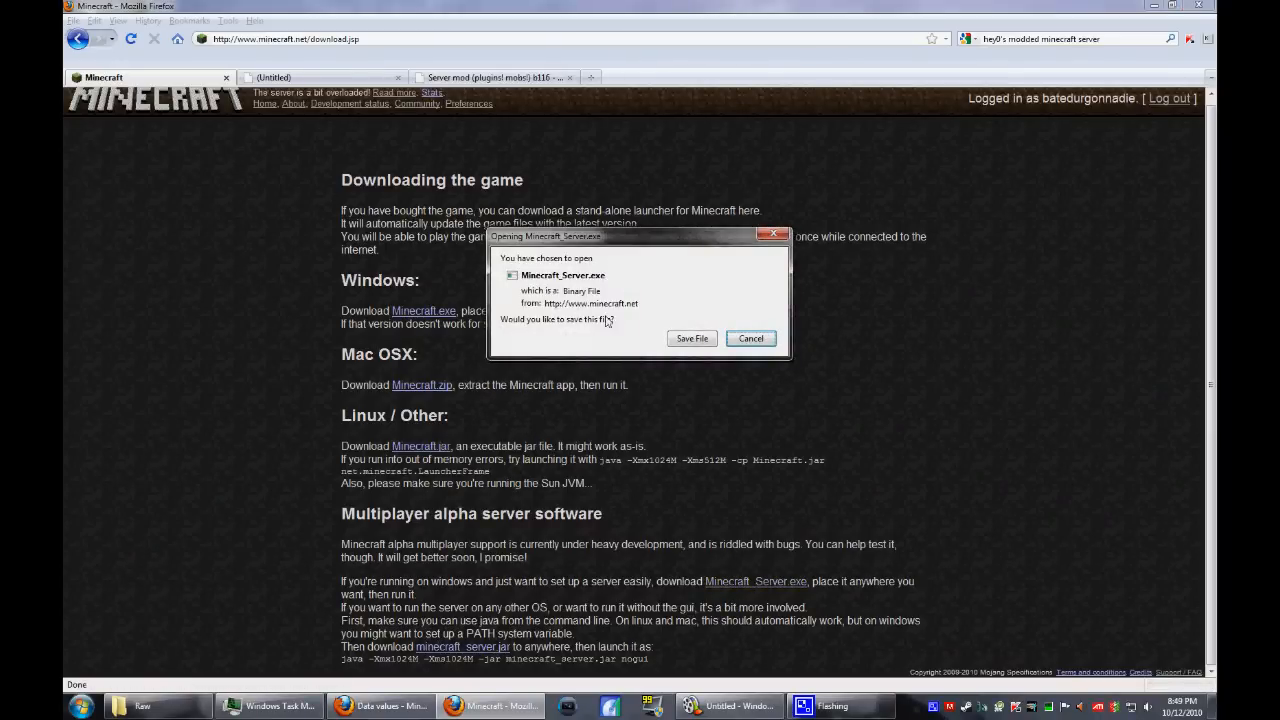
- Save Minecraft_Server.exe to disk and move it into the For Set Up Guide folder
left_click(692, 338)
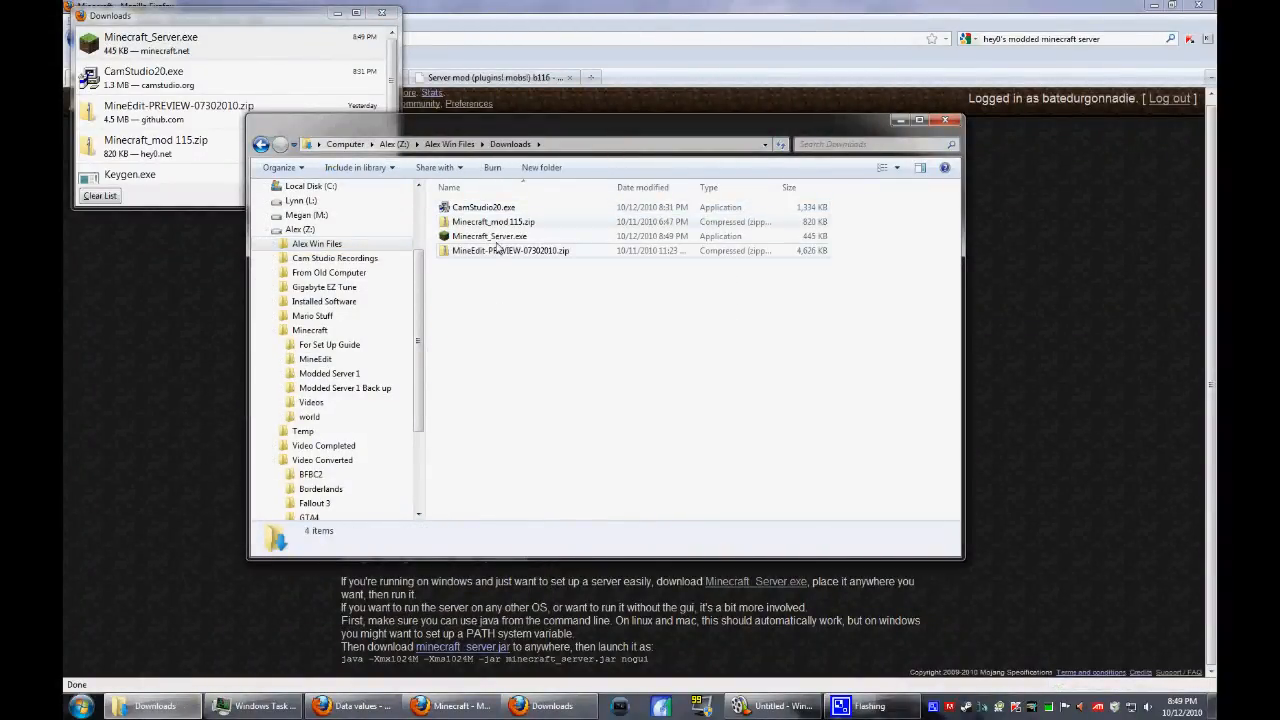
left_click_drag(488, 236, 328, 344)
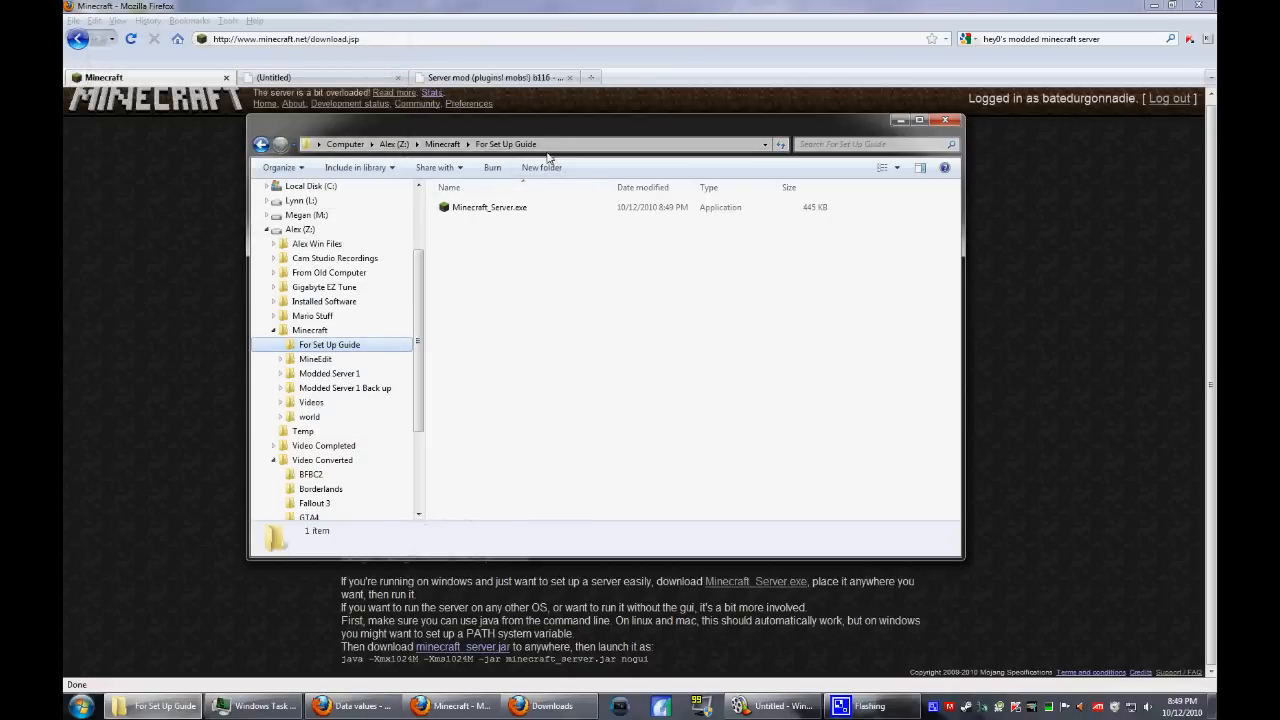
mouse_move(480, 308)
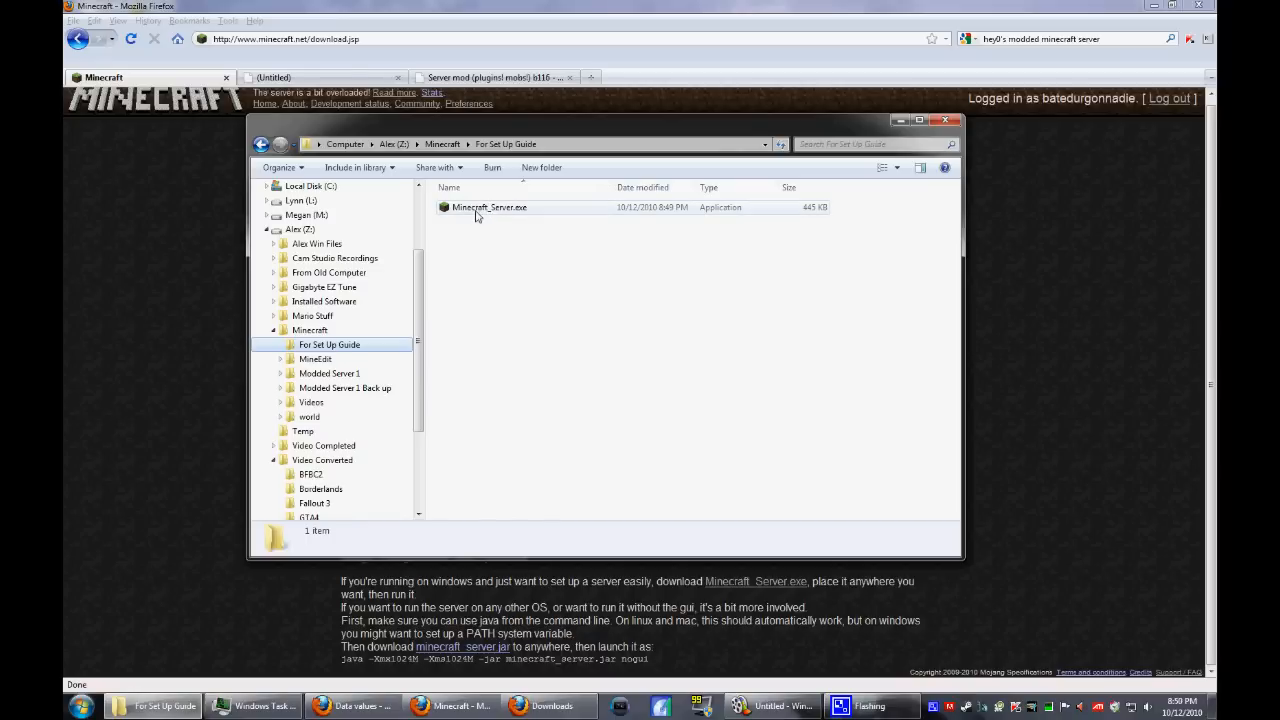
- Run Minecraft_Server.exe past the security warning, stop it from the console and close it
double_click(490, 206)
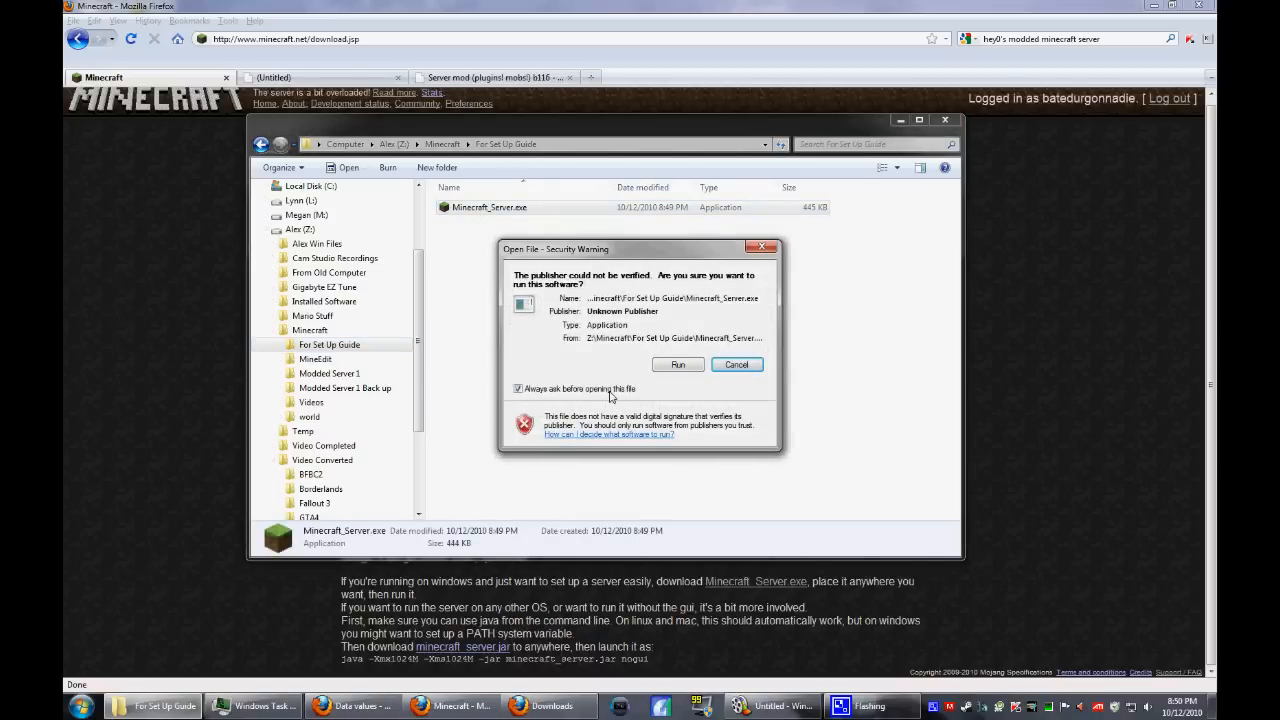
left_click(678, 364)
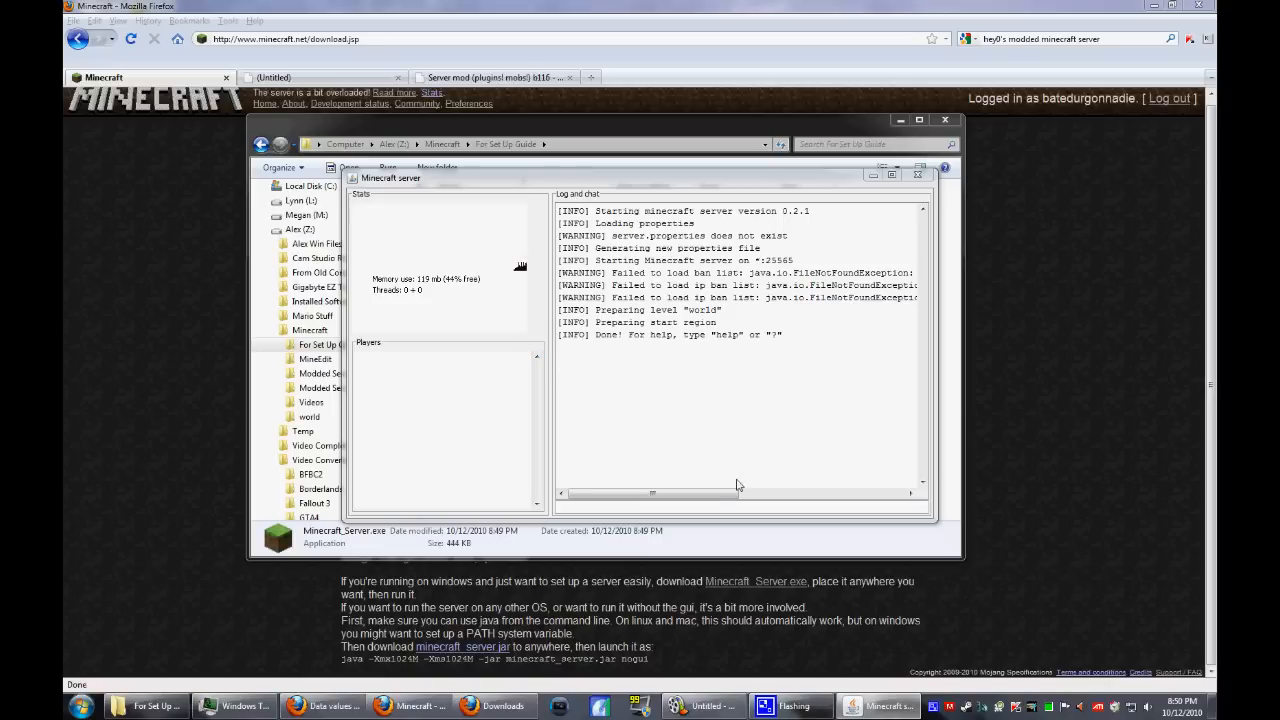
type("sto")
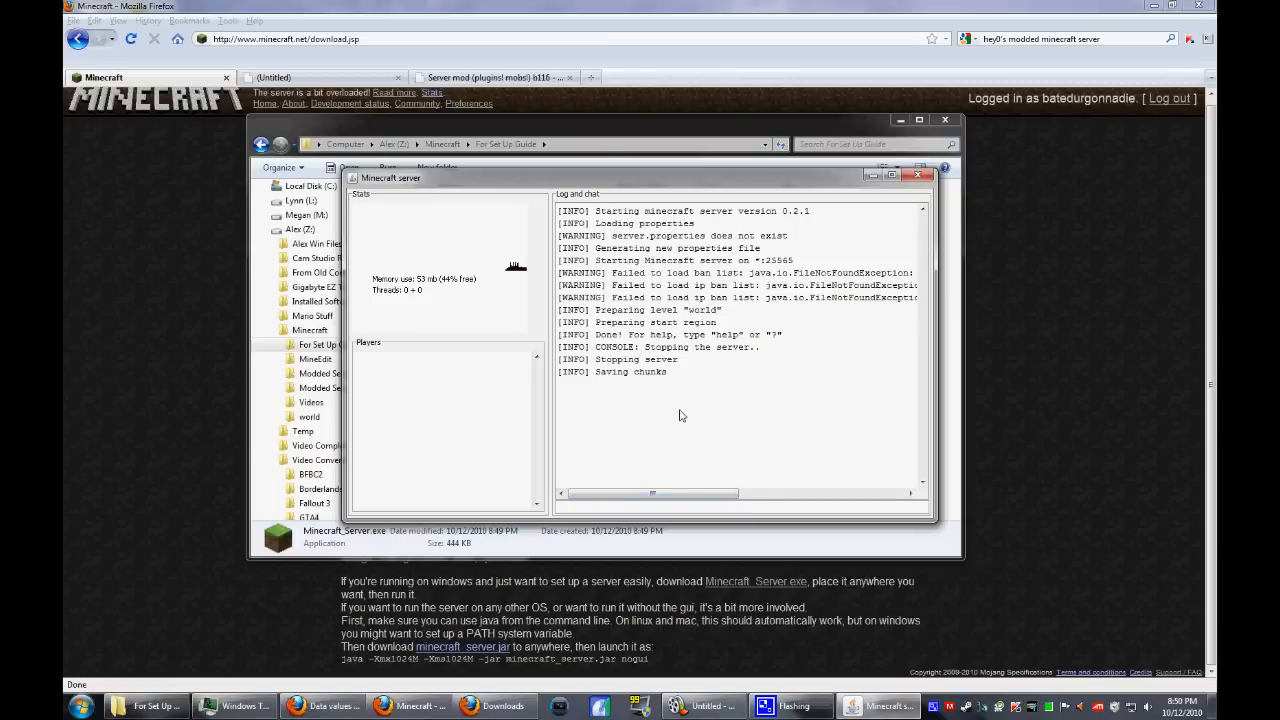
left_click(918, 176)
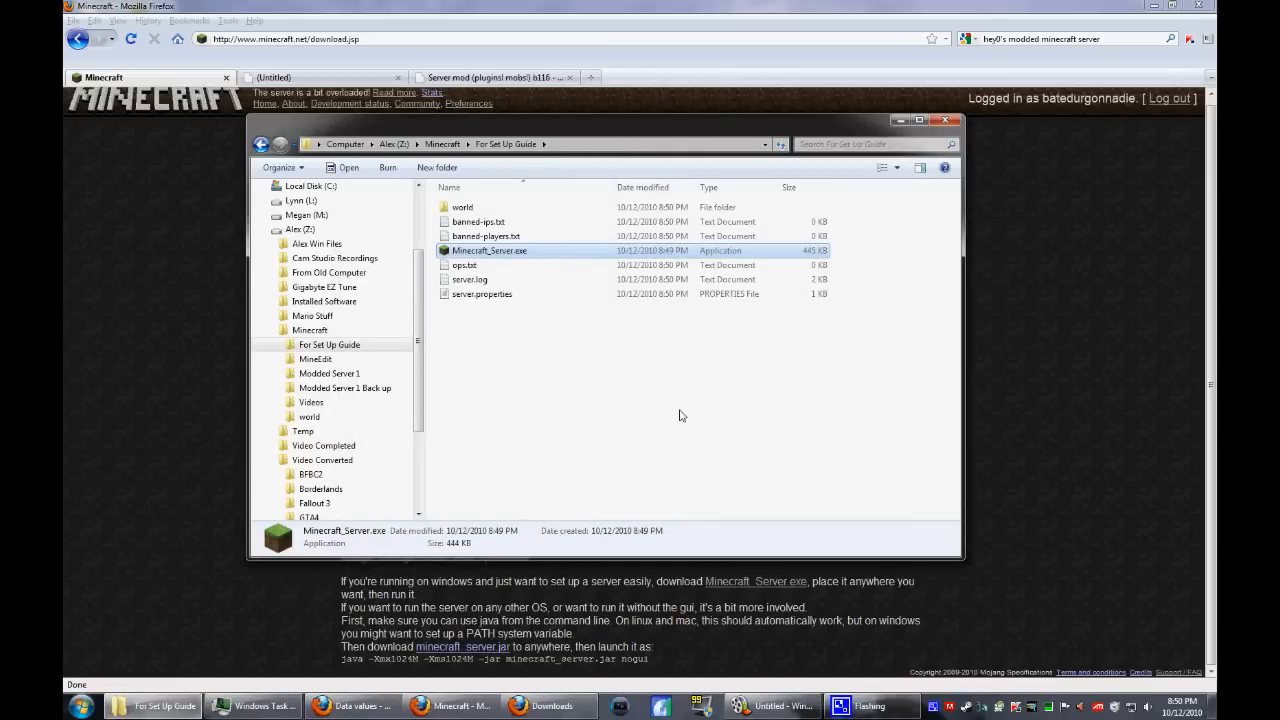
- Launch Minecraft_Server.exe a second time, allowing the unverified publisher warning
double_click(490, 250)
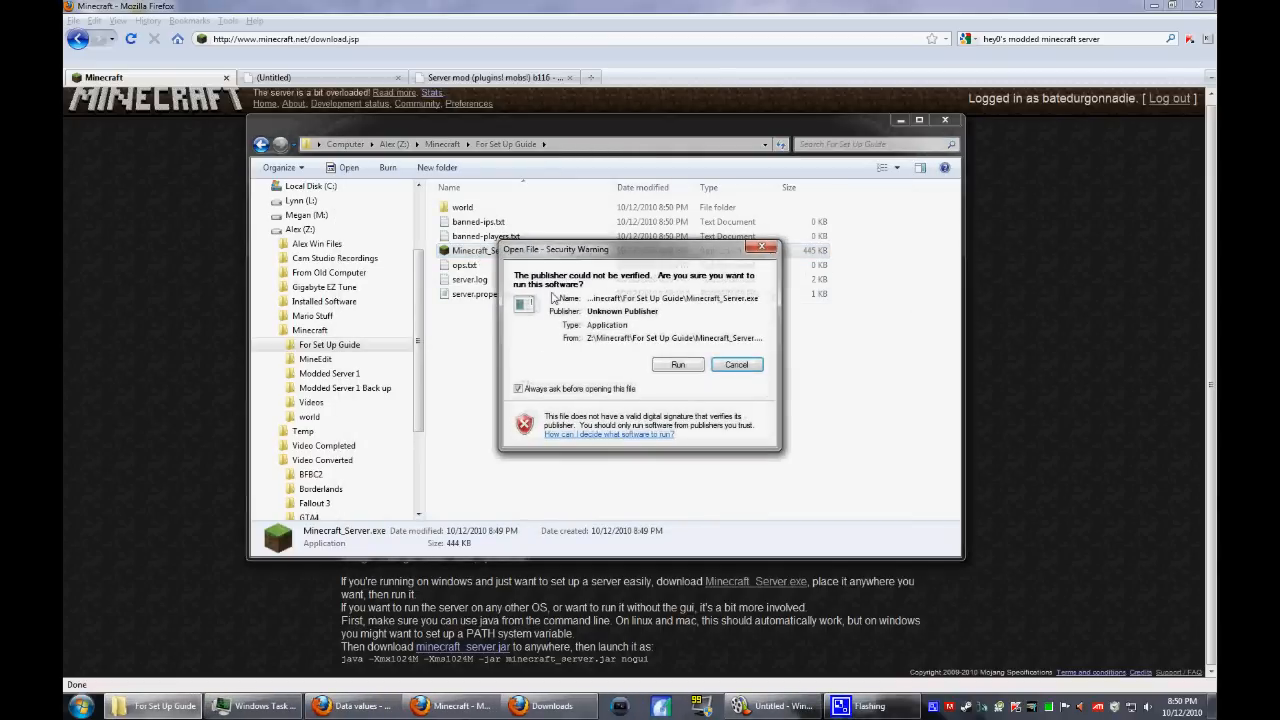
left_click(678, 364)
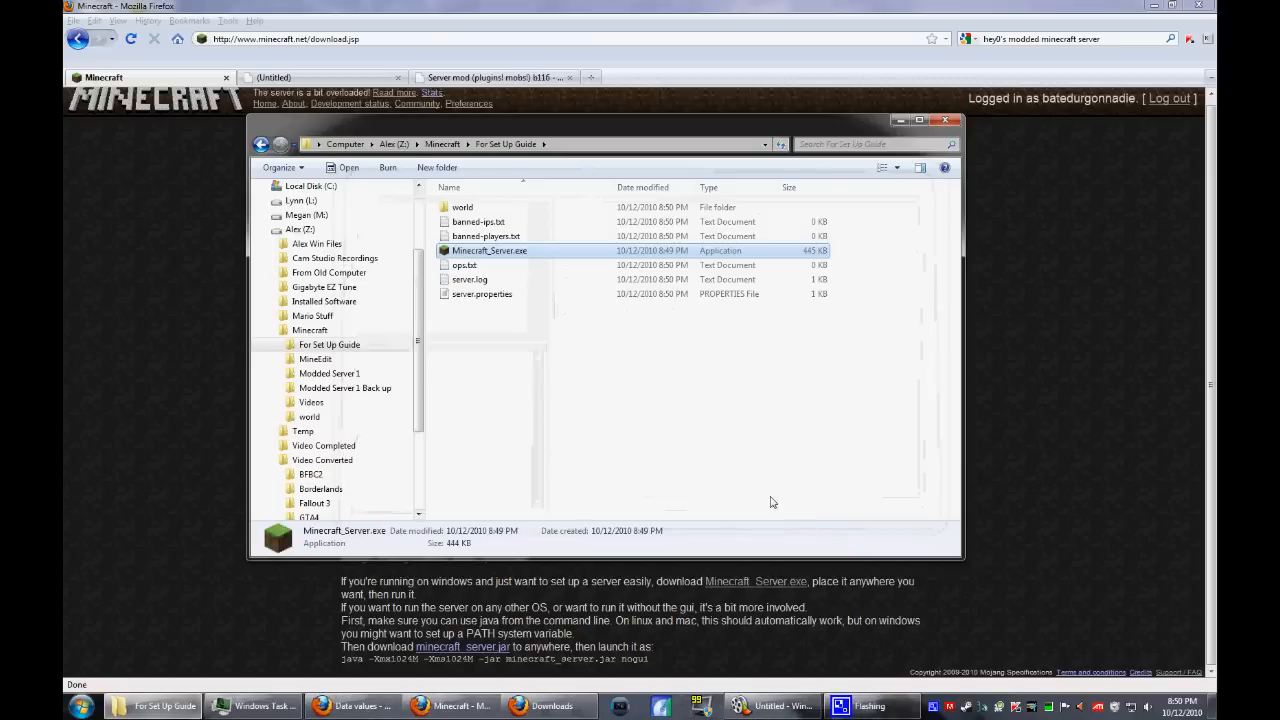
mouse_move(490, 294)
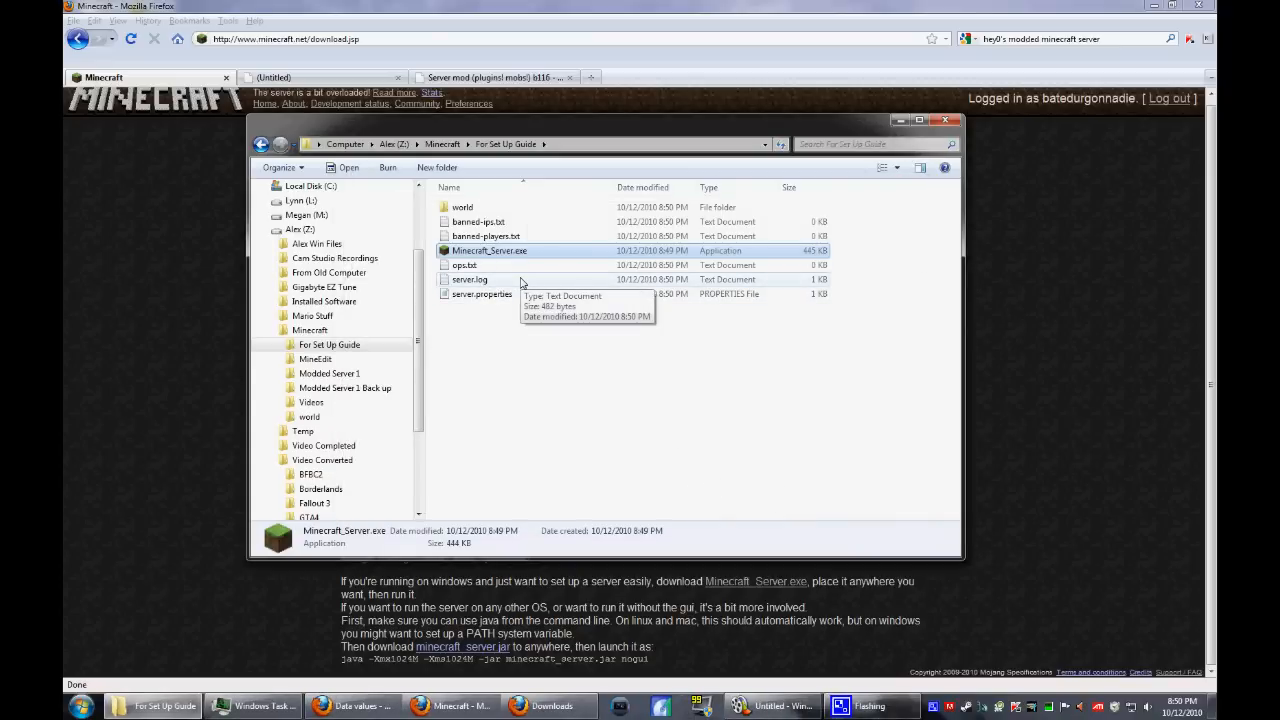
mouse_move(482, 294)
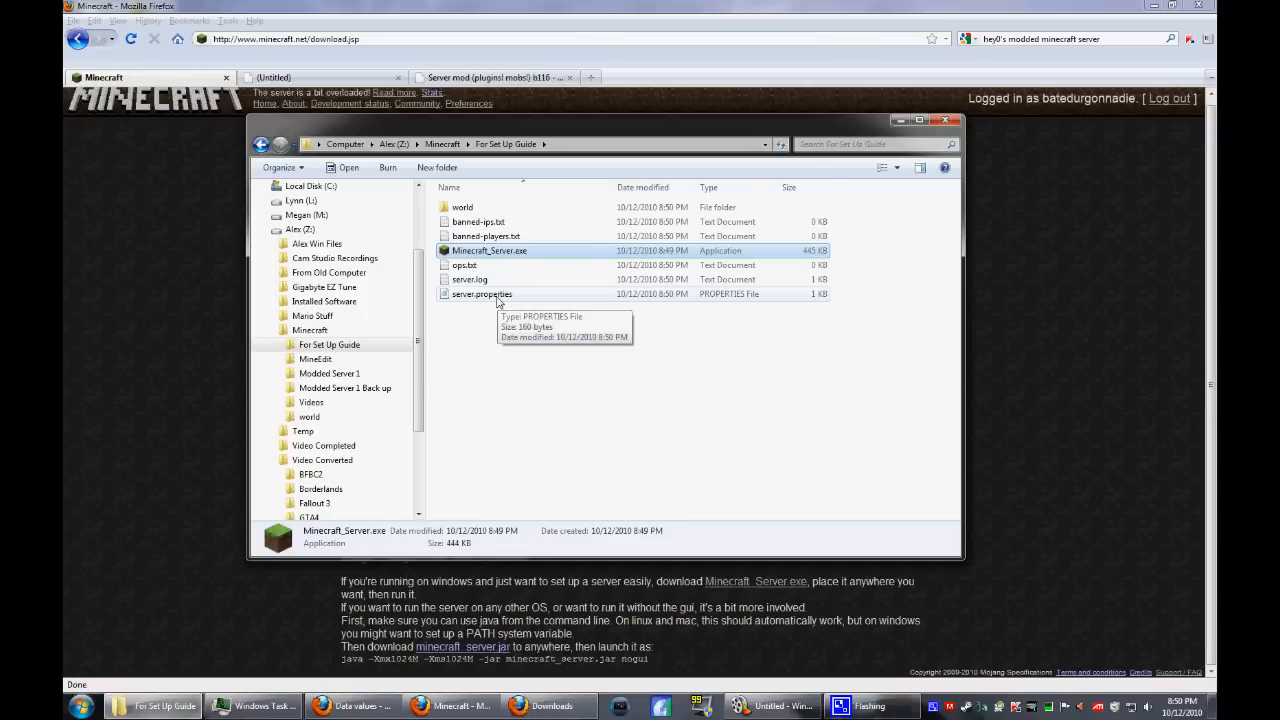
mouse_move(352, 84)
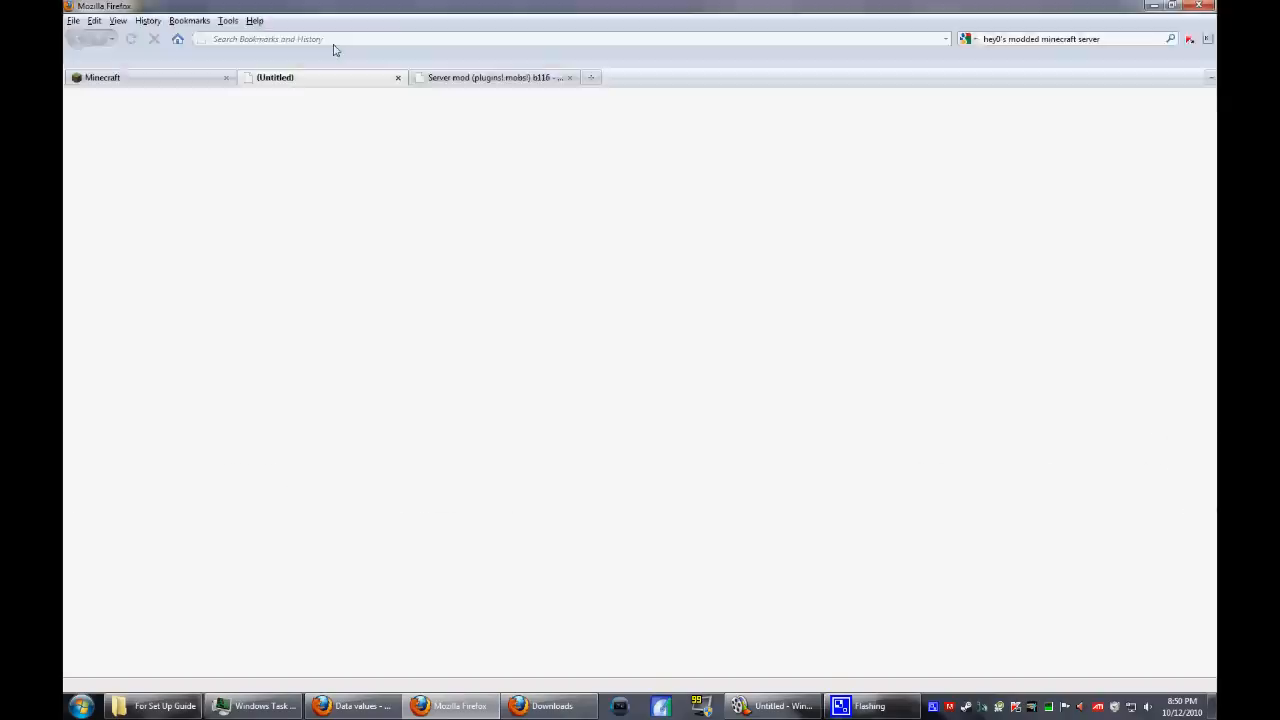
- Enter the router address 192.168.1.1 in the Firefox address bar
type("192.168.1.1/")
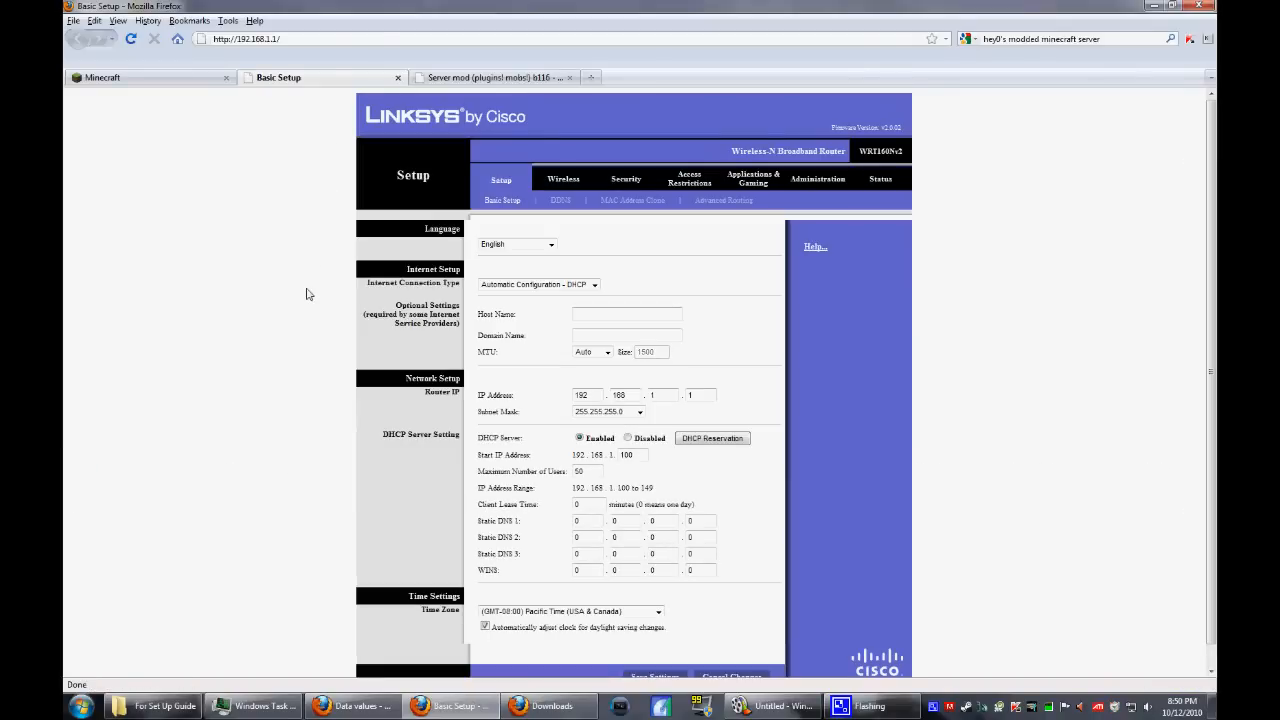
mouse_move(560, 128)
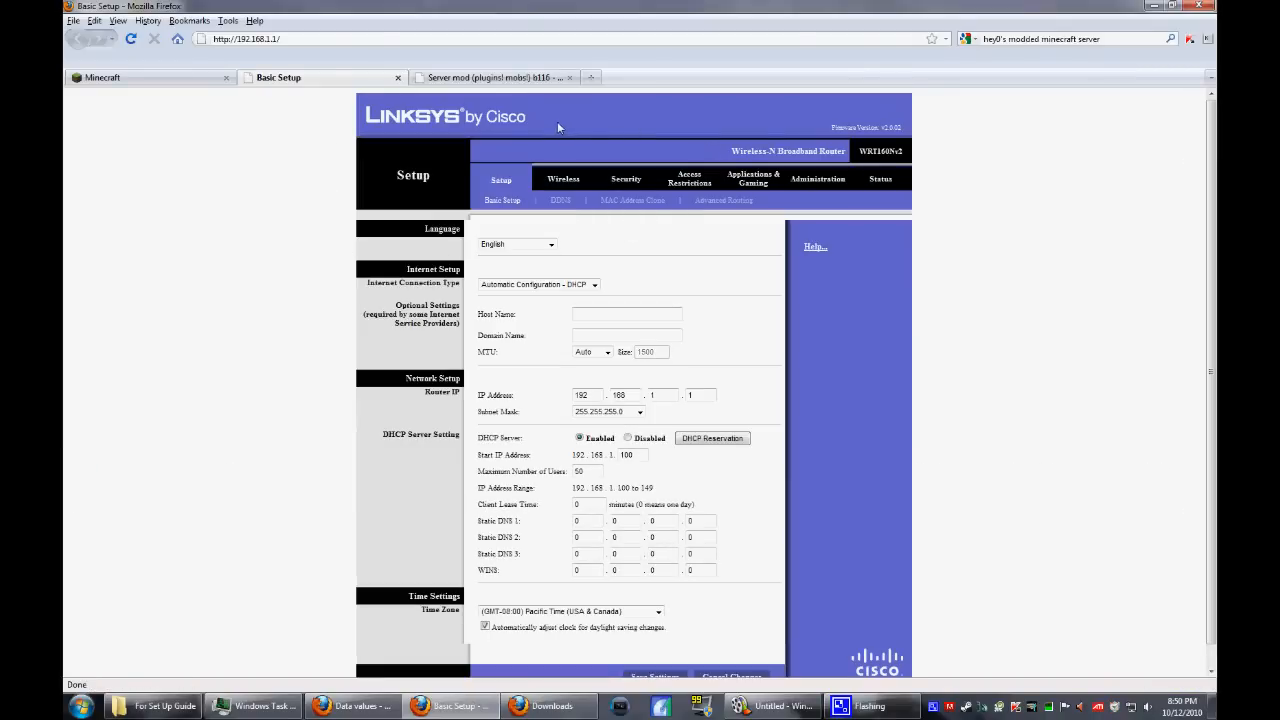
mouse_move(662, 188)
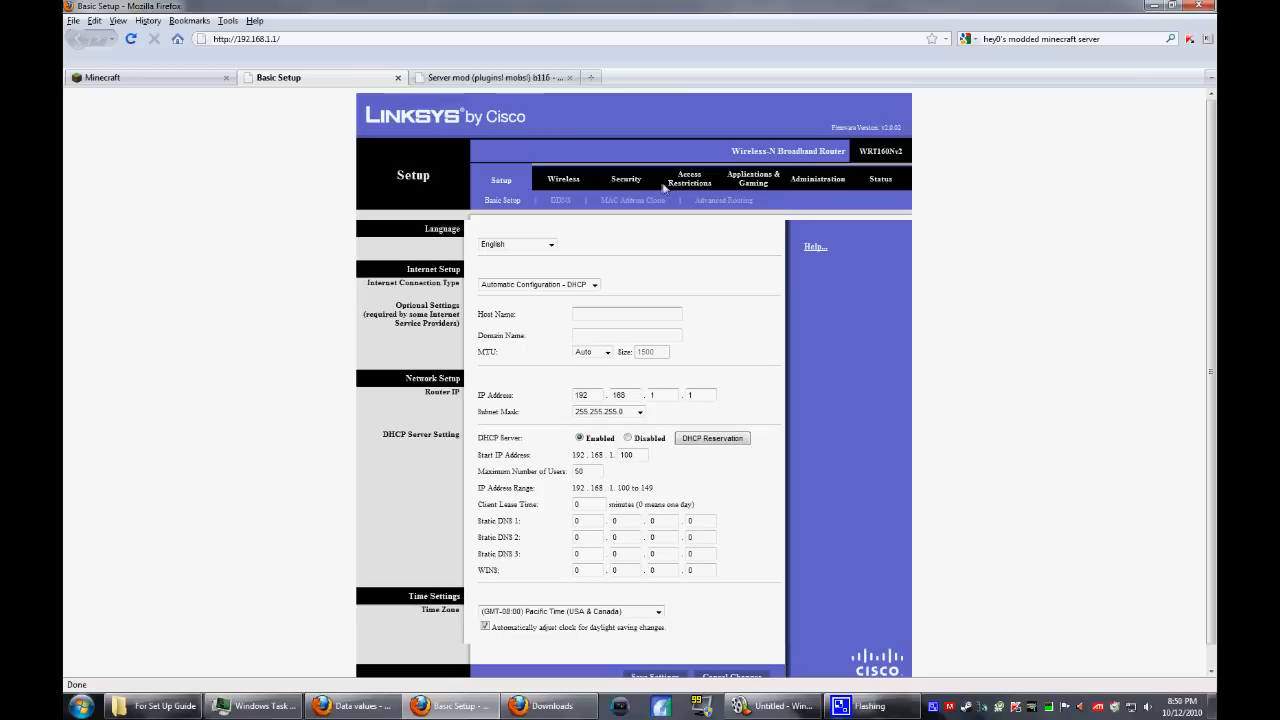
mouse_move(780, 188)
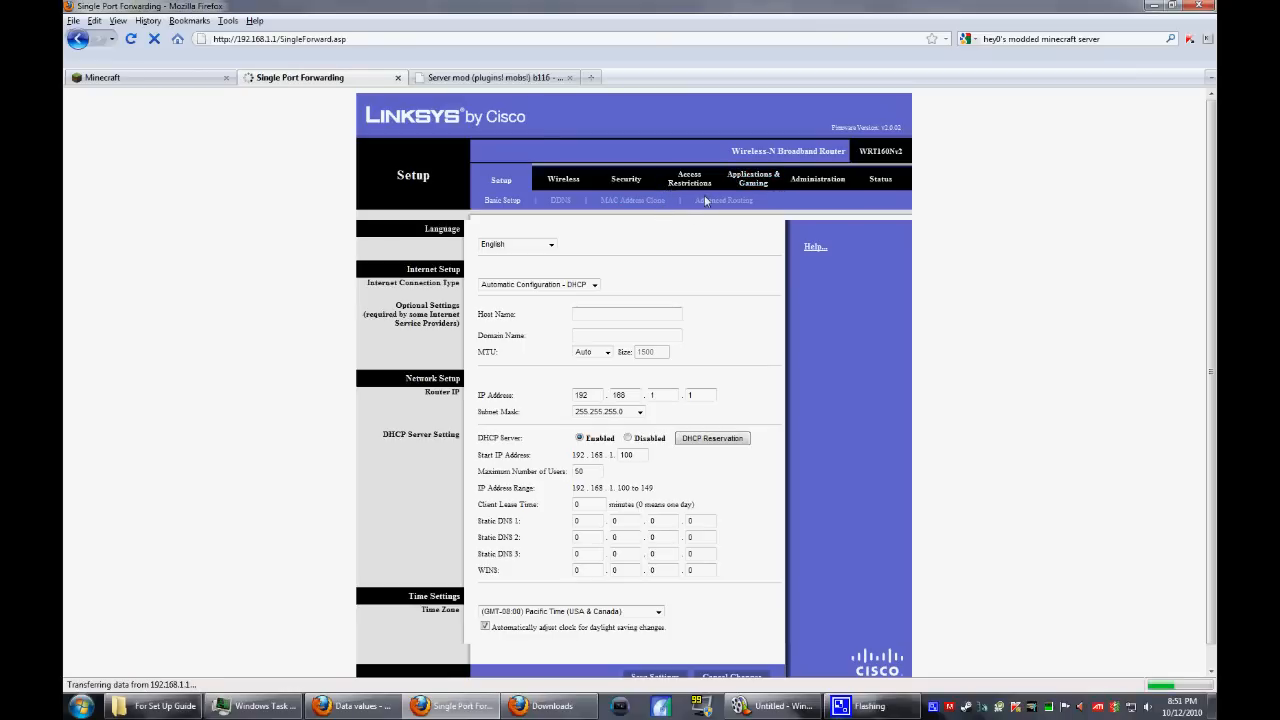
- Set the minecraft port 25565 forwarding rule to Both protocols for 192.168.1.103
left_click(752, 178)
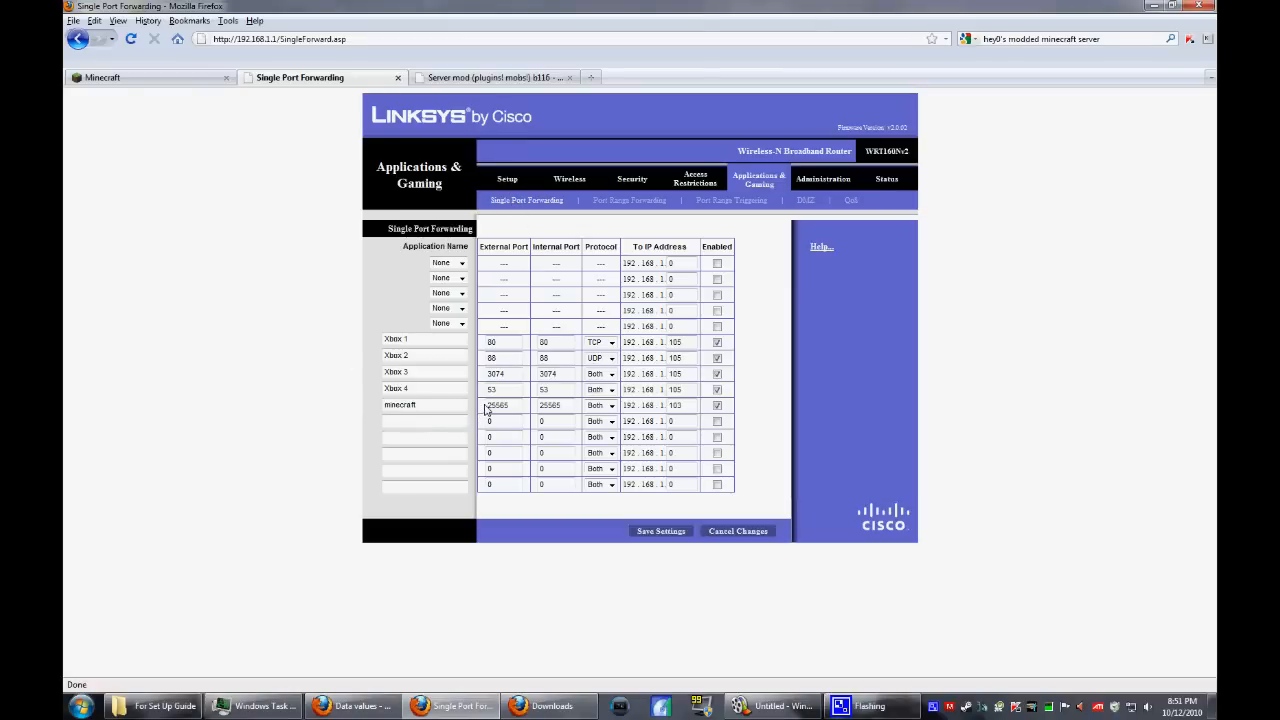
mouse_move(508, 412)
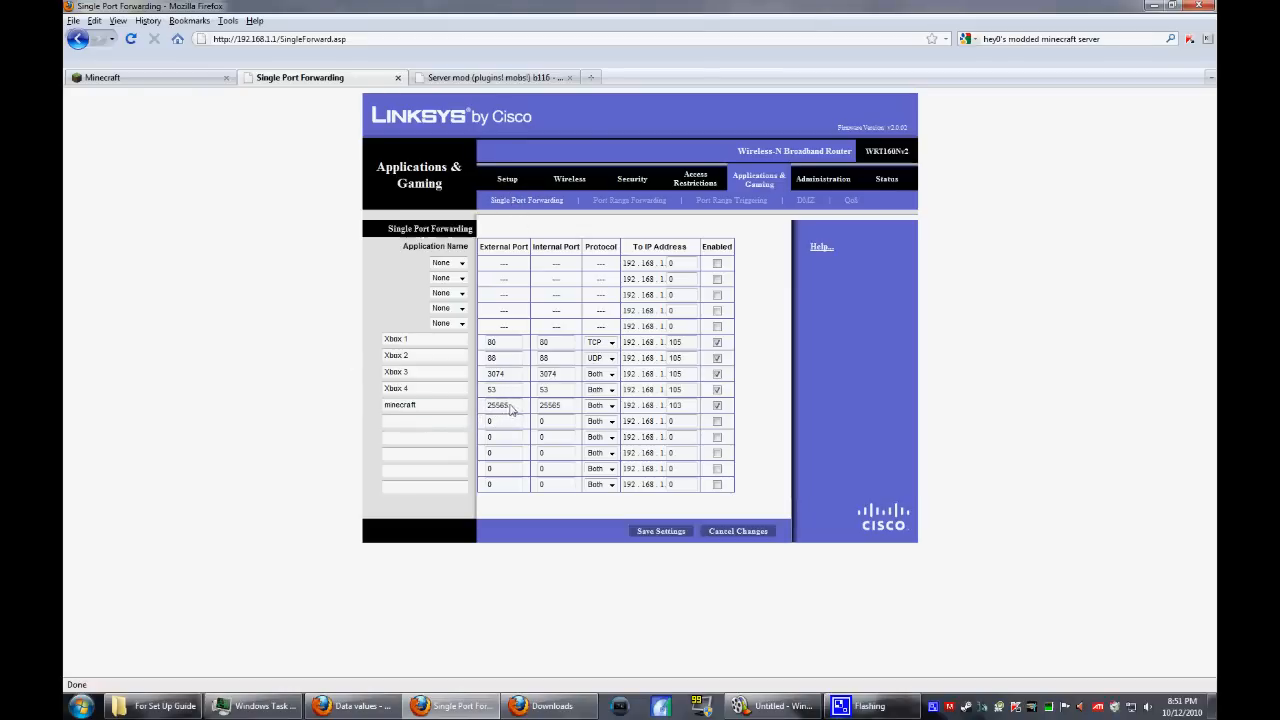
mouse_move(520, 414)
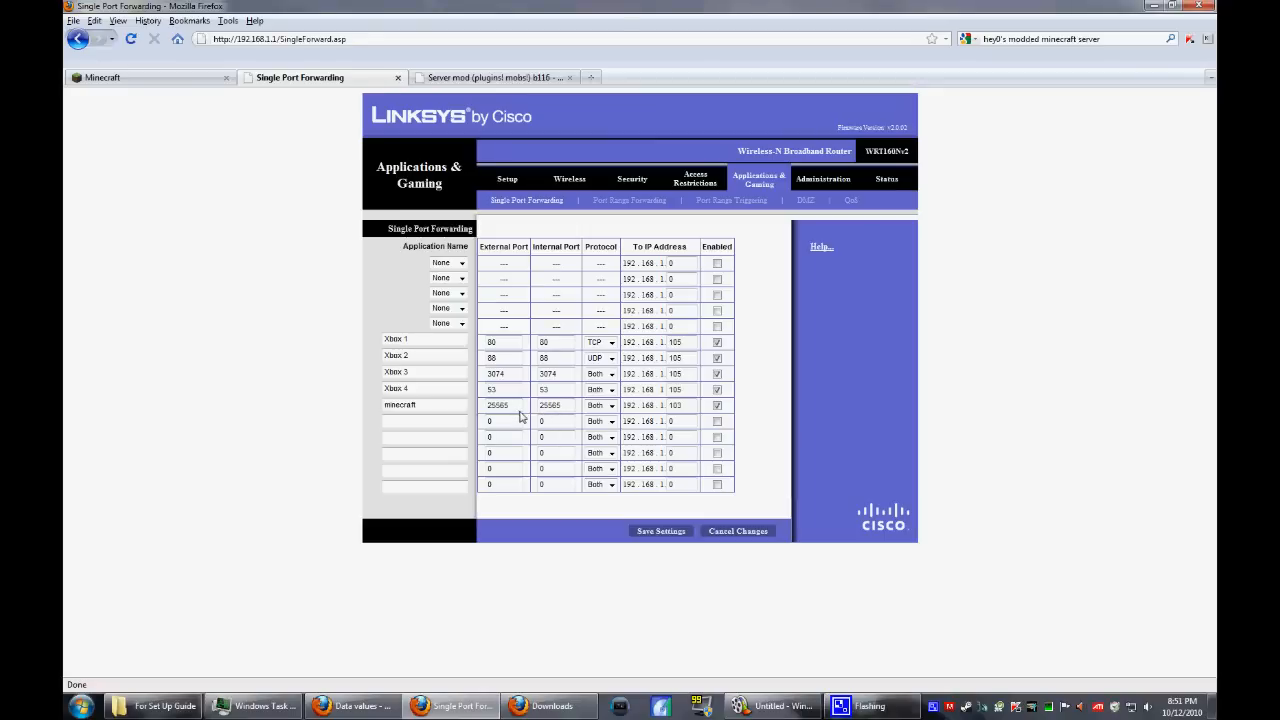
left_click(612, 404)
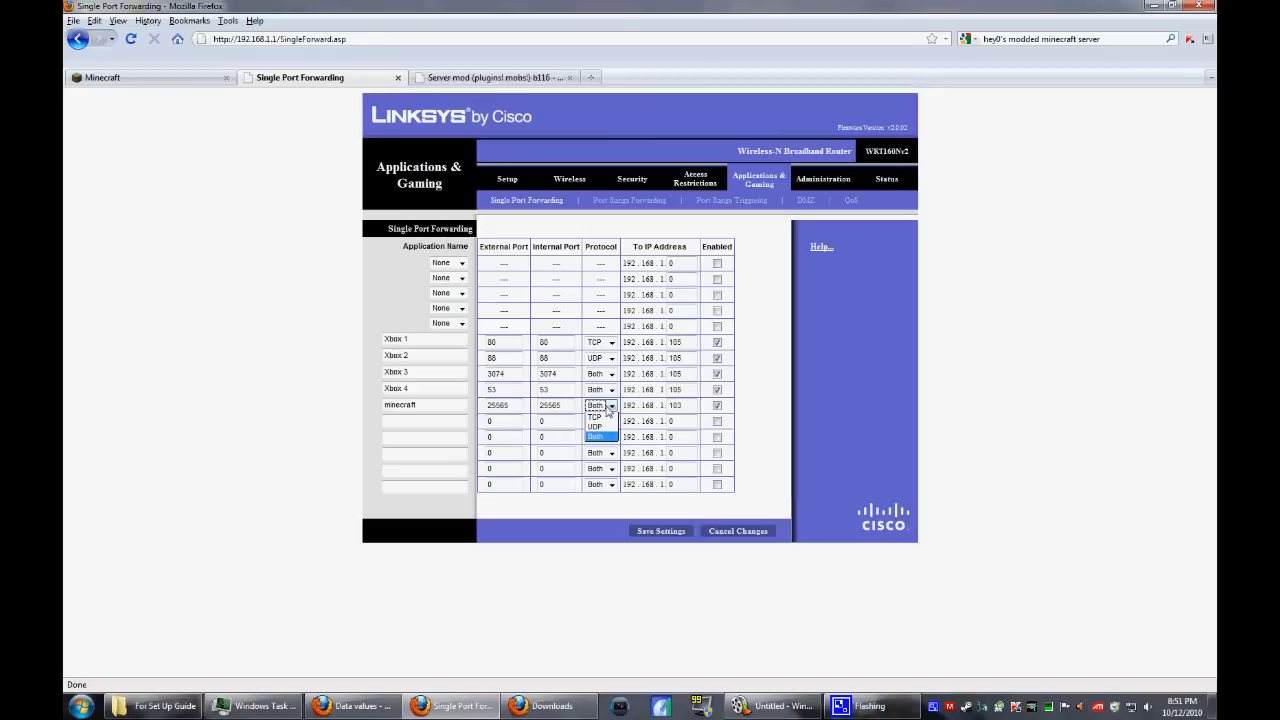
left_click(596, 436)
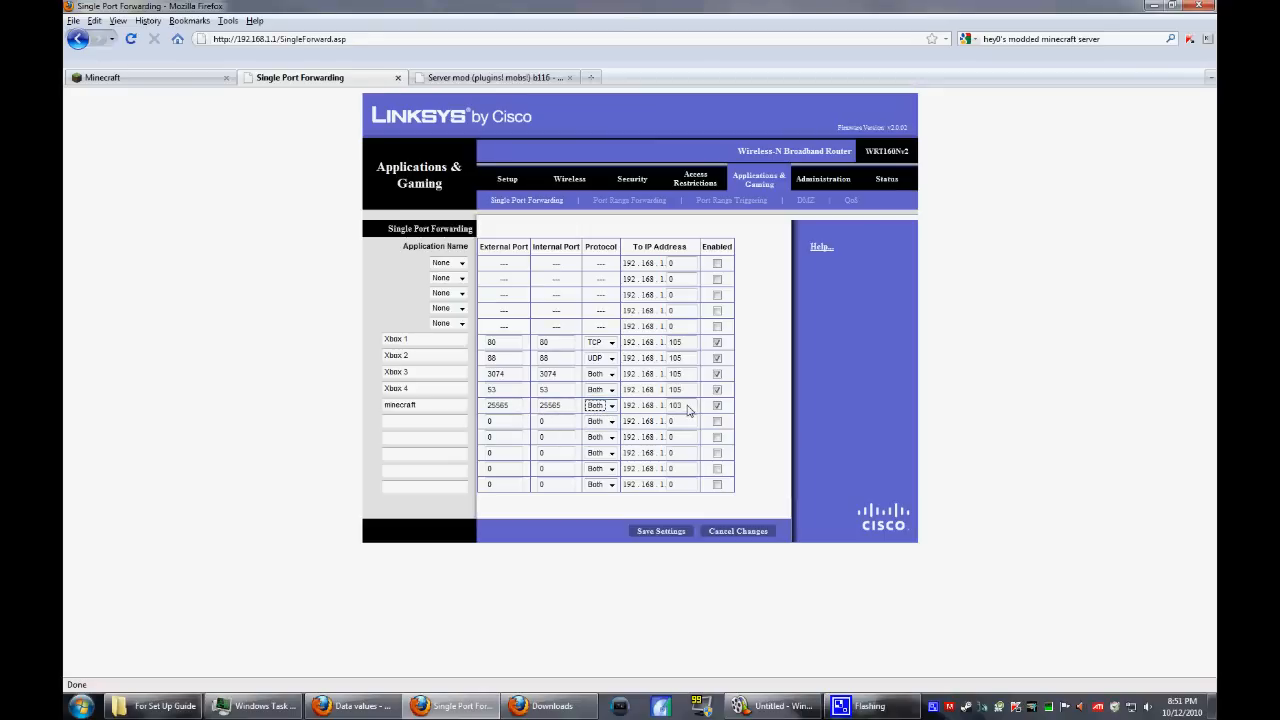
mouse_move(488, 468)
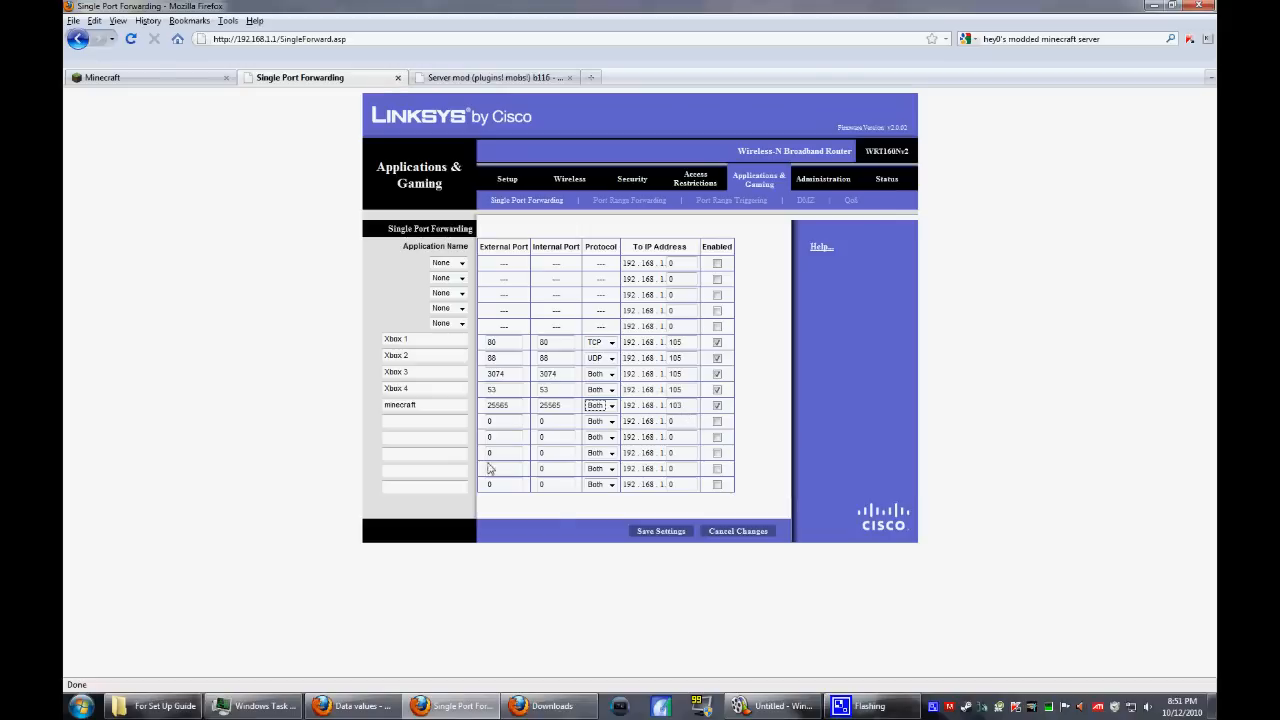
mouse_move(436, 408)
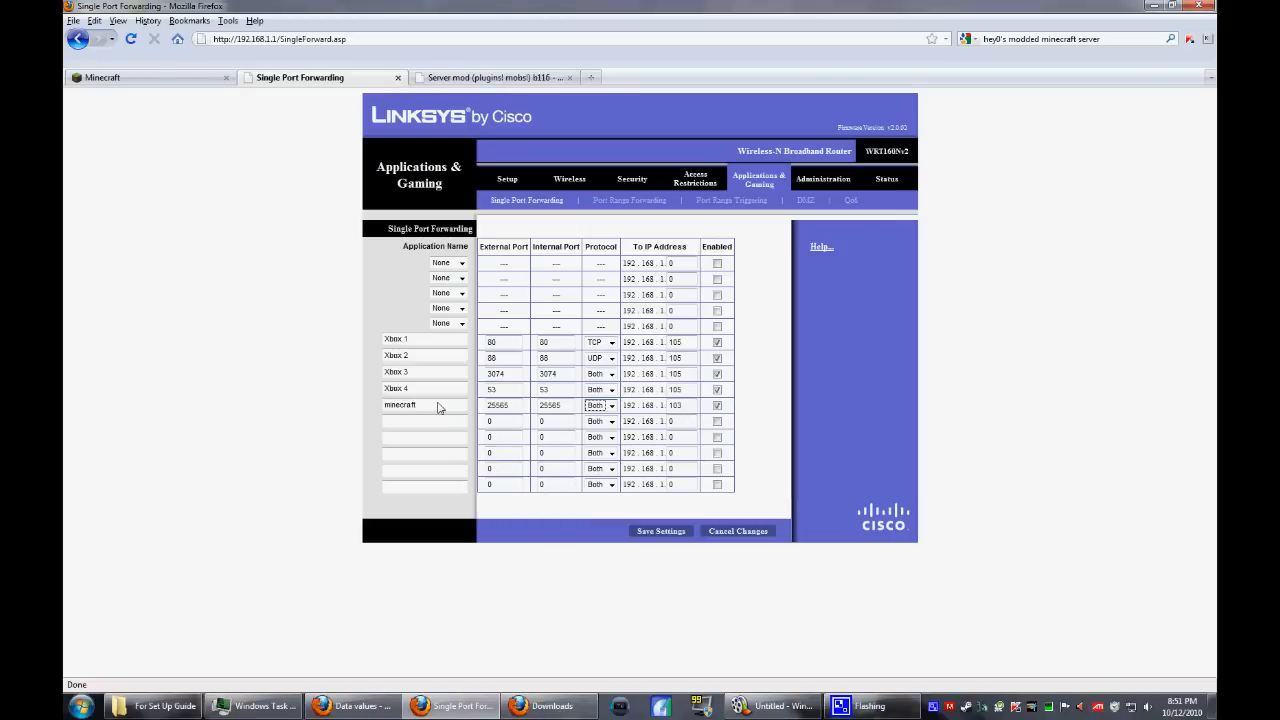
left_click(82, 706)
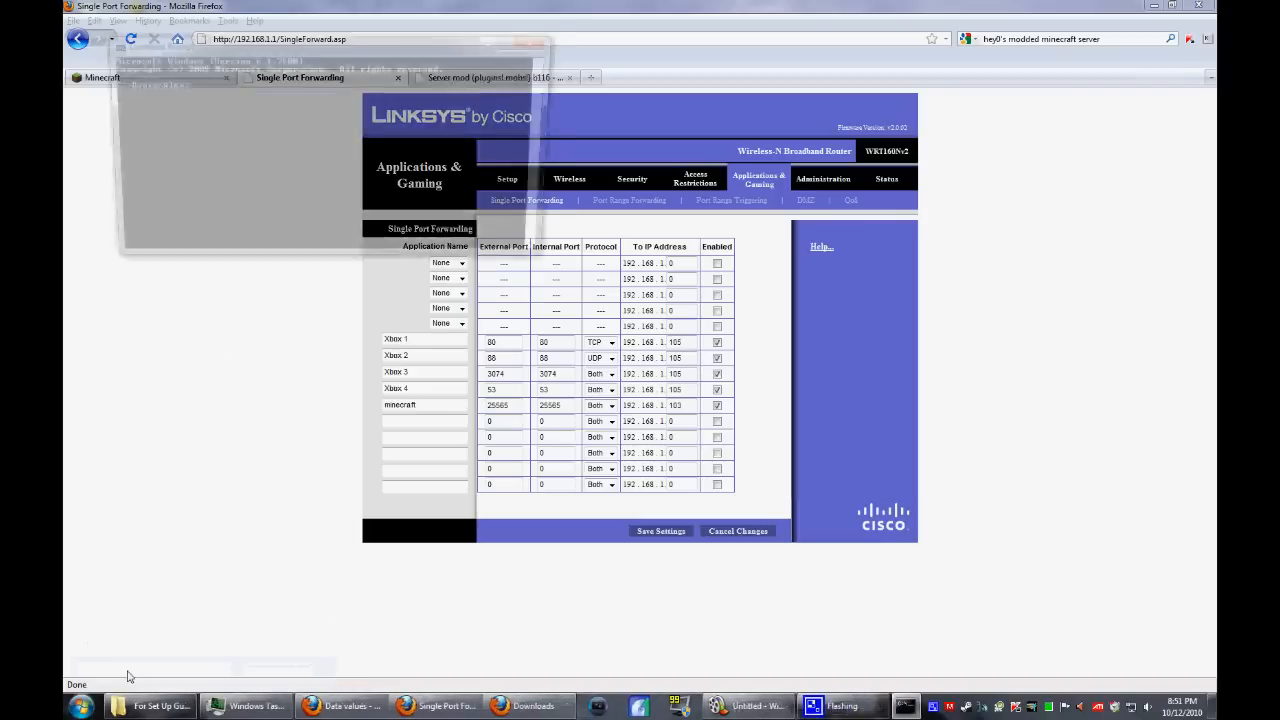
- Run ipconfig in Command Prompt to show the local IP 192.168.1.103
left_click(876, 704)
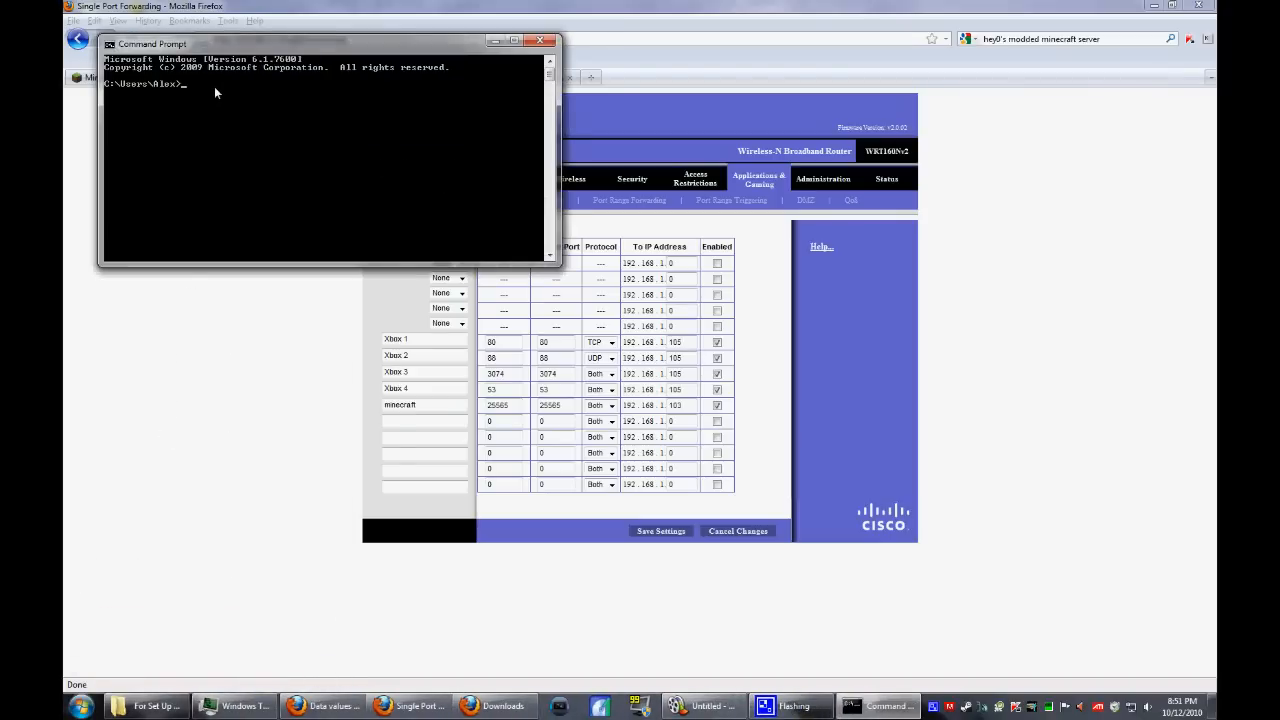
type("ipcon")
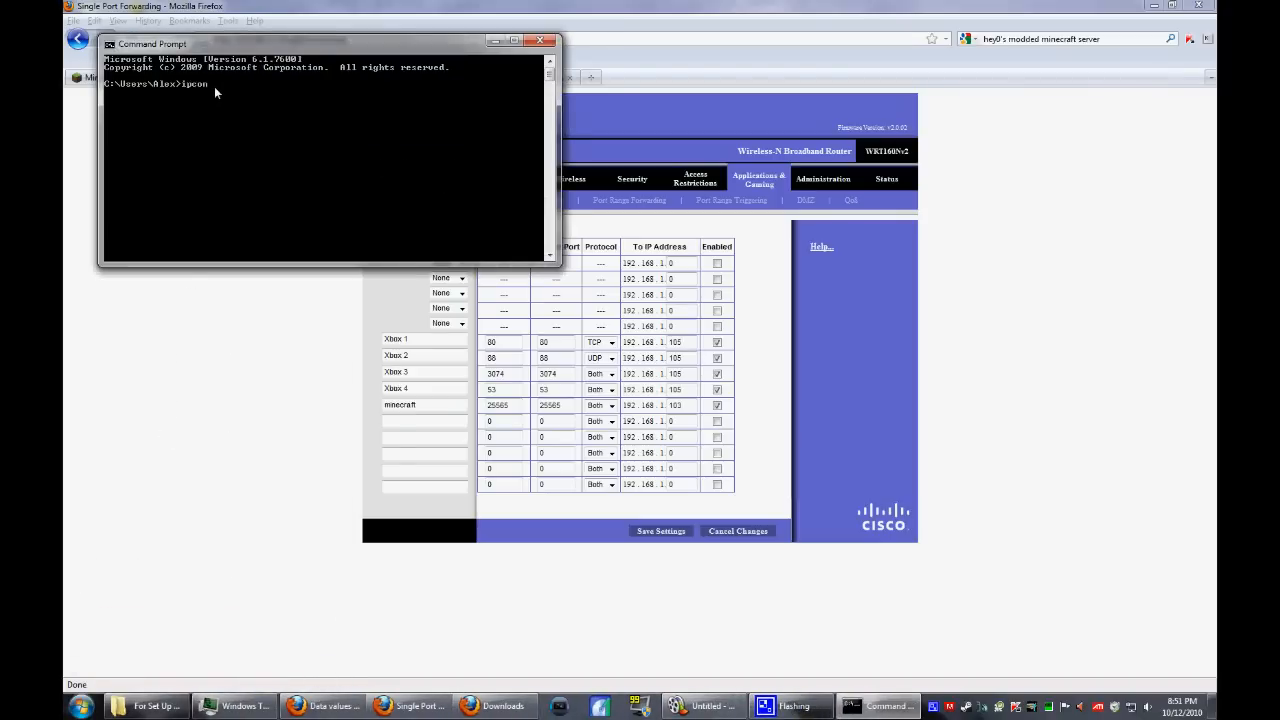
type("fig")
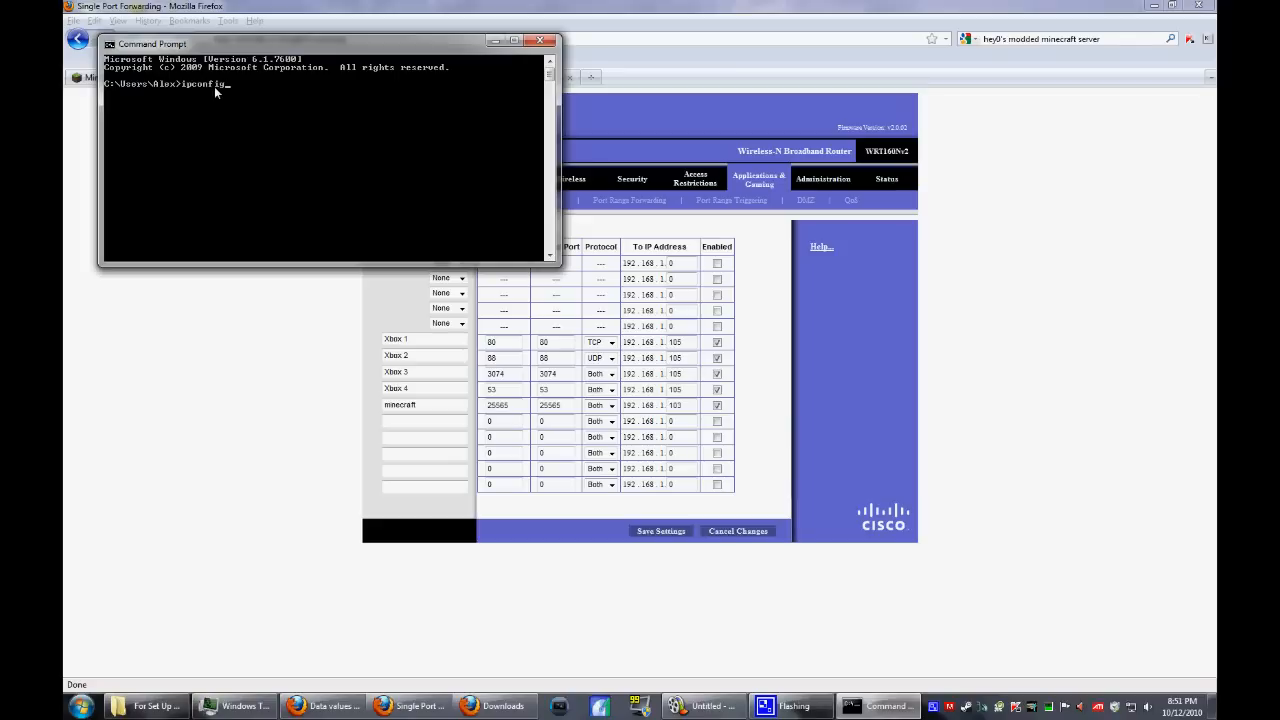
key("Return")
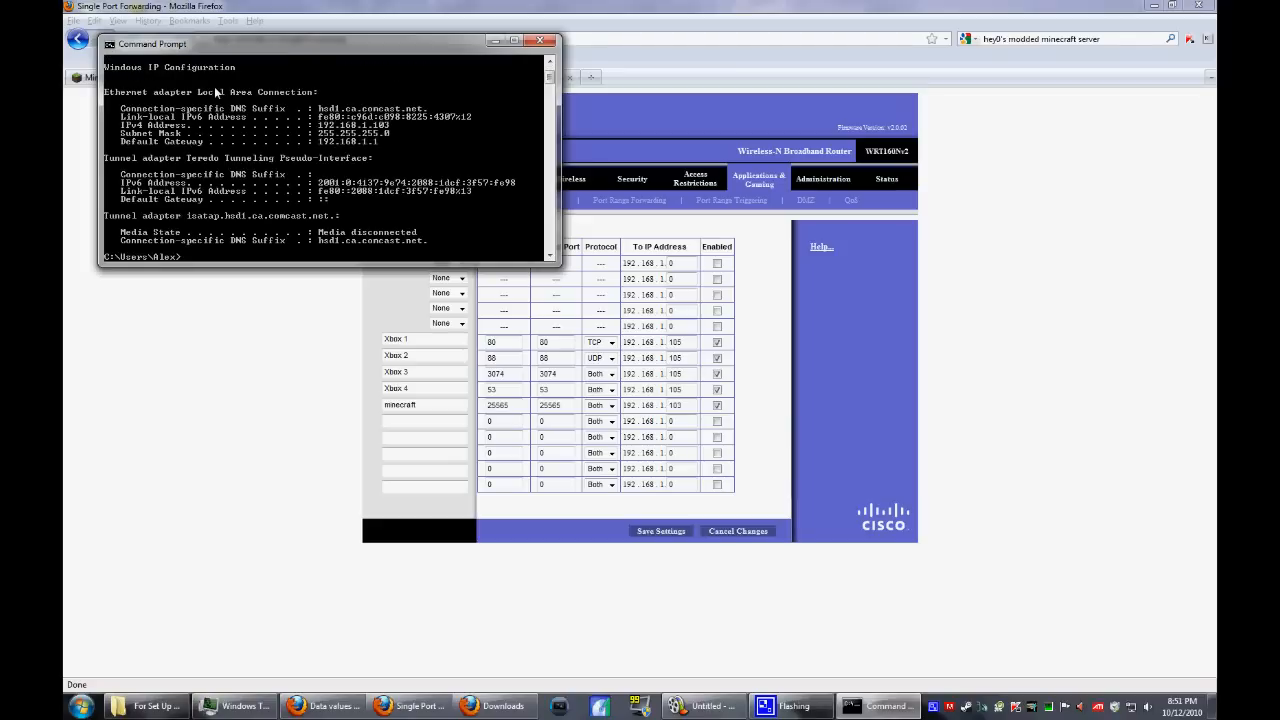
mouse_move(270, 132)
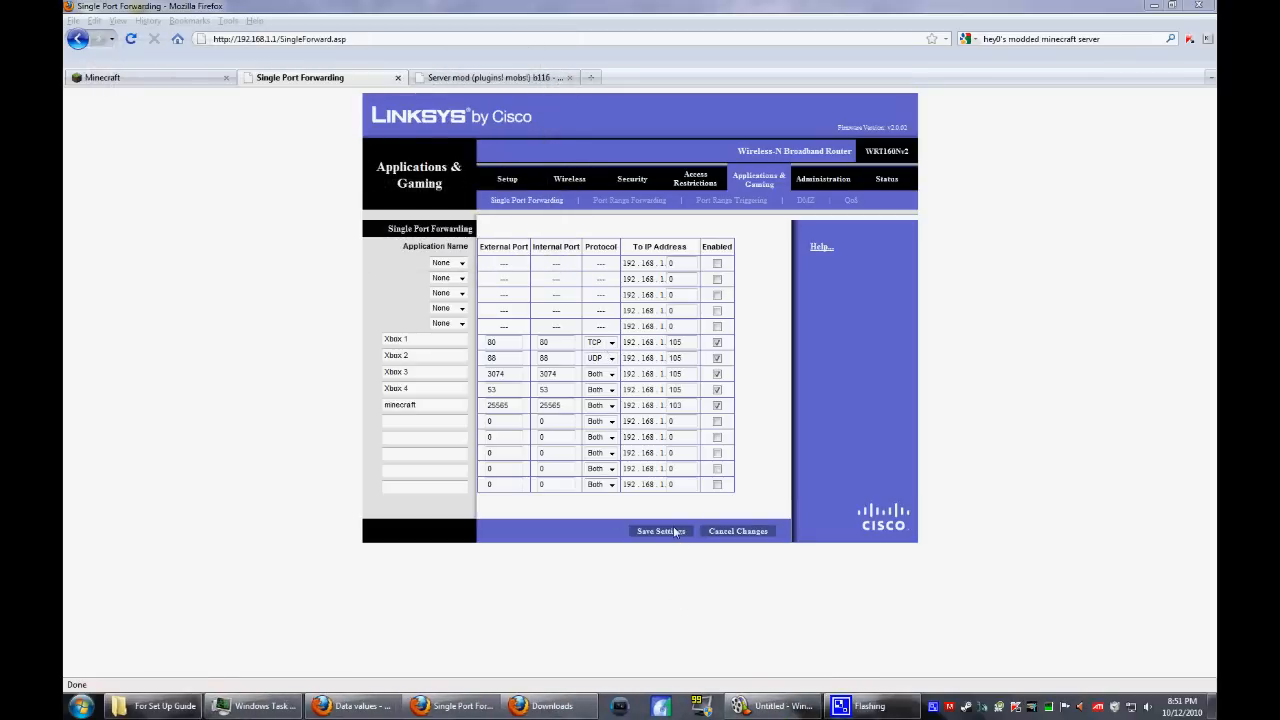
- Save the router's port forwarding settings and continue back to the router page
left_click(660, 532)
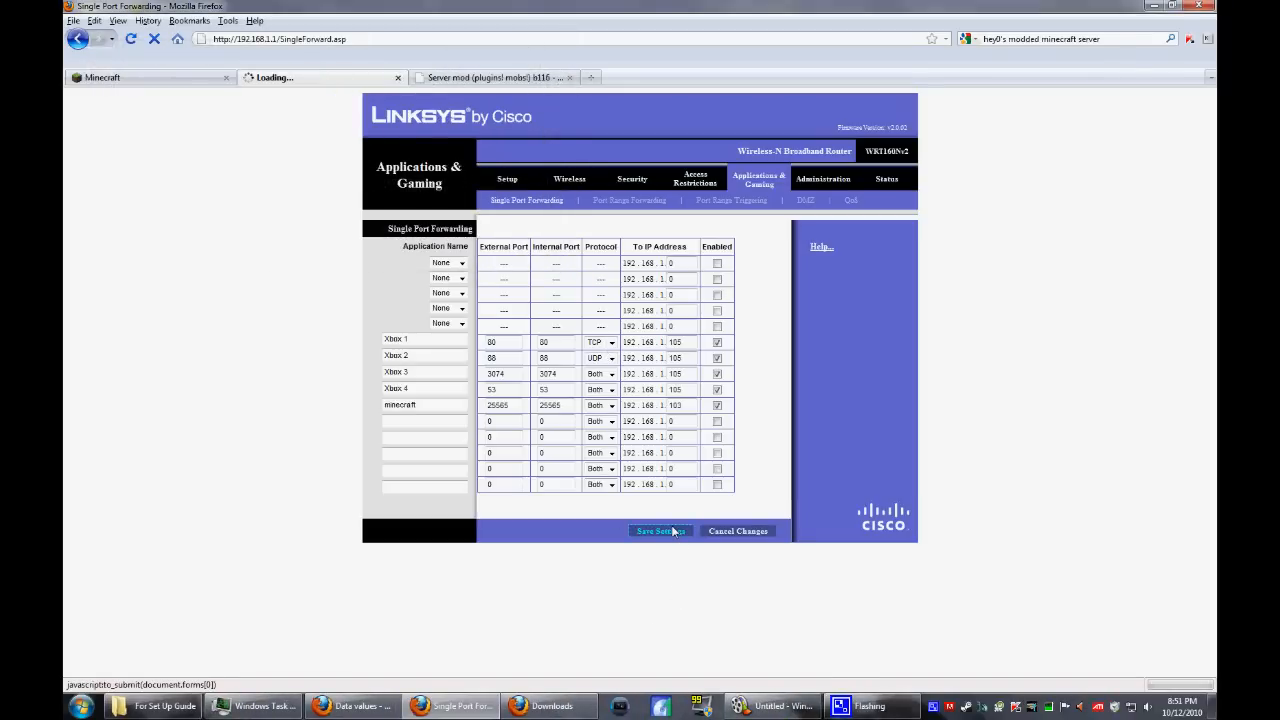
left_click(658, 532)
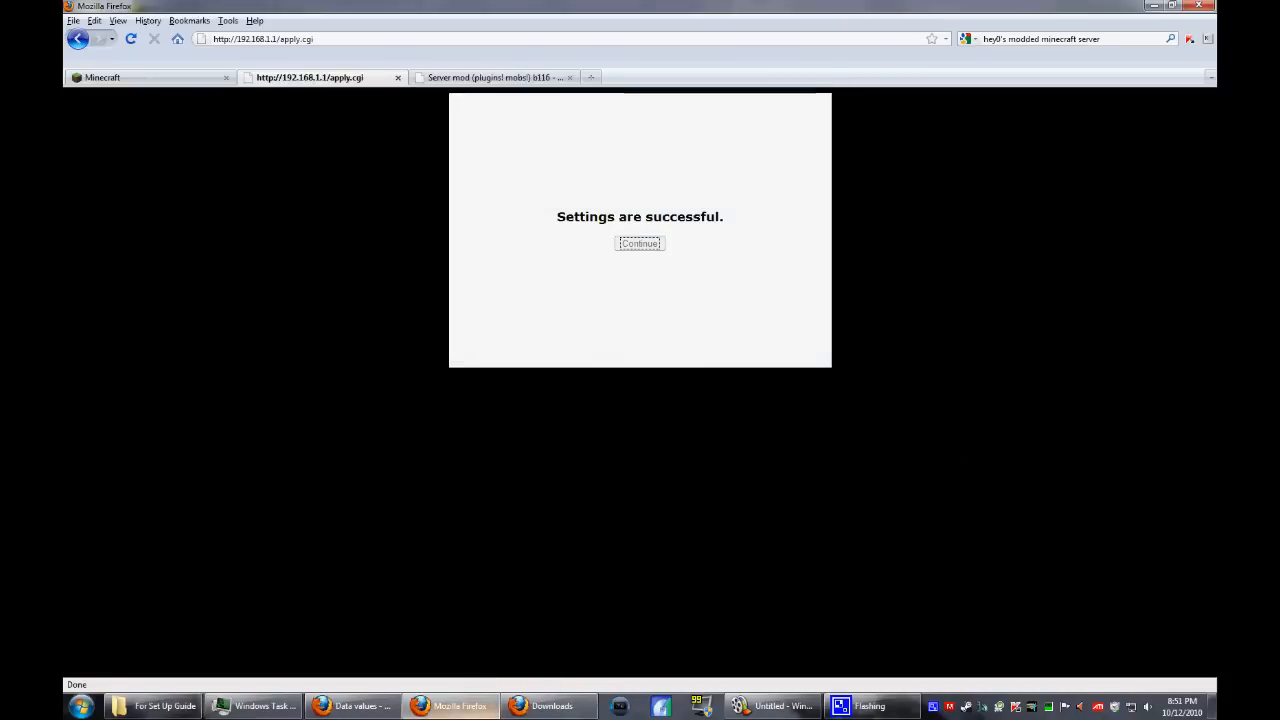
left_click(640, 244)
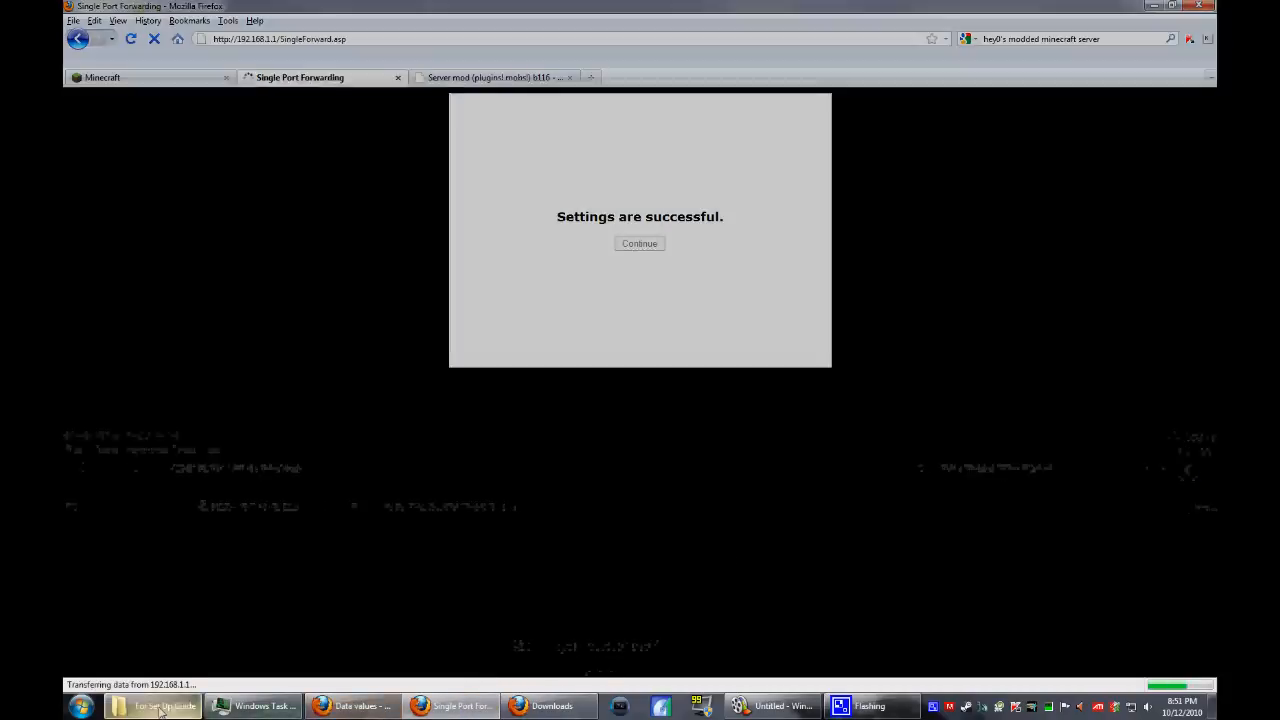
- Set server-ip to 192.168.1.103 in server.properties and close Notepad
left_click(152, 706)
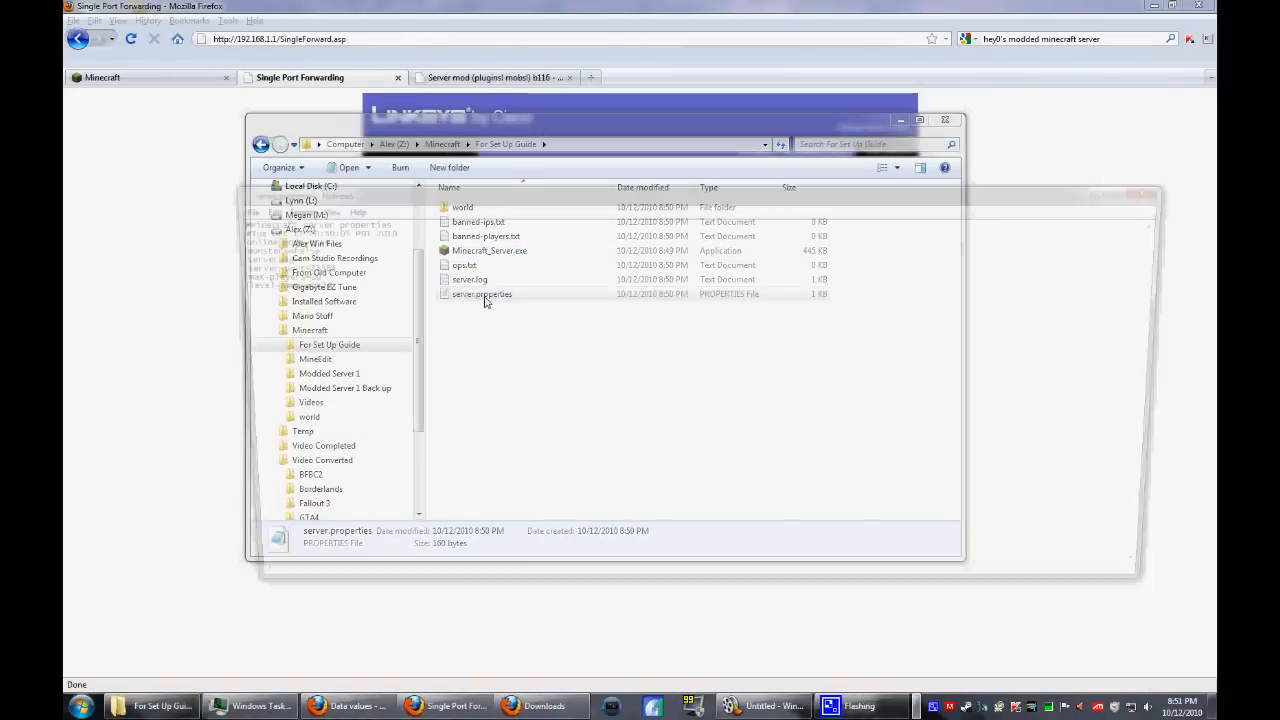
double_click(480, 294)
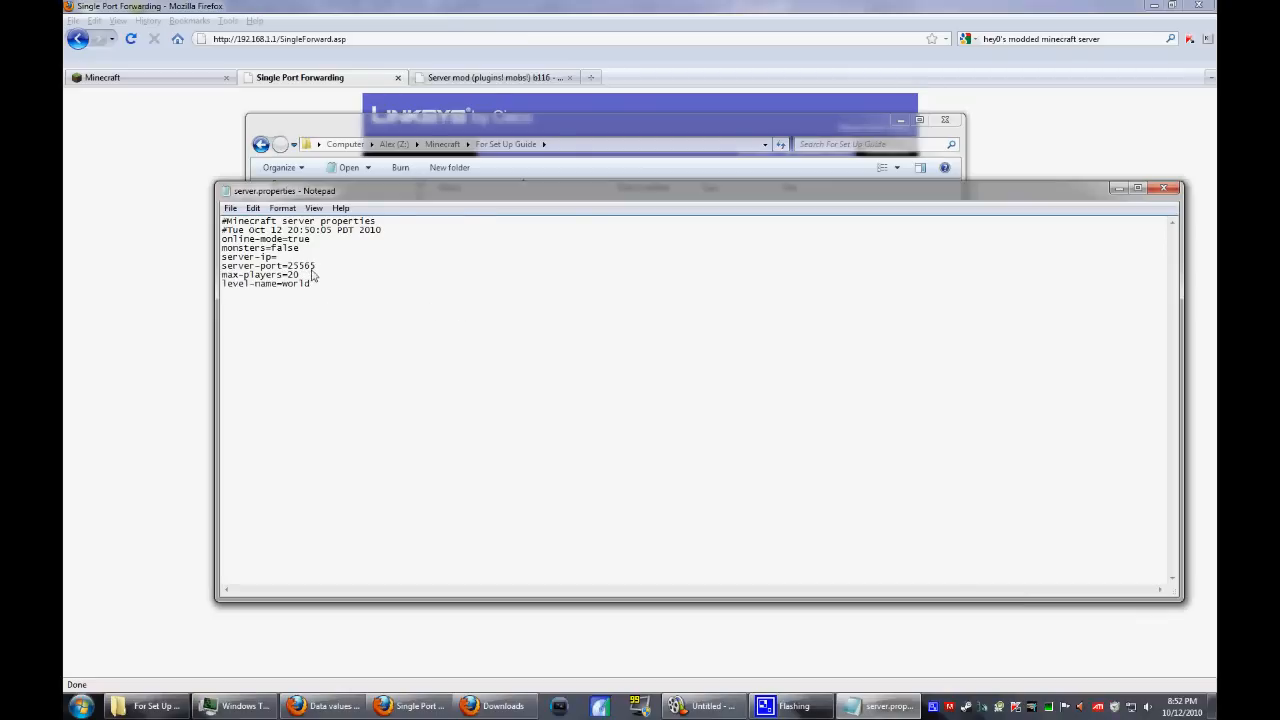
type("192.1")
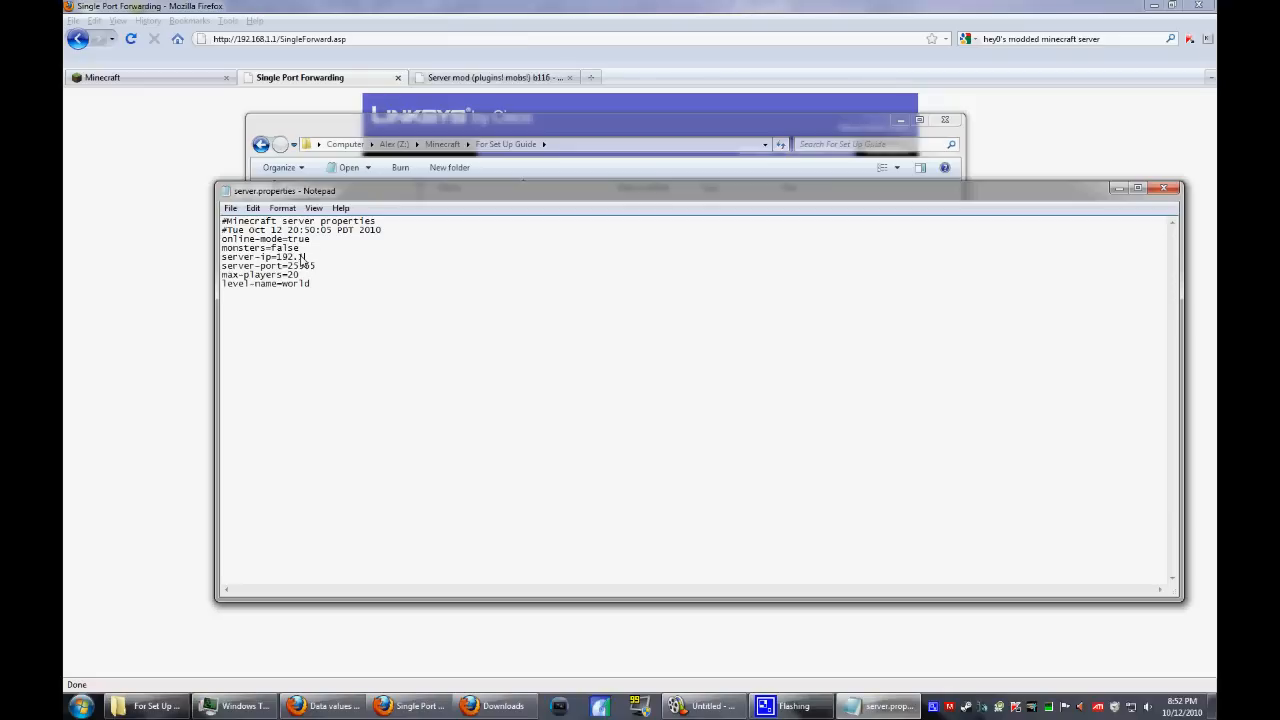
type("68")
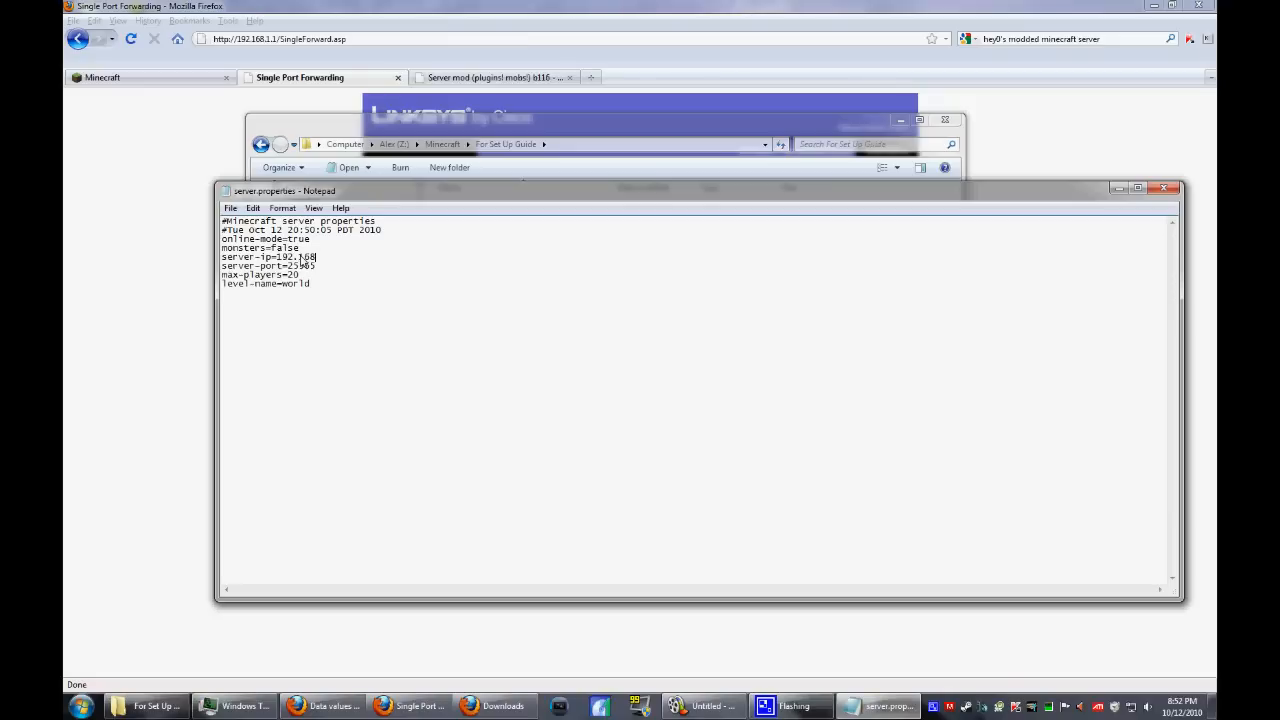
type(".1.103")
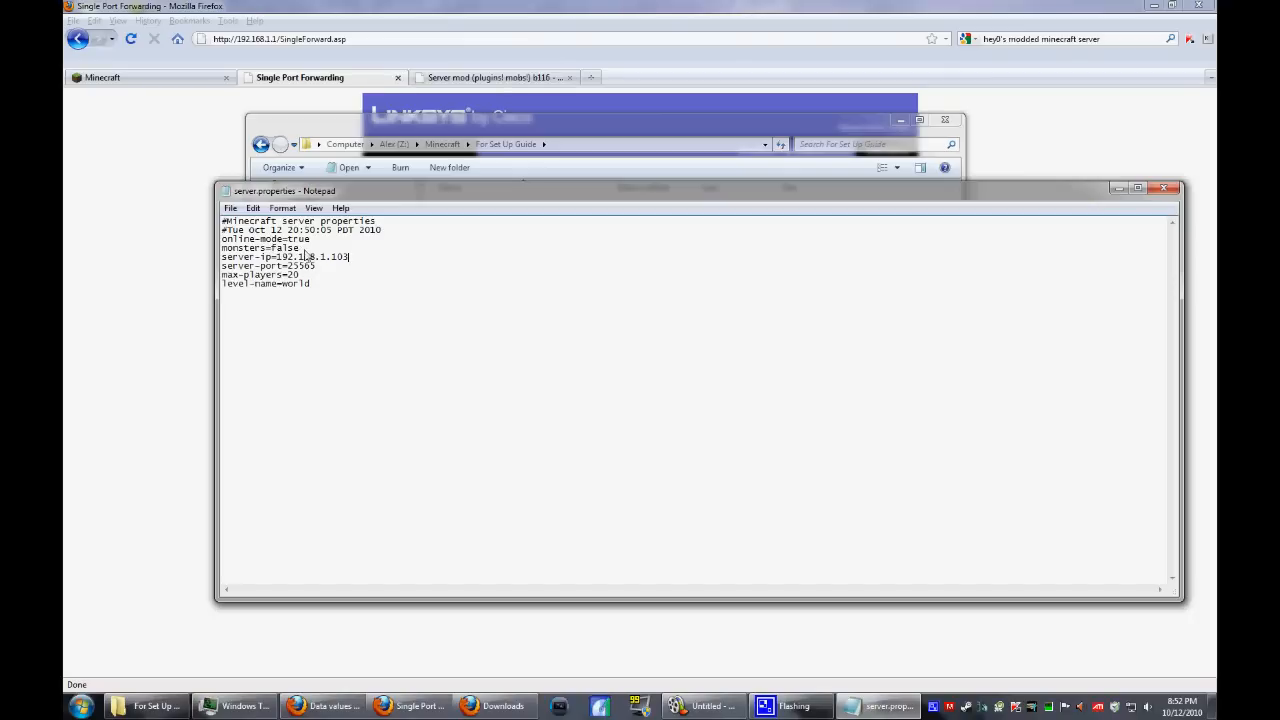
mouse_move(304, 252)
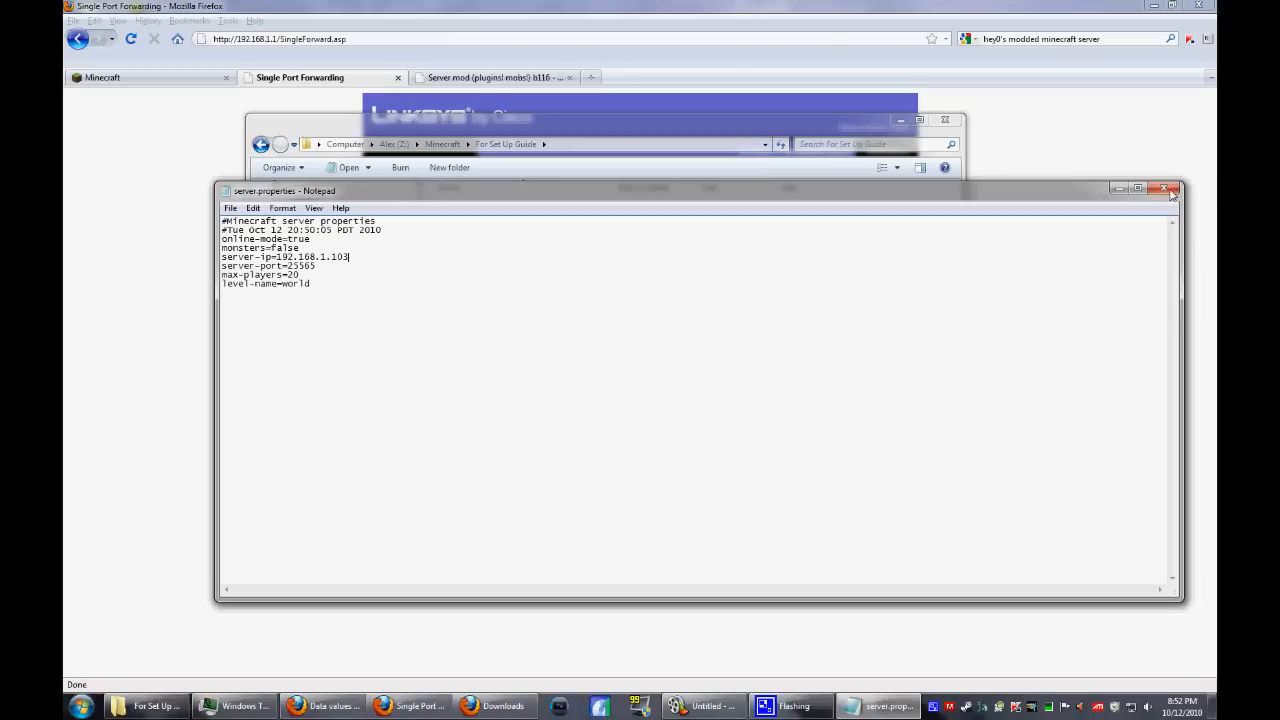
left_click(1164, 188)
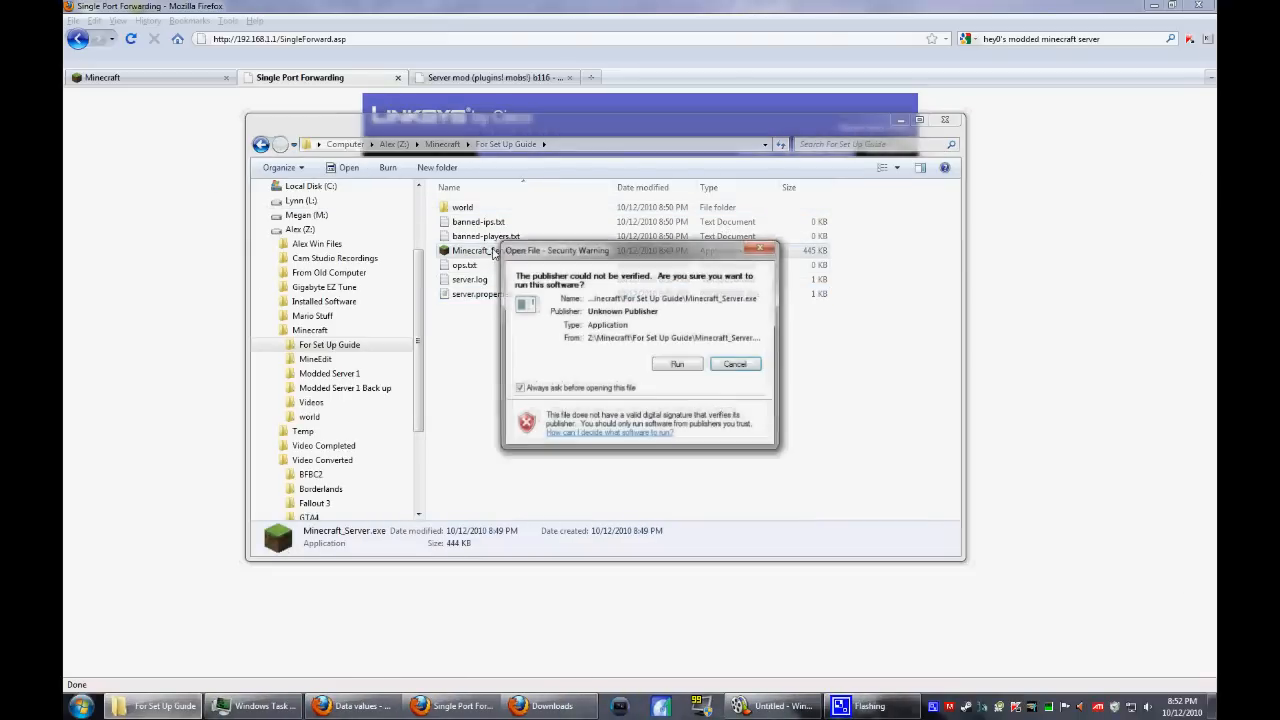
- Run the server and select the 192.168.1.103:25565 address in its log once loaded
left_click(676, 364)
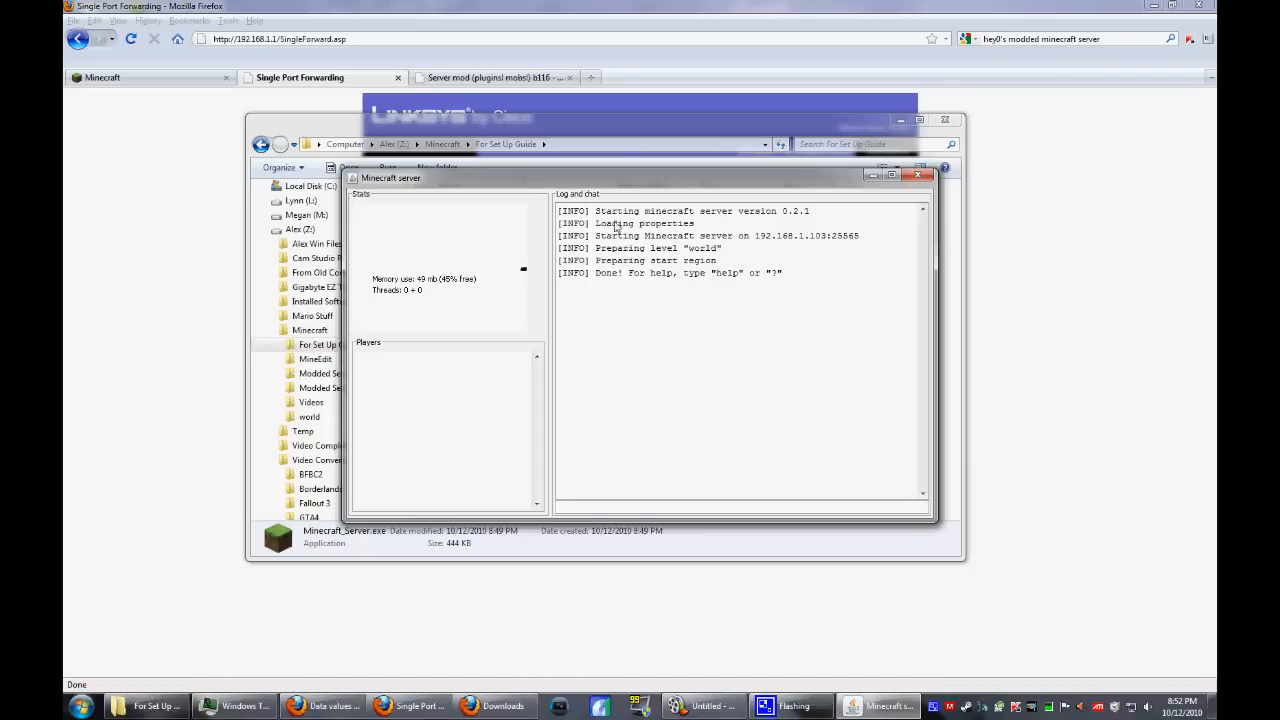
mouse_move(724, 430)
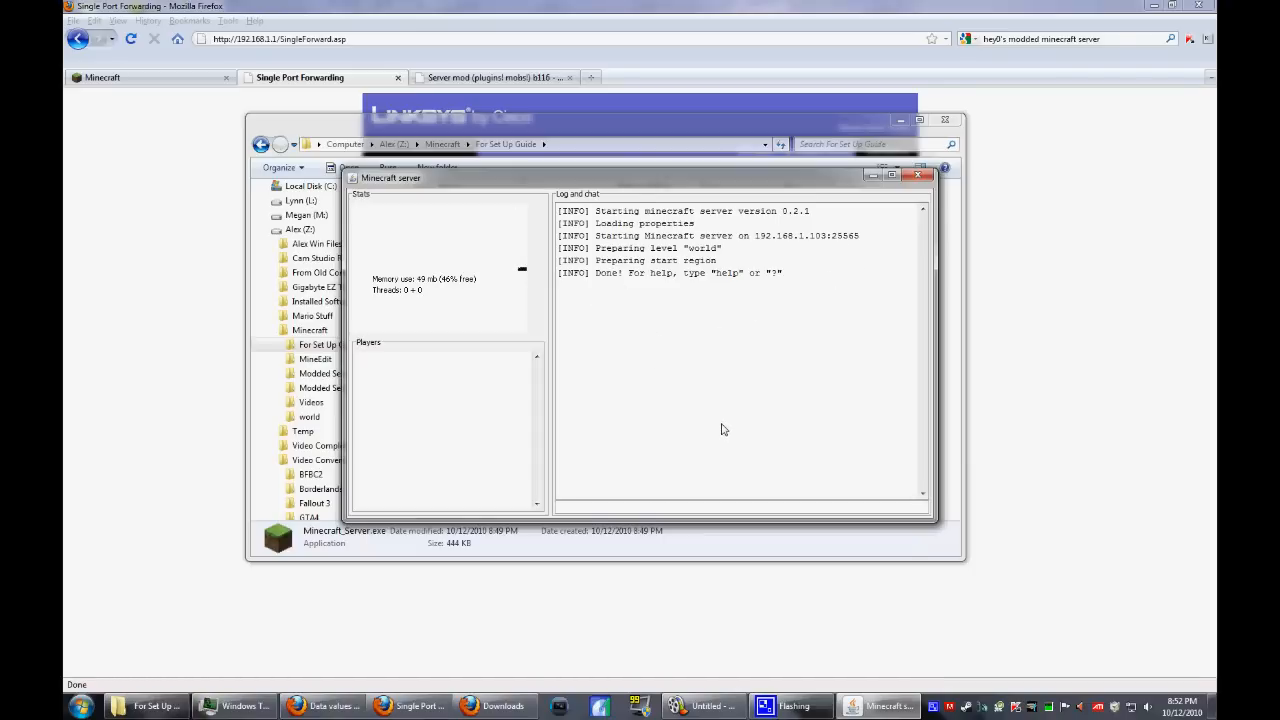
mouse_move(920, 570)
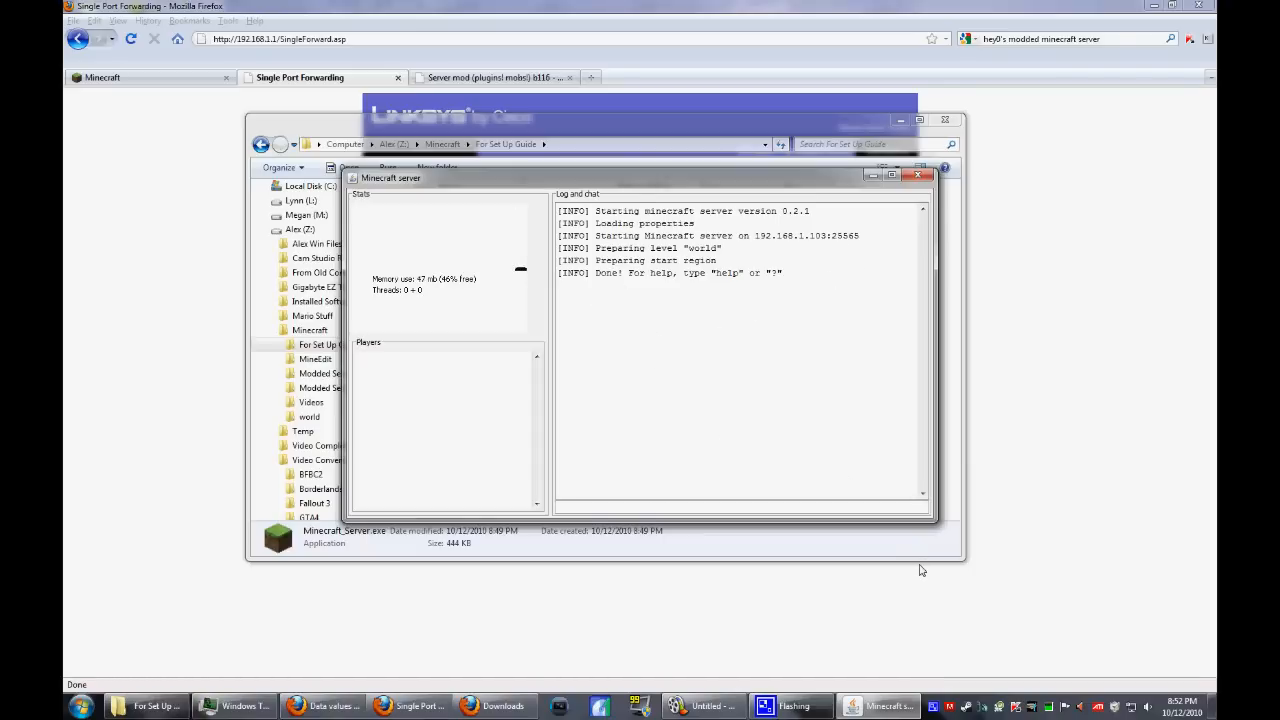
mouse_move(772, 356)
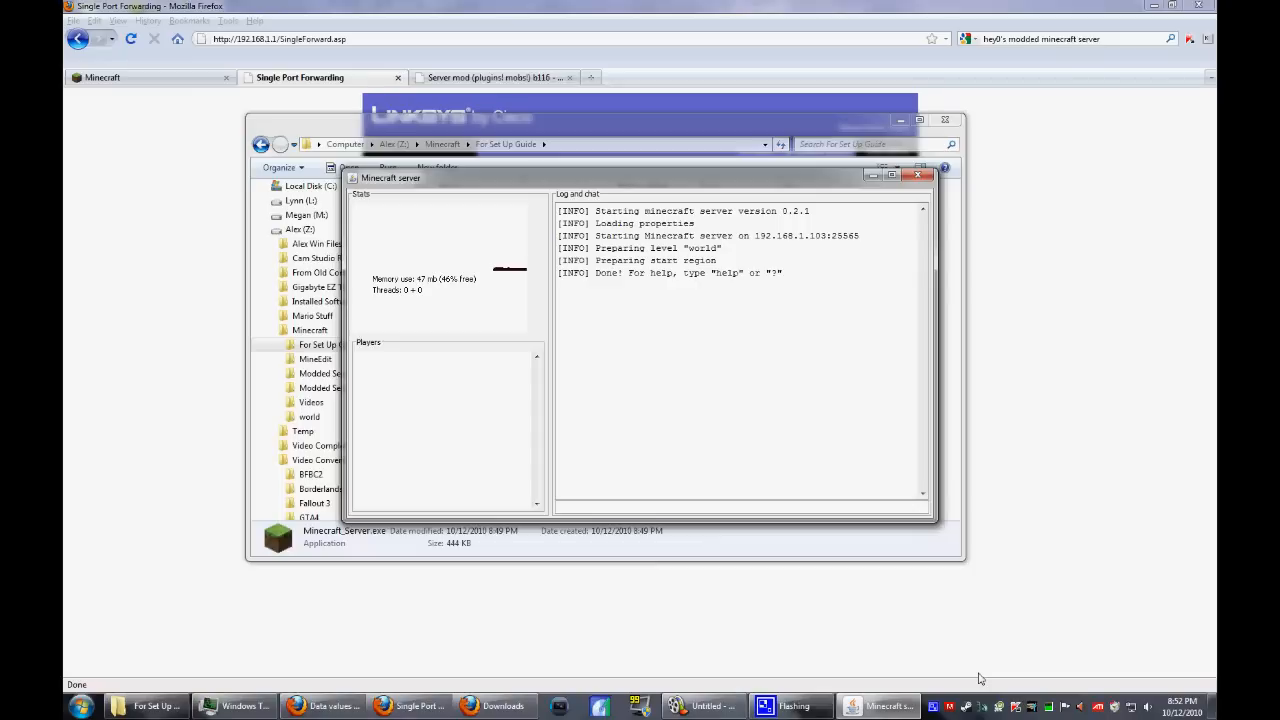
mouse_move(872, 306)
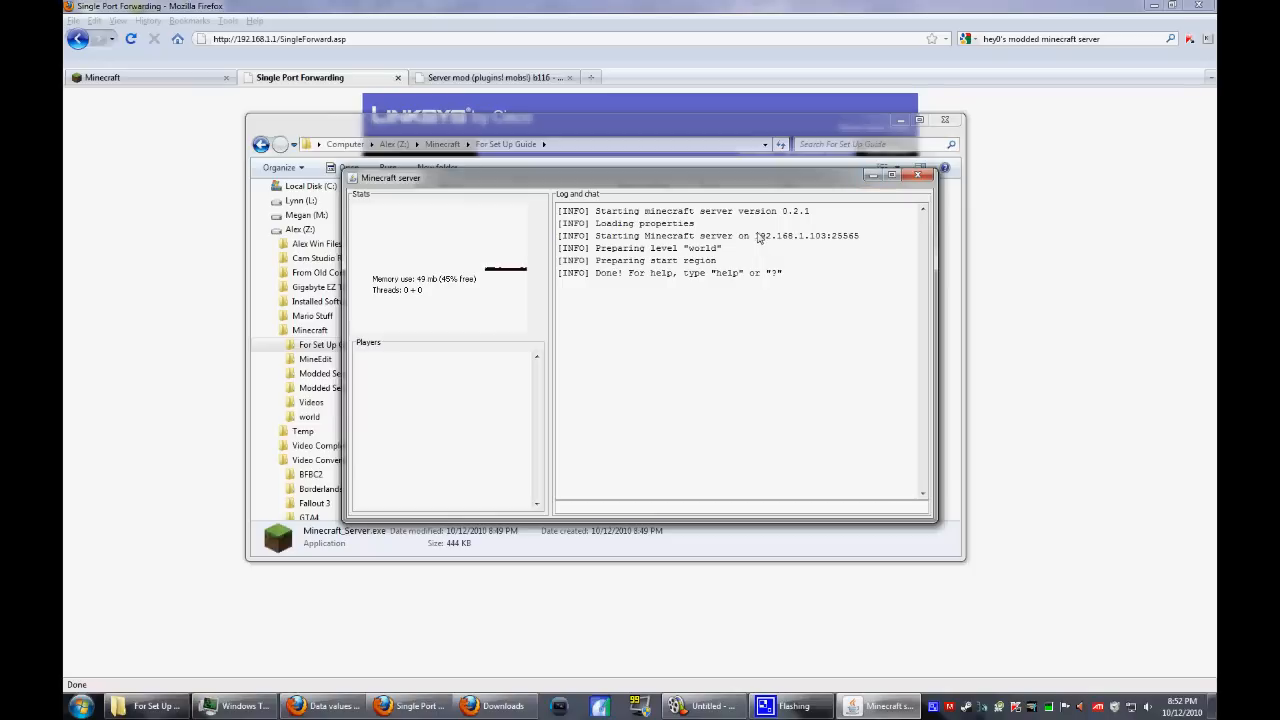
double_click(790, 236)
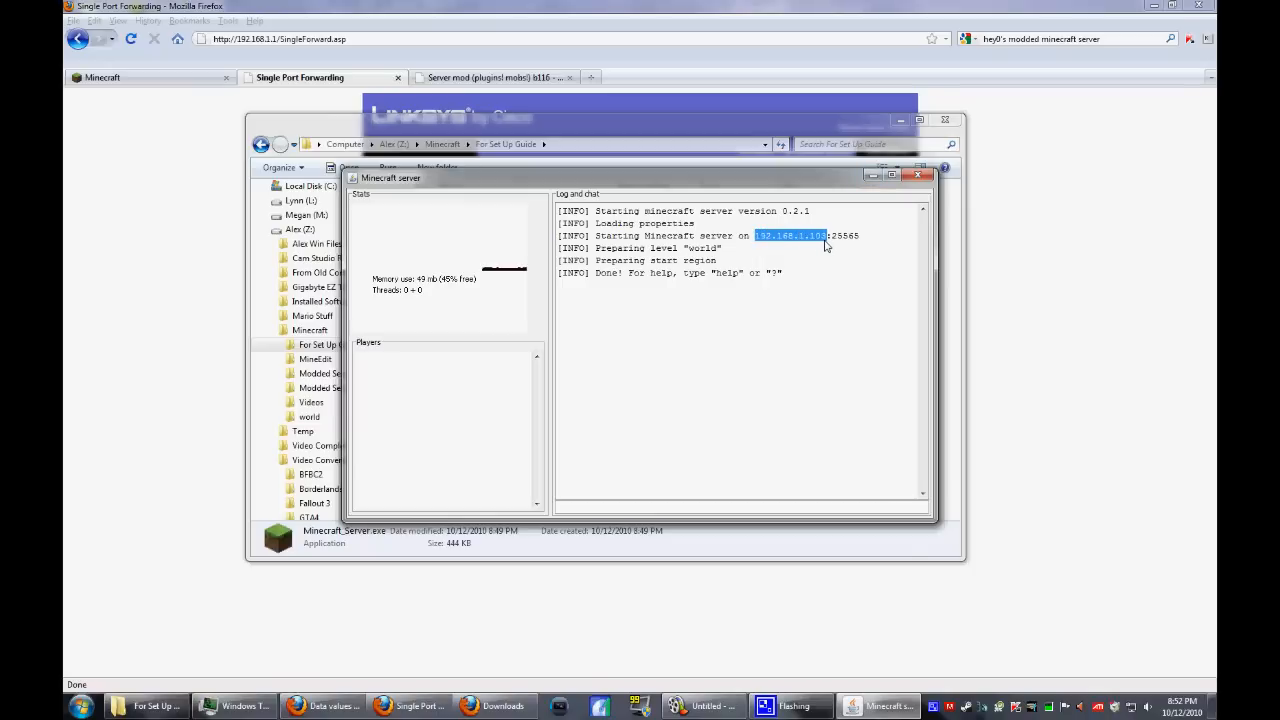
mouse_move(756, 244)
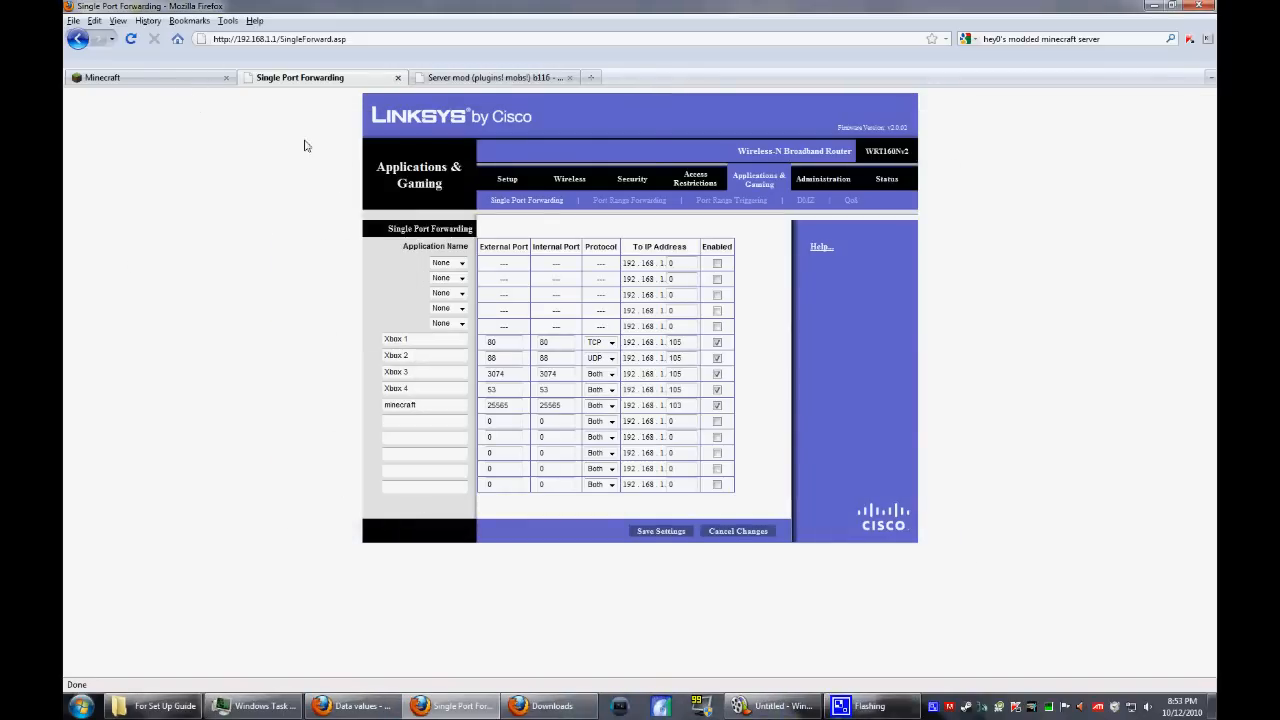
- Scroll the Hey0 server mod forum post down to its Downloads section
left_click(492, 76)
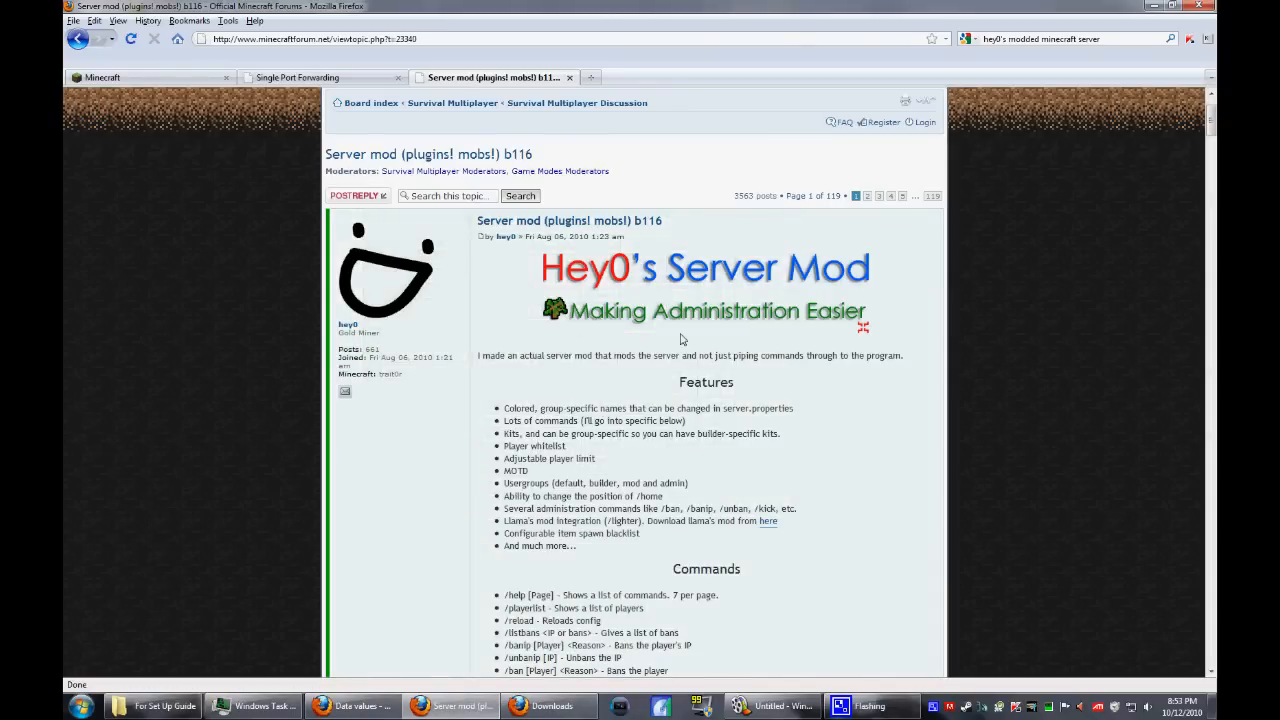
scroll("down", 3)
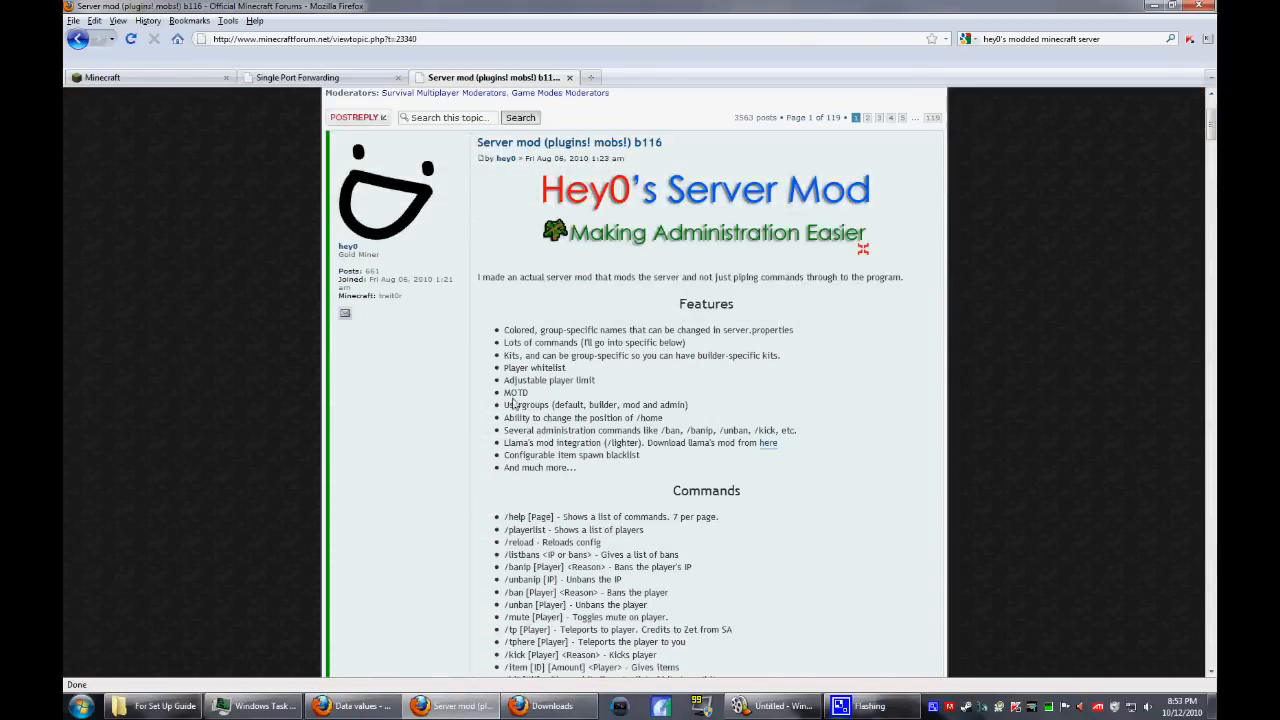
mouse_move(438, 420)
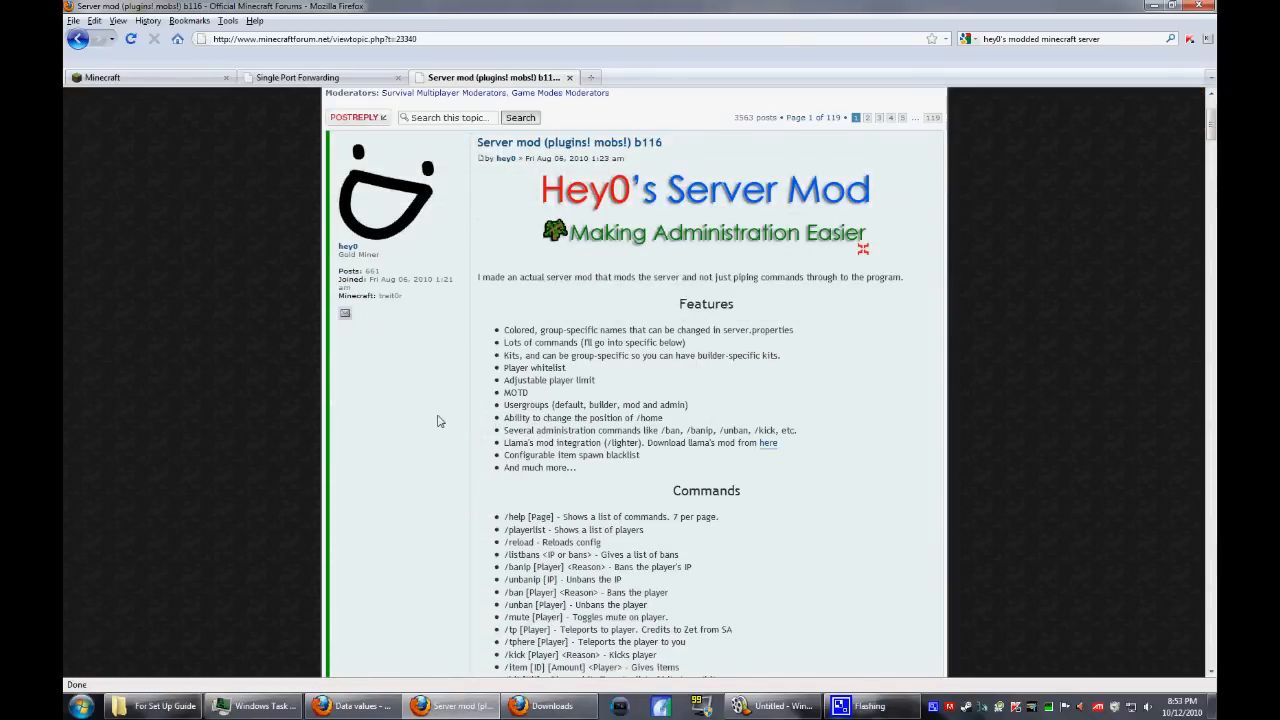
scroll("down", 3)
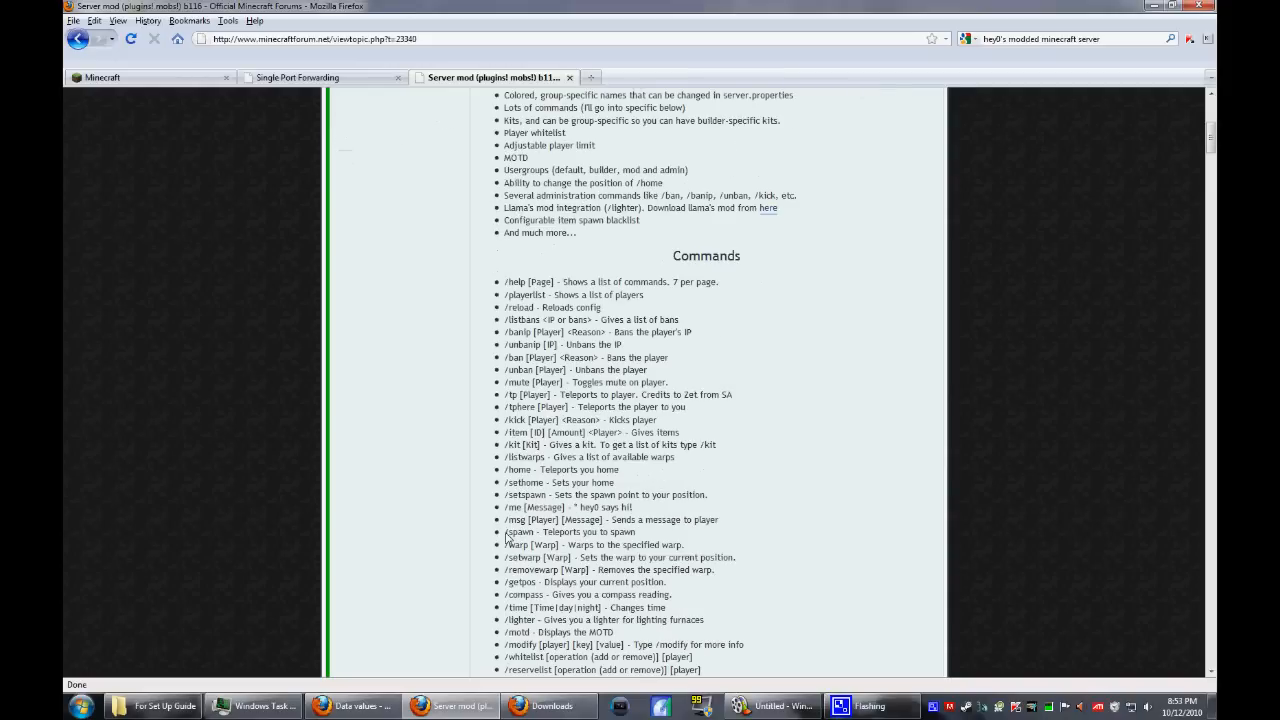
scroll("down", 3)
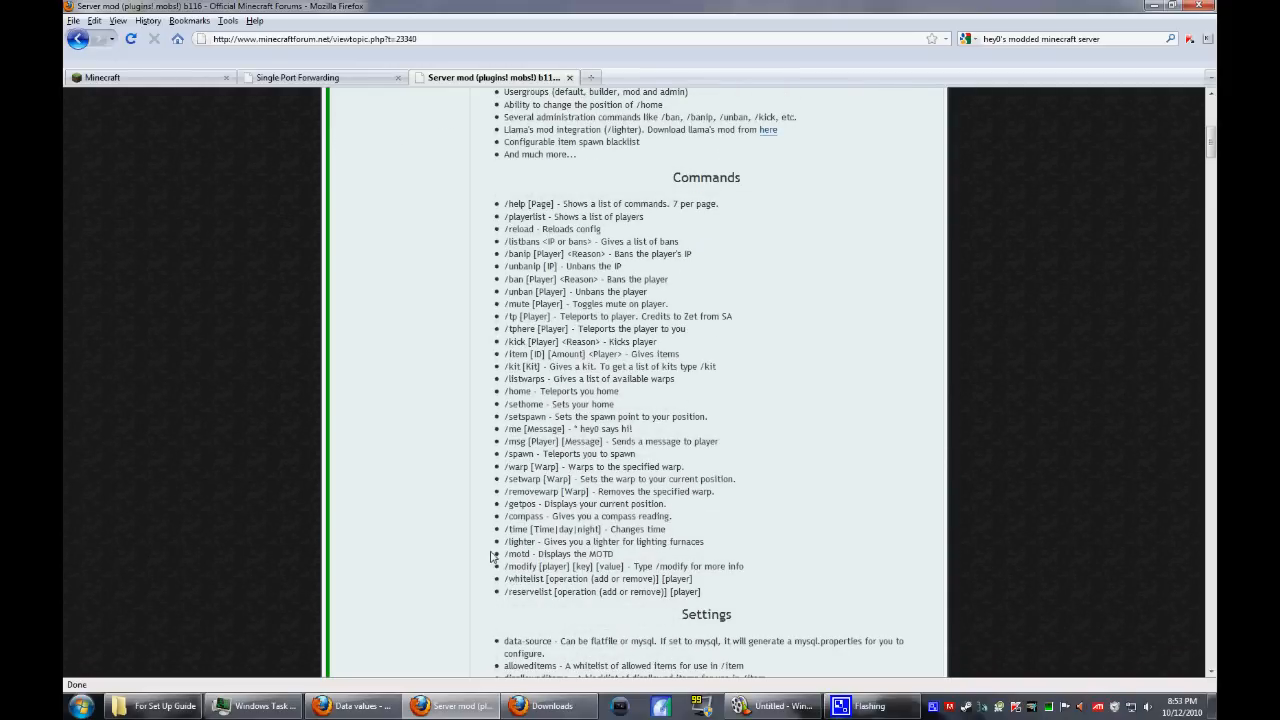
mouse_move(522, 552)
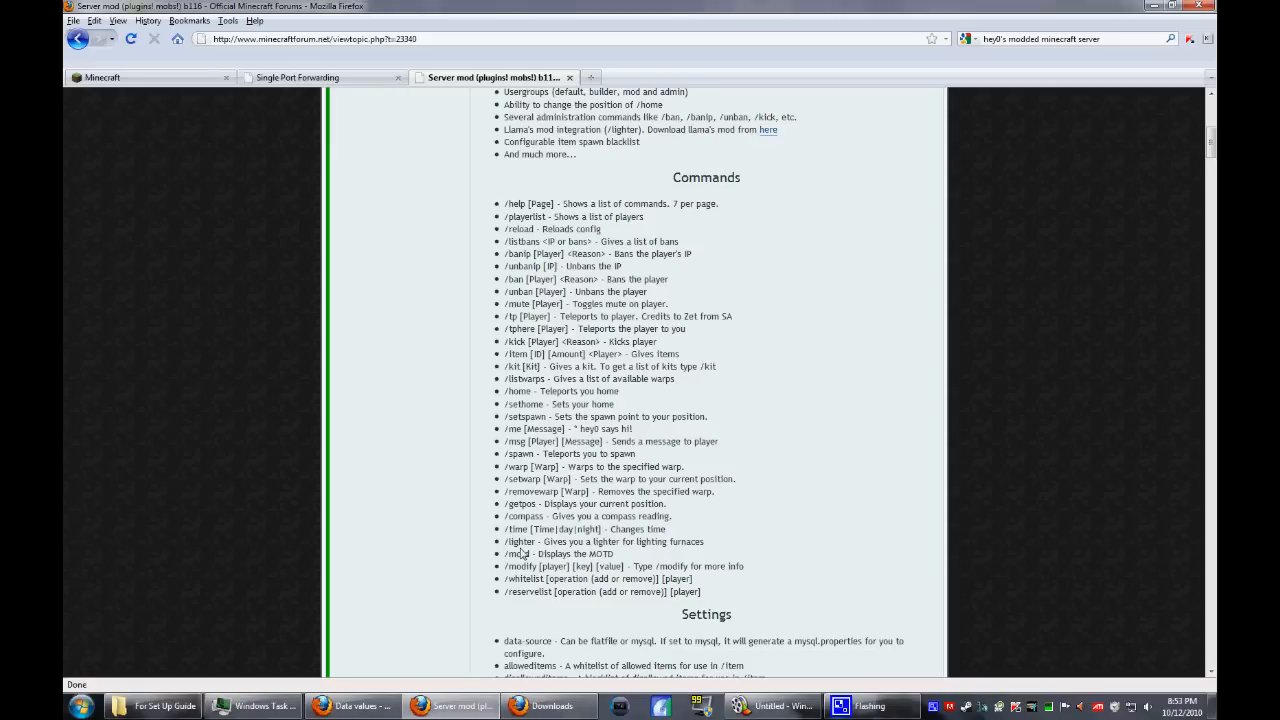
mouse_move(512, 596)
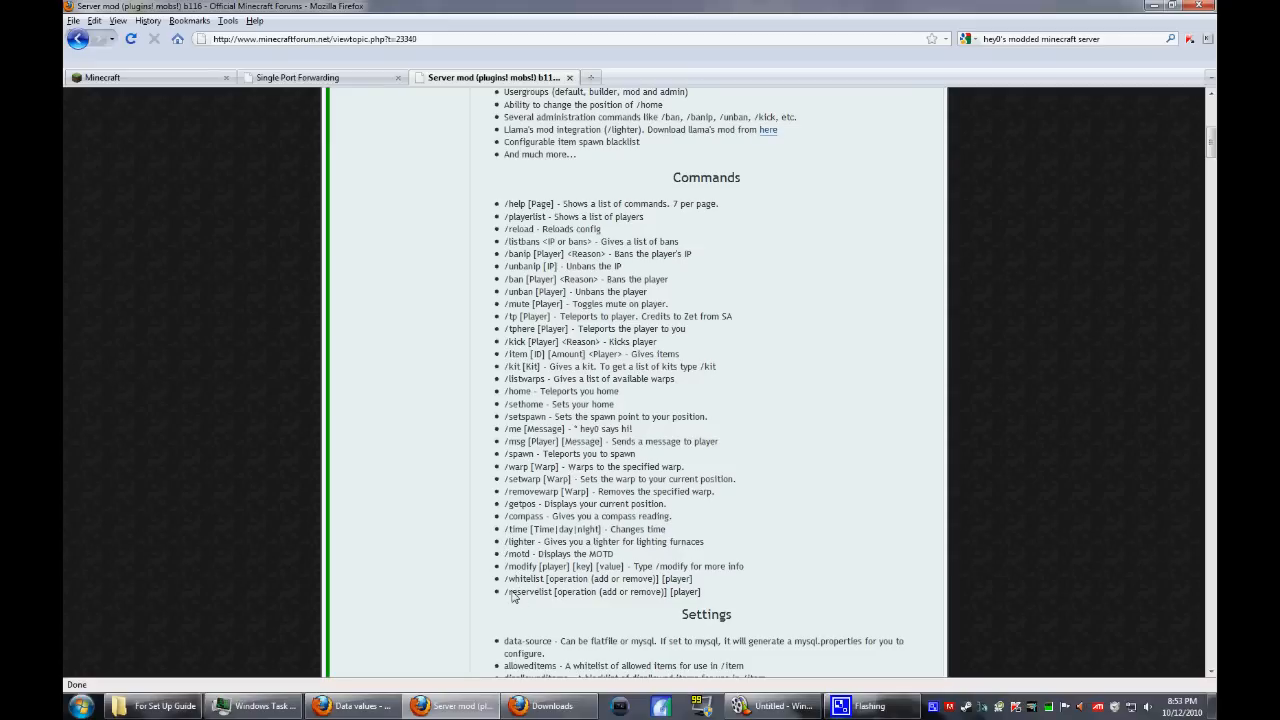
scroll("down", 3)
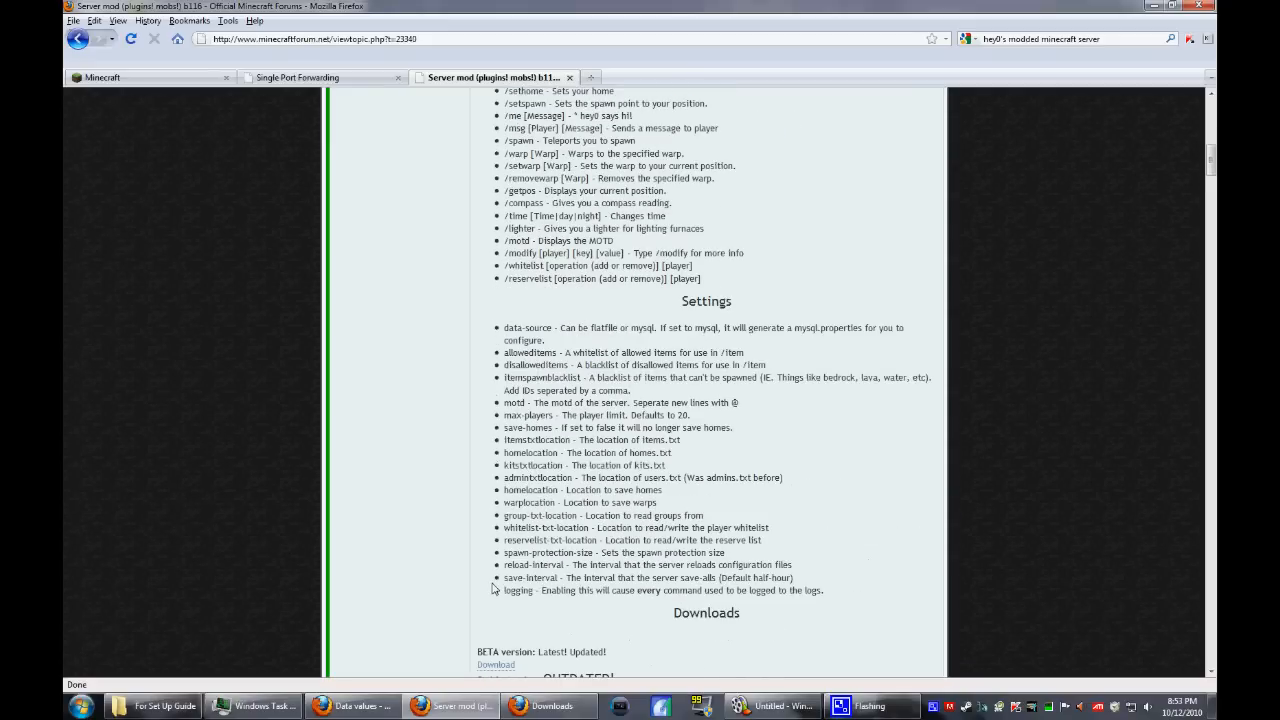
scroll("down", 3)
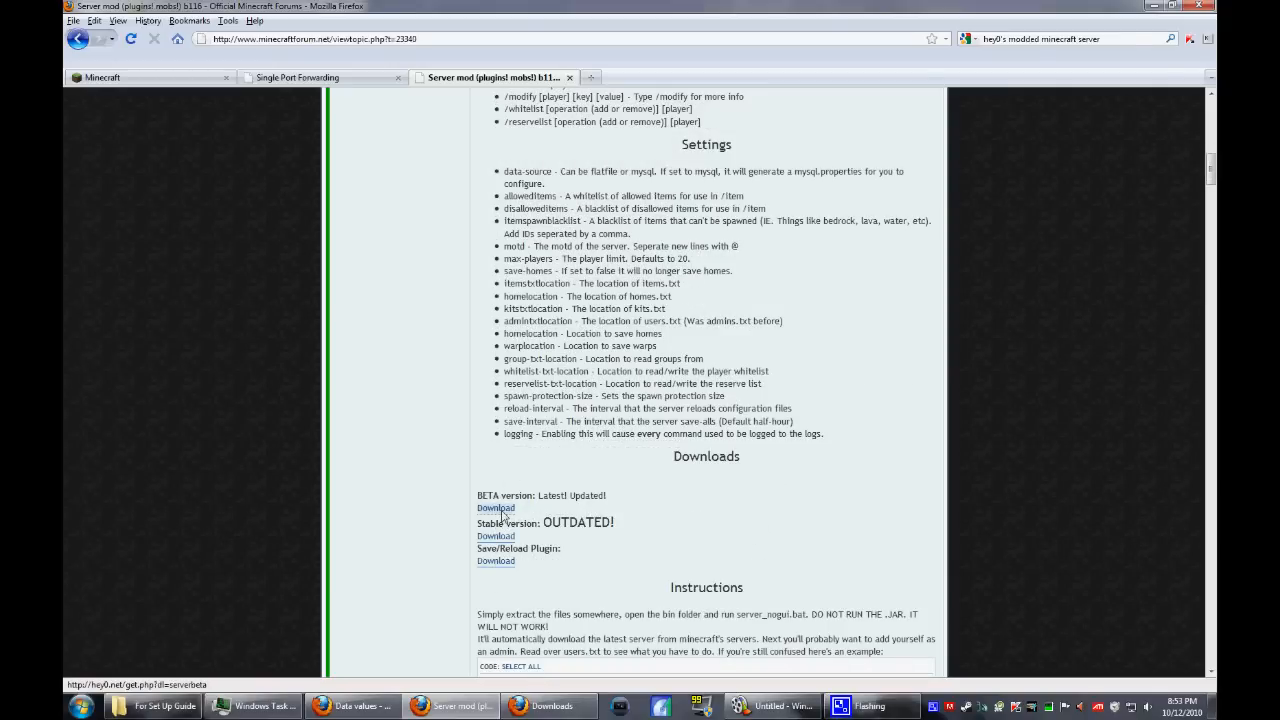
- Download the Beta version of the mod, saving Minecraft_mod 116.zip to disk
left_click(496, 508)
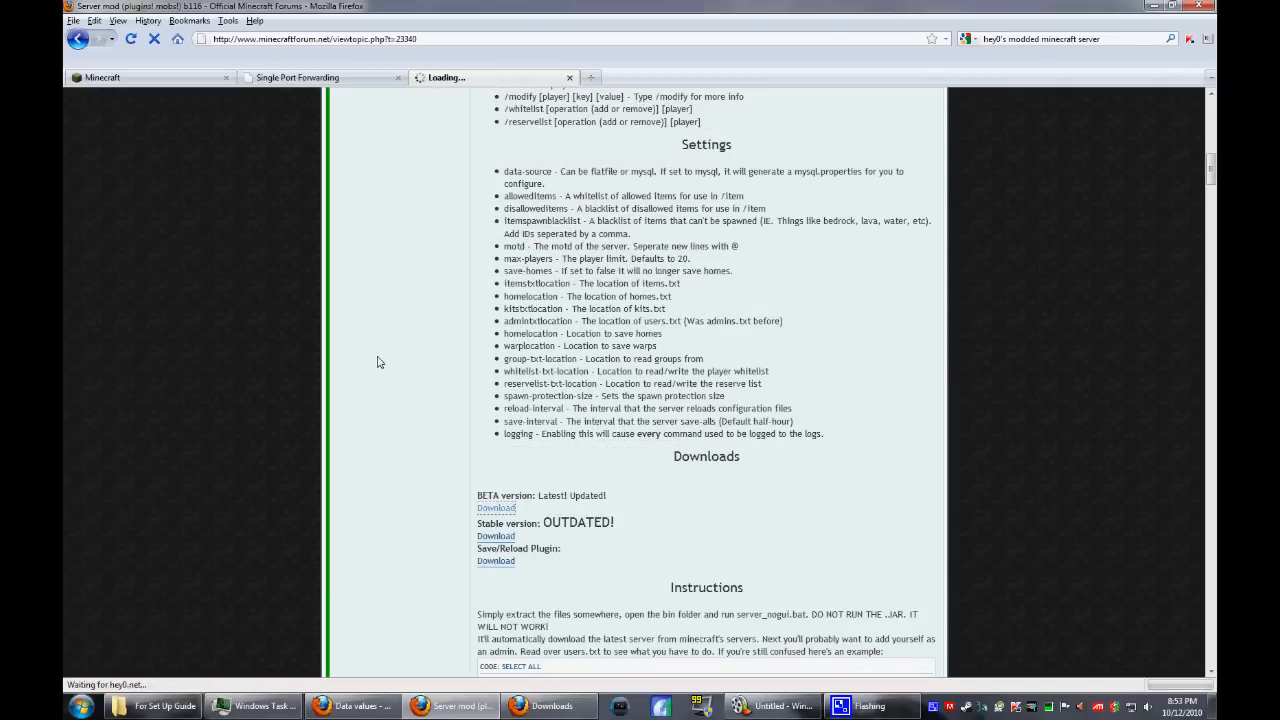
left_click(496, 508)
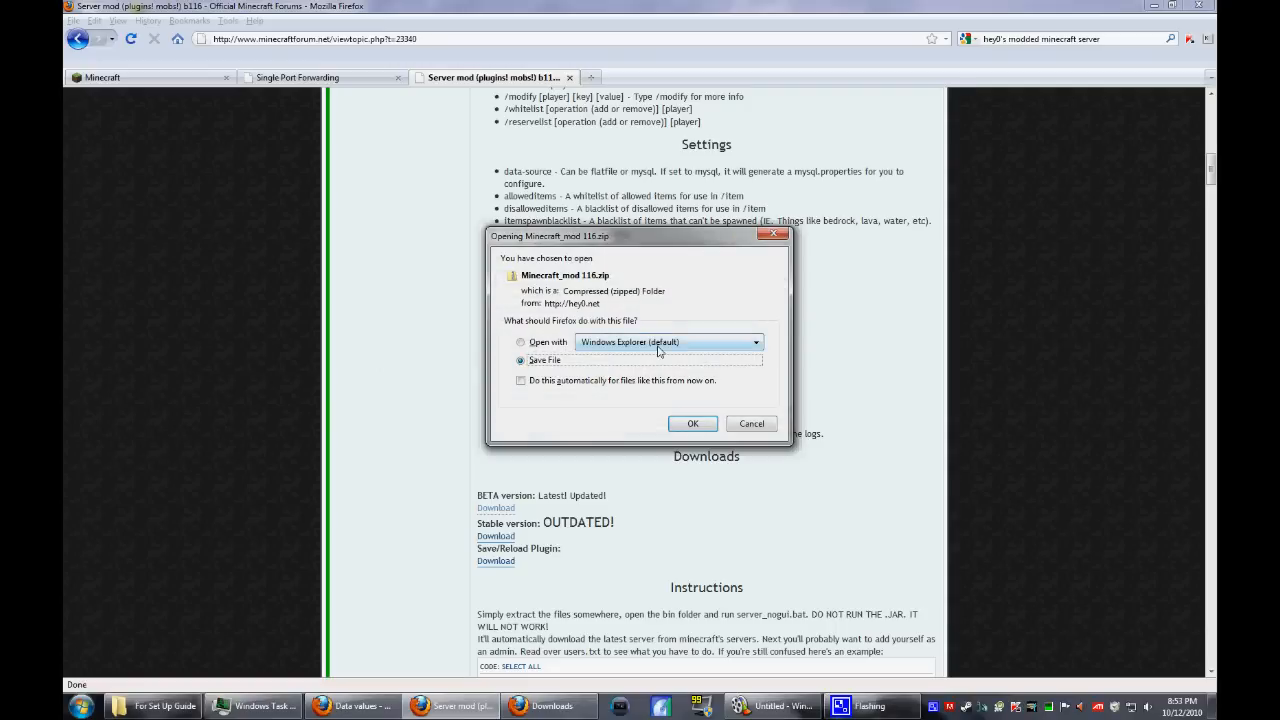
left_click(752, 424)
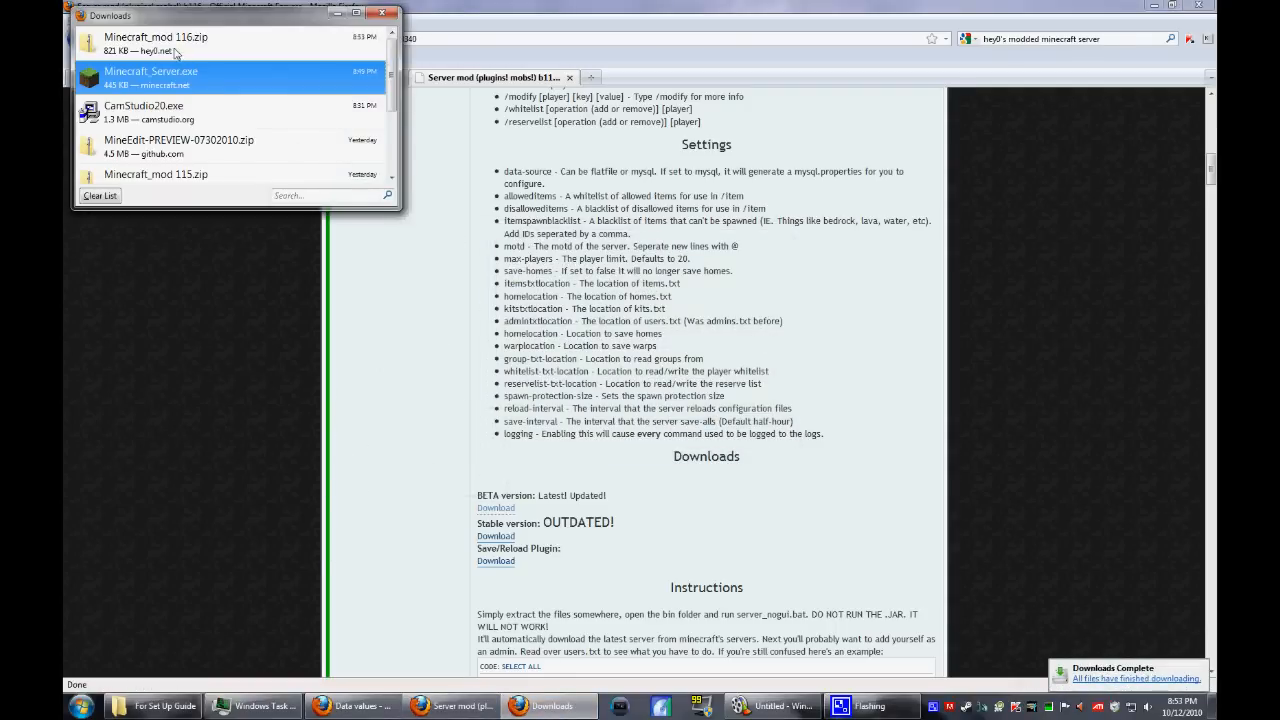
- Show Minecraft_mod 116.zip's containing folder via Open Containing Folder in the downloads list
right_click(156, 42)
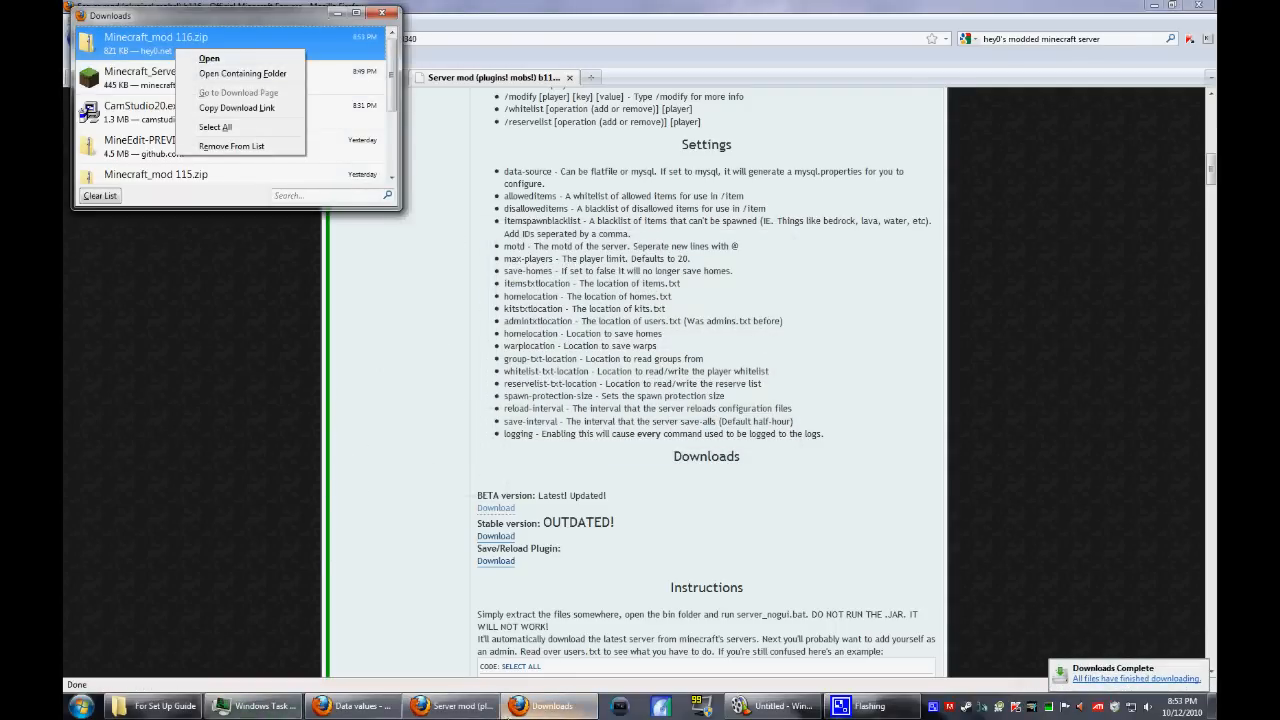
left_click(242, 72)
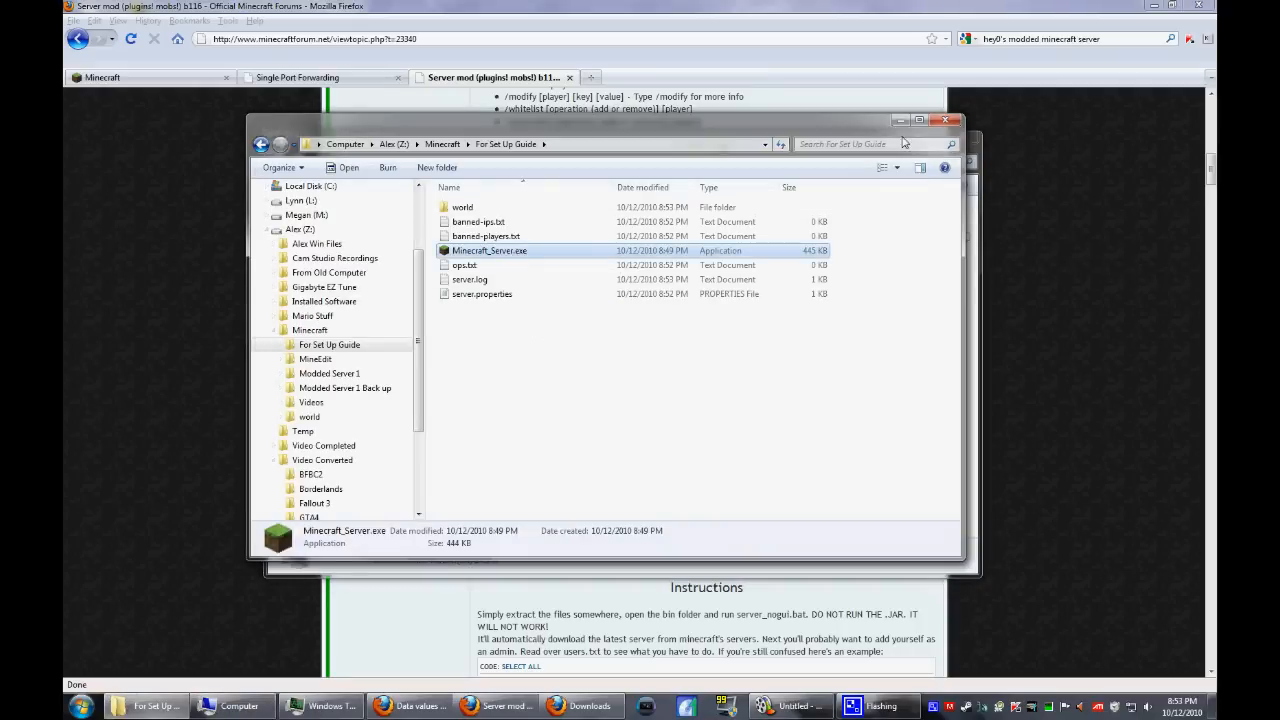
- Navigate from Computer through the Z: drive to the Downloads folder
left_click(344, 144)
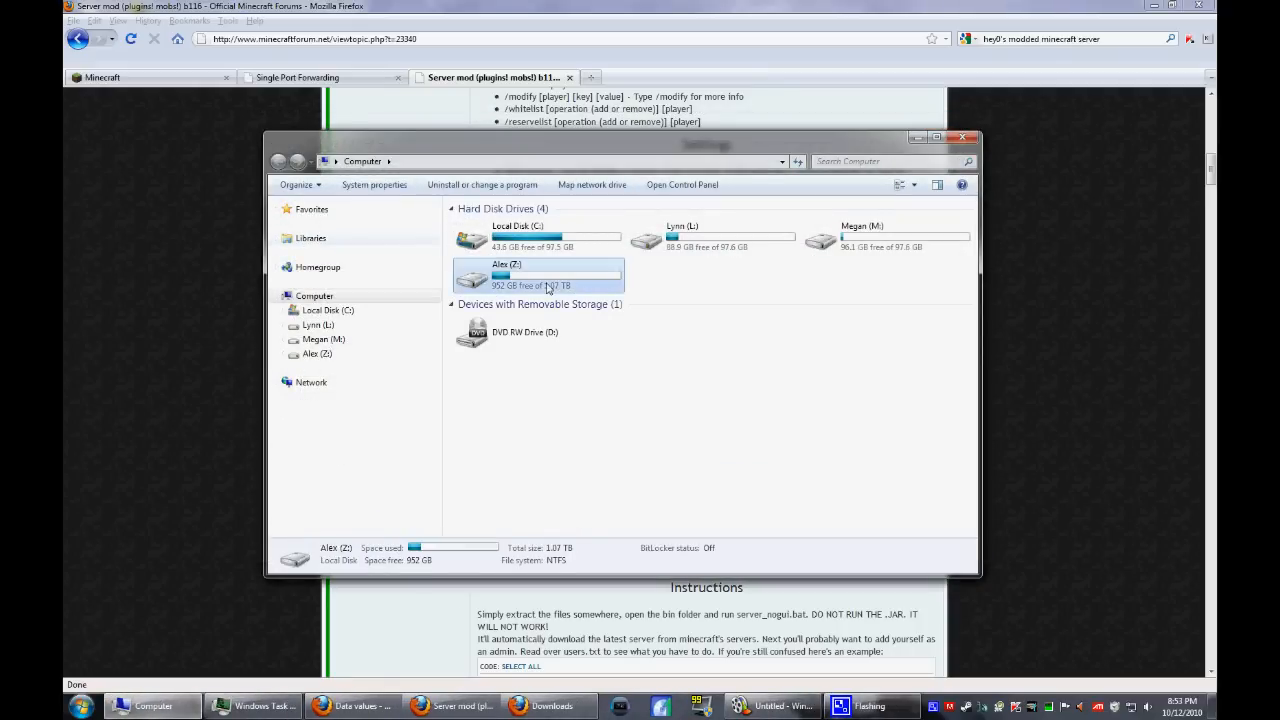
double_click(504, 276)
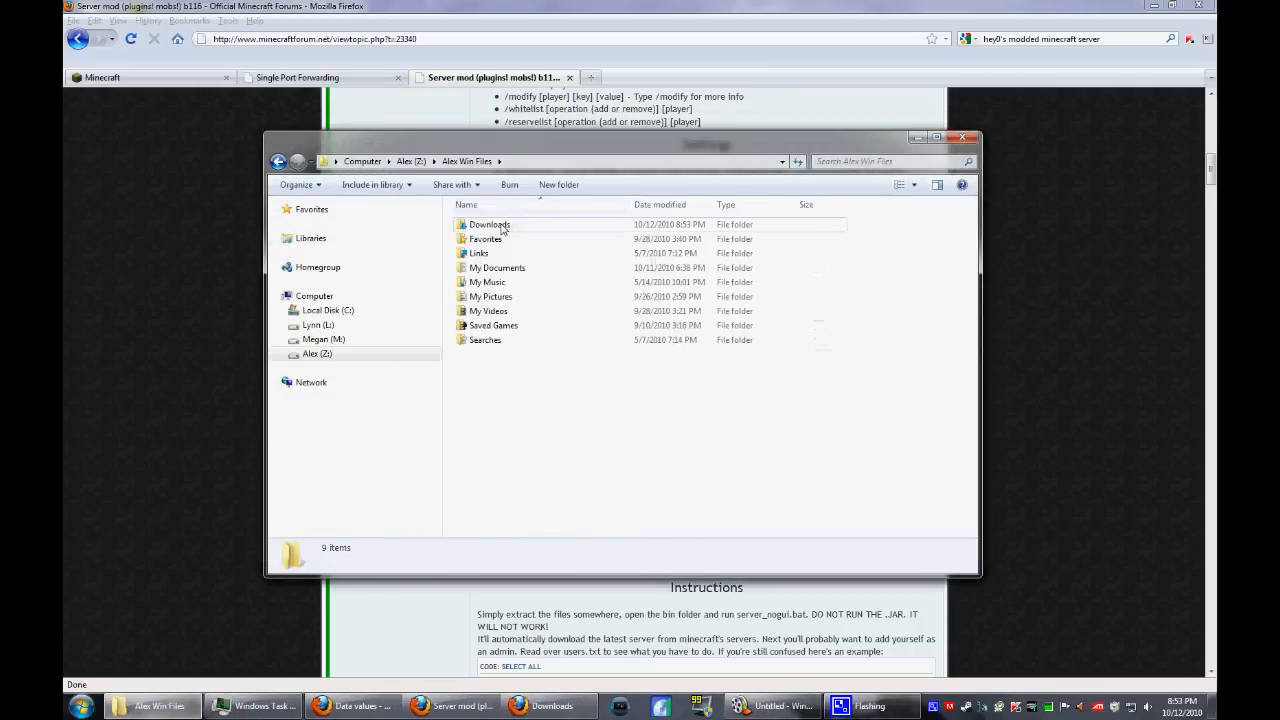
double_click(488, 224)
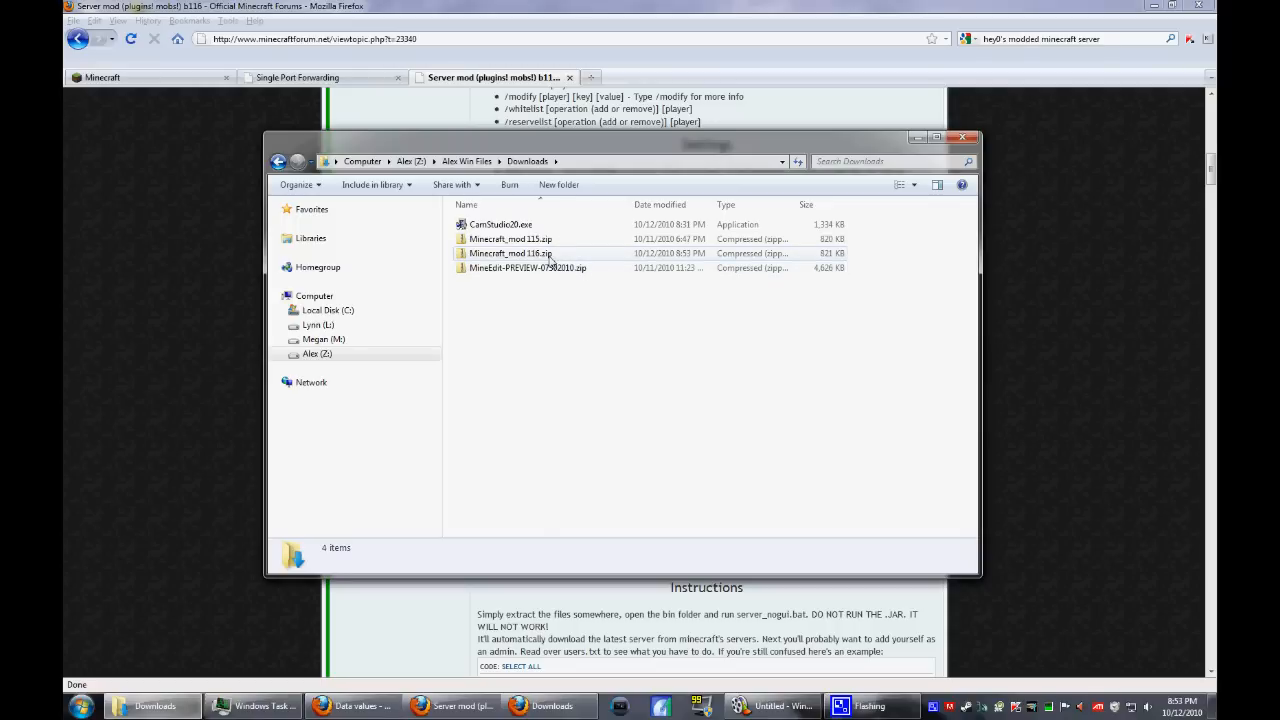
left_click(152, 706)
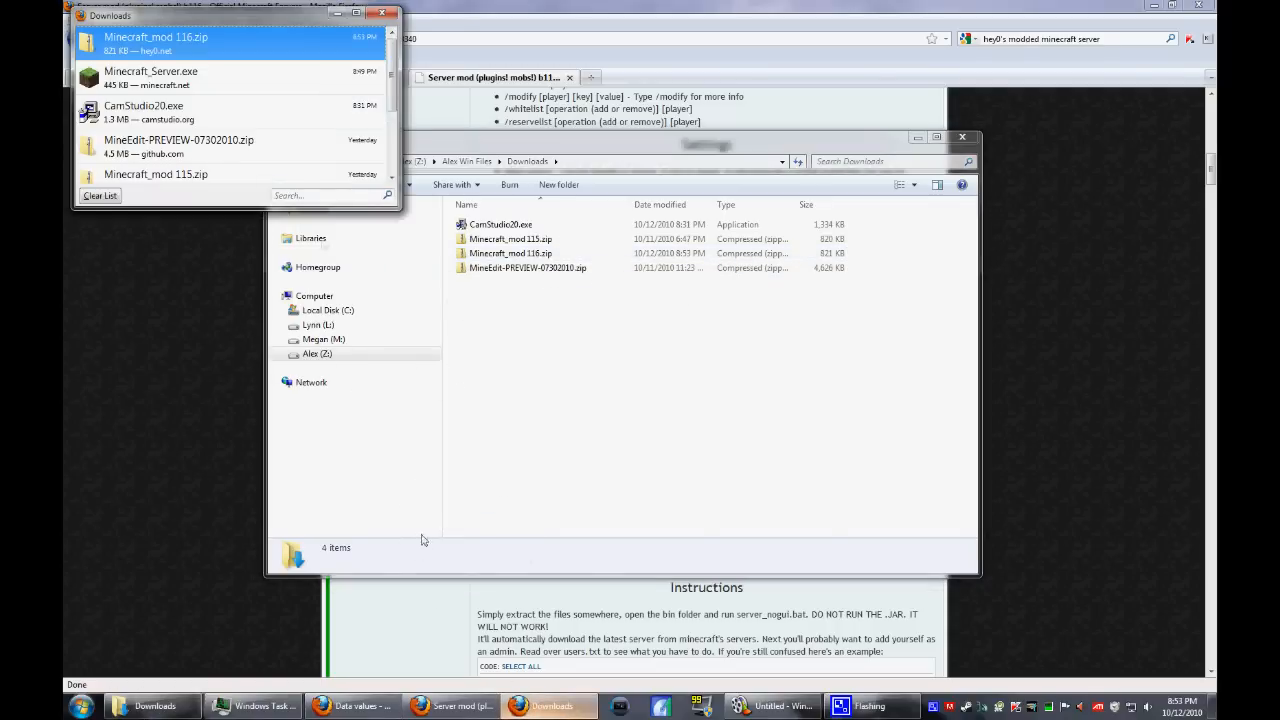
- Extract Minecraft_mod 116.zip into Minecraft\For Set Up Guide, then return to the Z: drive root
right_click(510, 252)
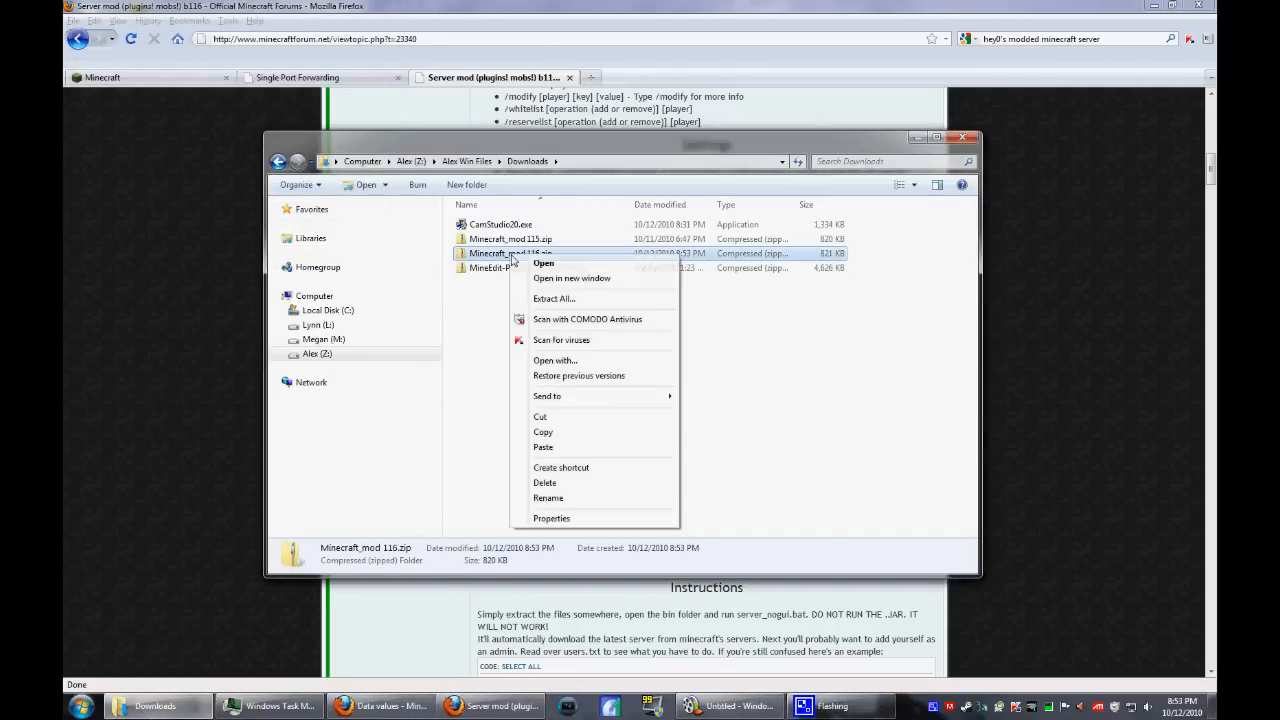
left_click(554, 298)
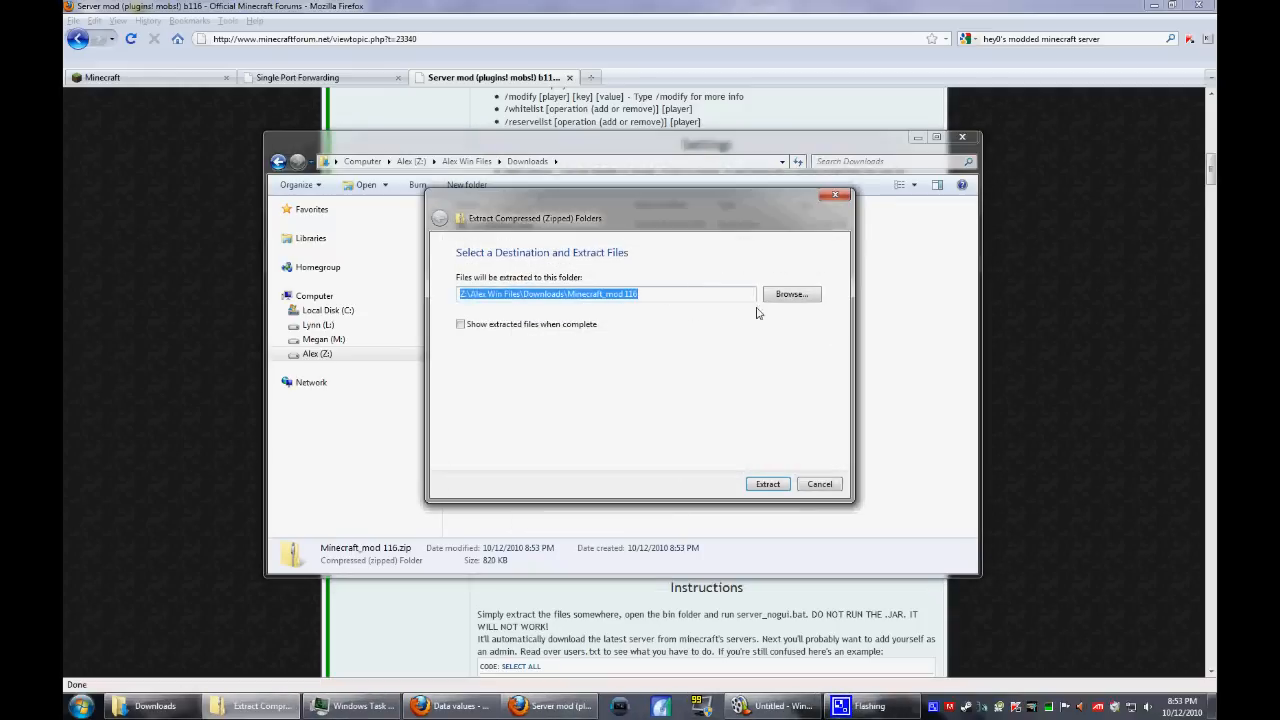
left_click(792, 292)
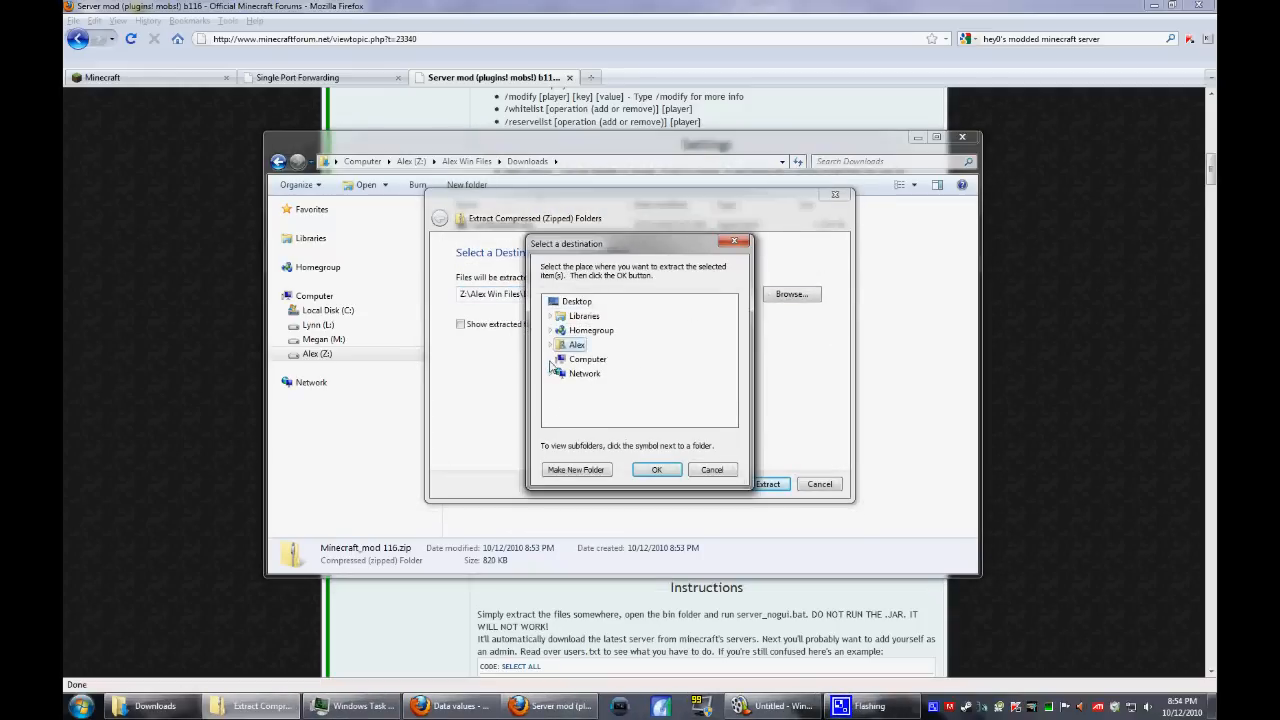
left_click(550, 344)
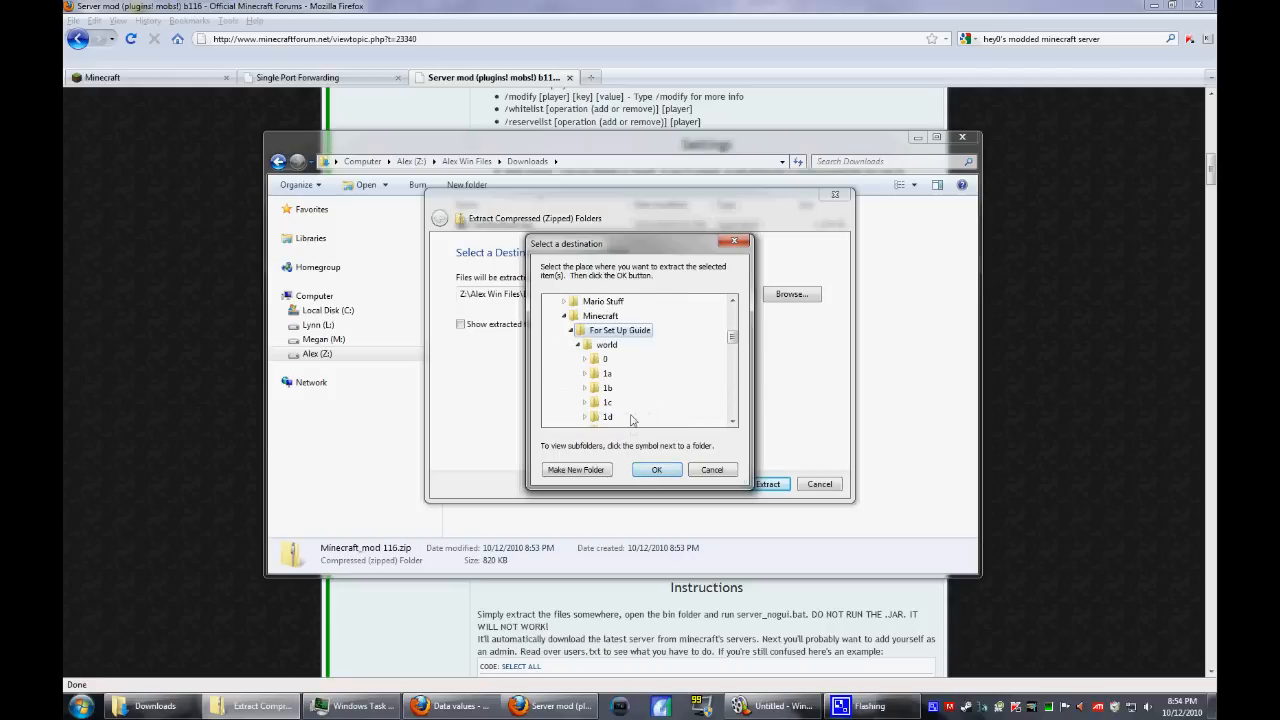
left_click(656, 470)
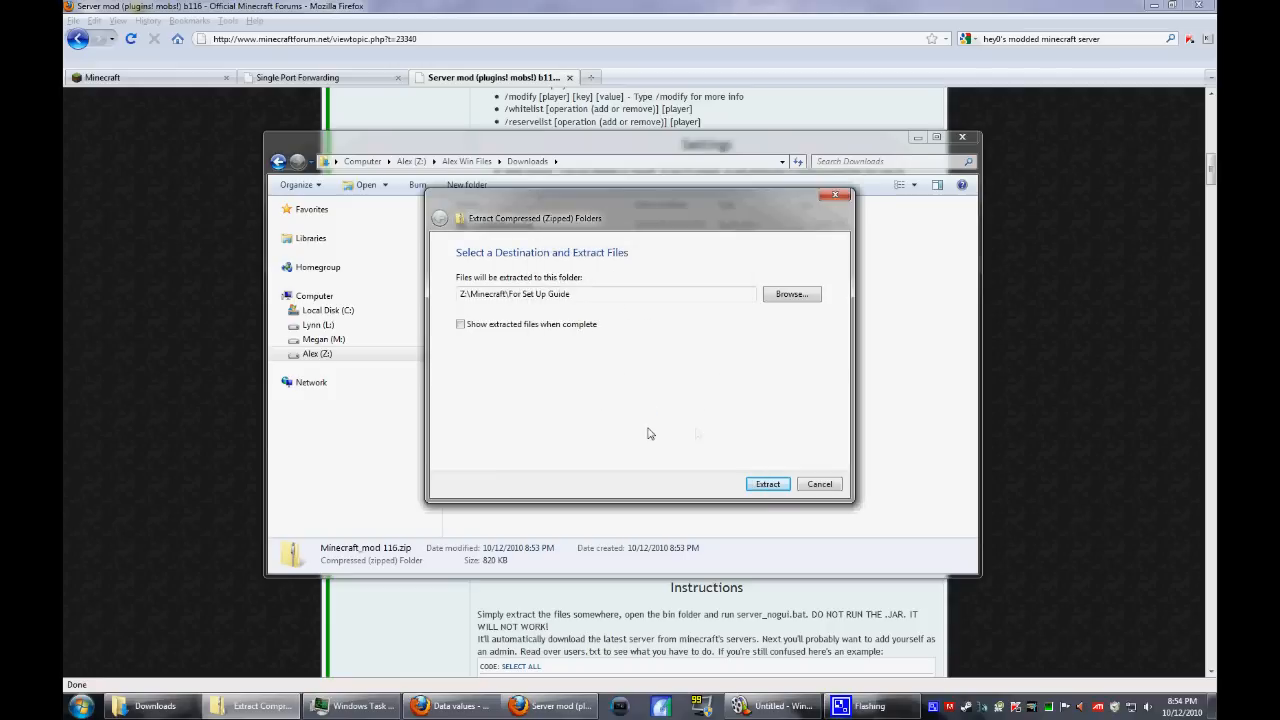
left_click(768, 484)
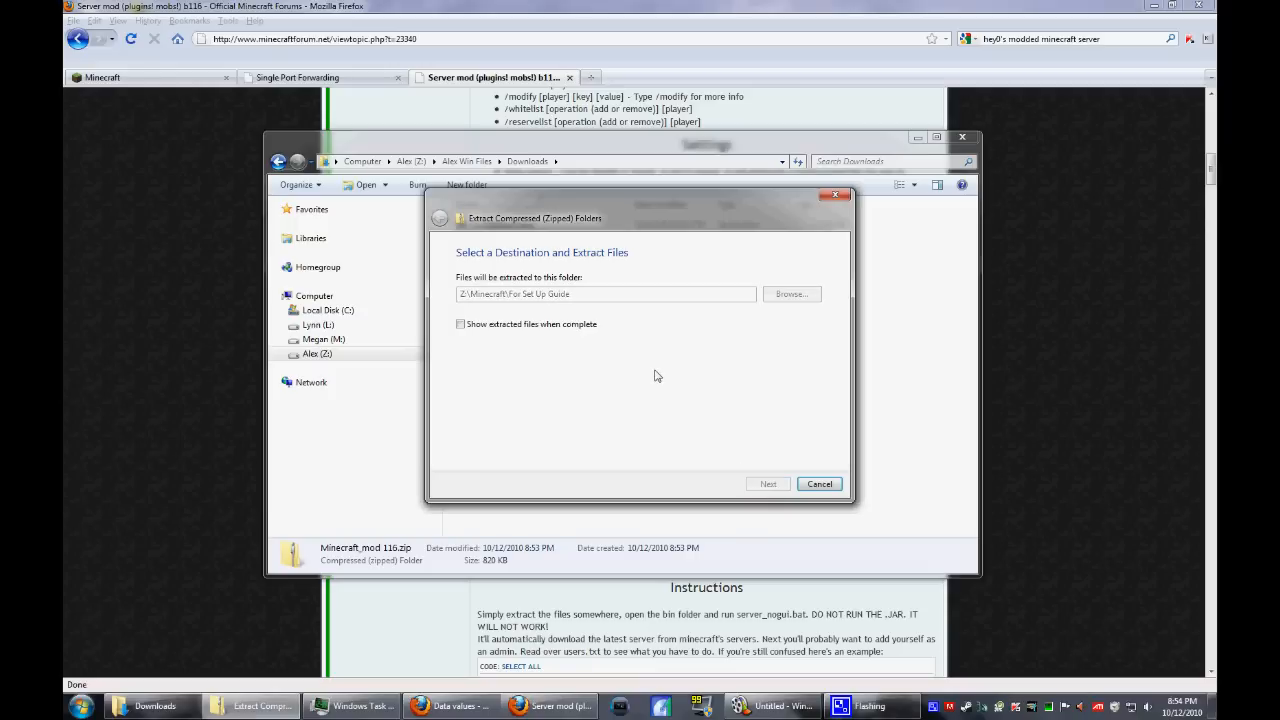
left_click(768, 484)
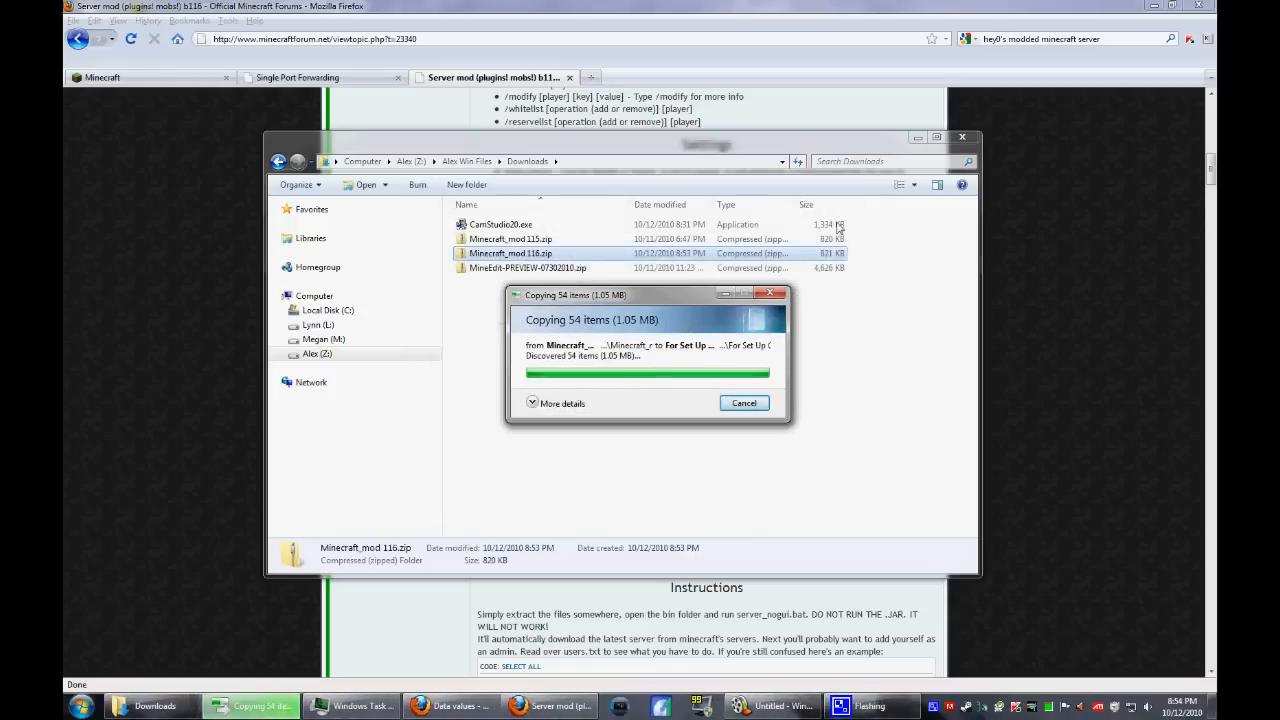
left_click(318, 354)
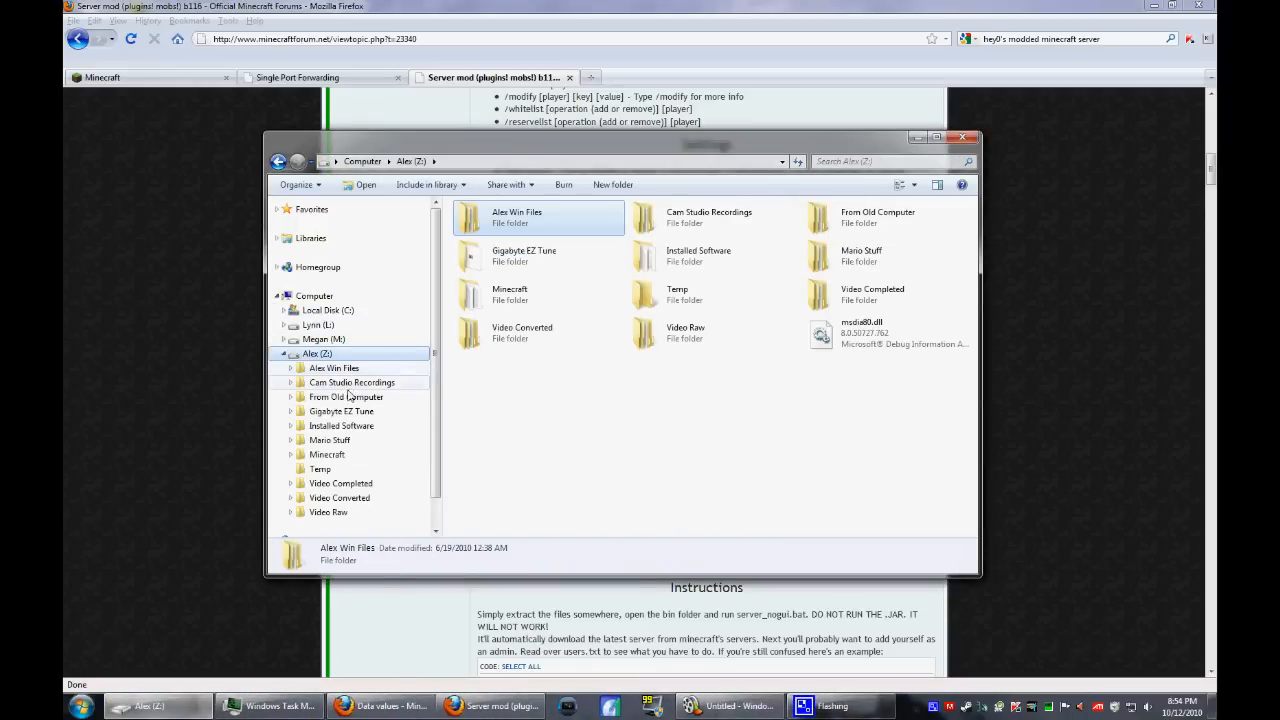
- Browse Minecraft > For Set Up Guide > bin and highlight Minecraft_Mod.jar among the server files
left_click(328, 454)
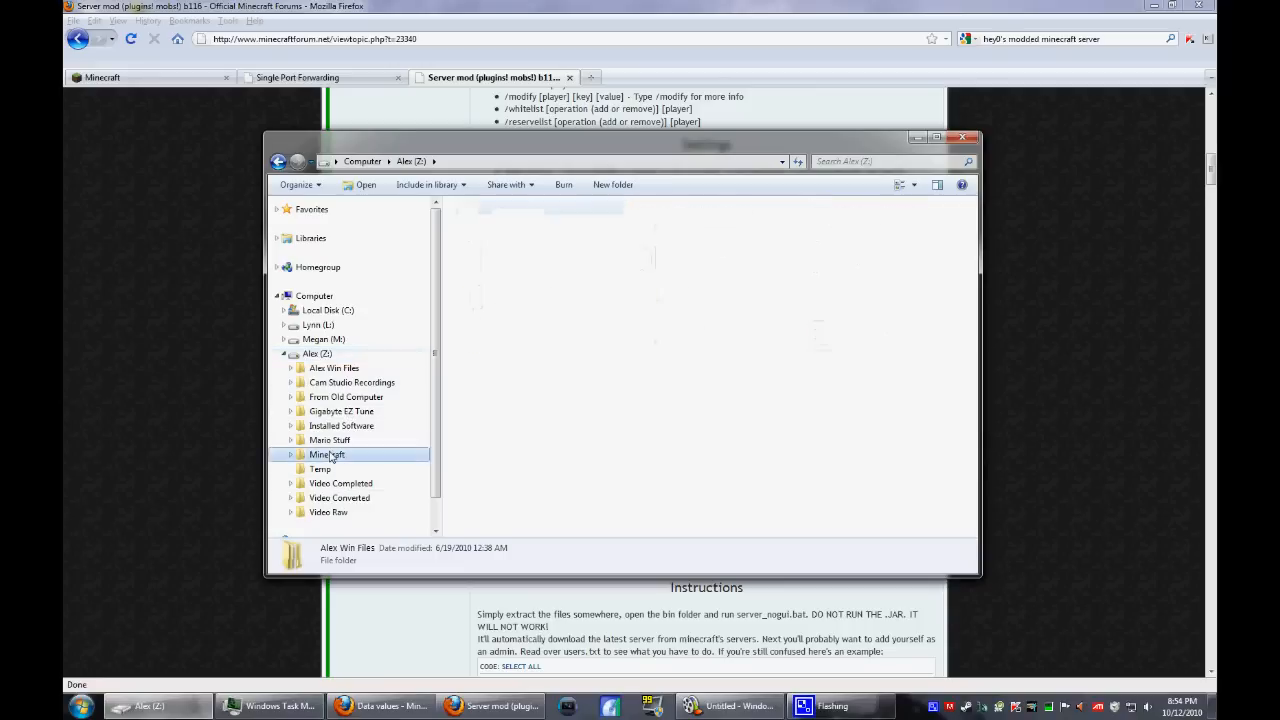
double_click(328, 454)
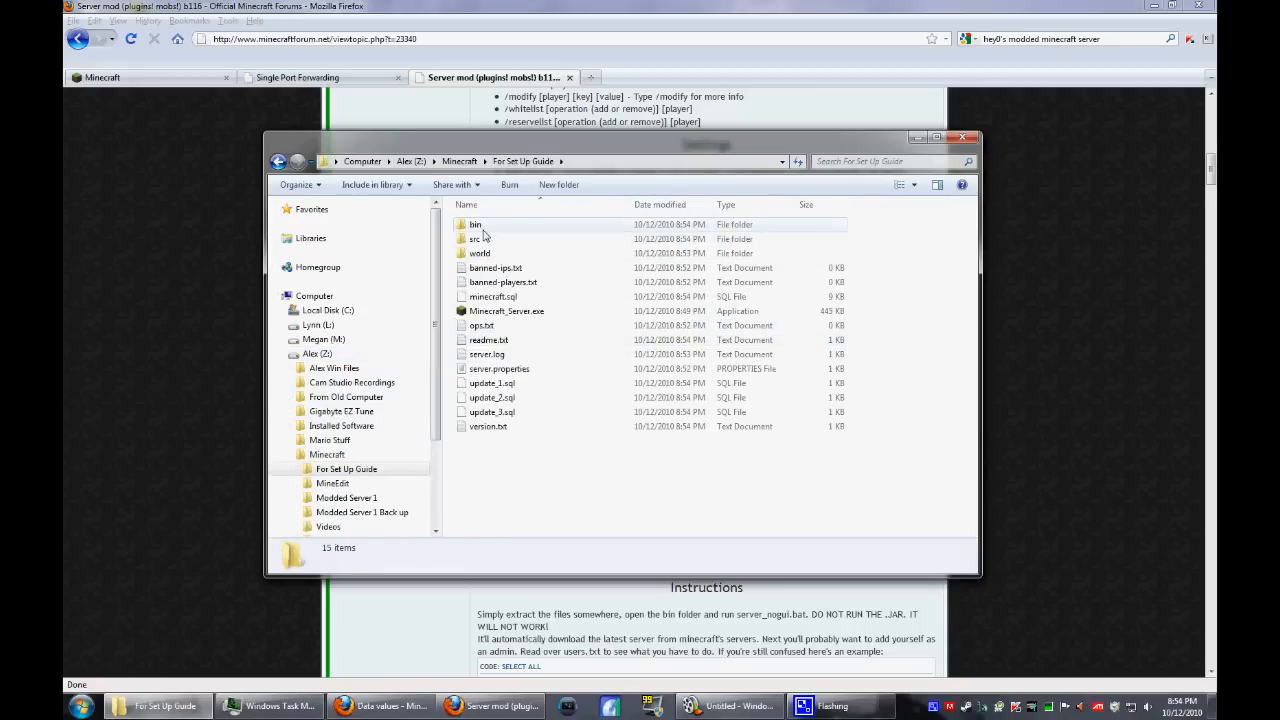
double_click(476, 224)
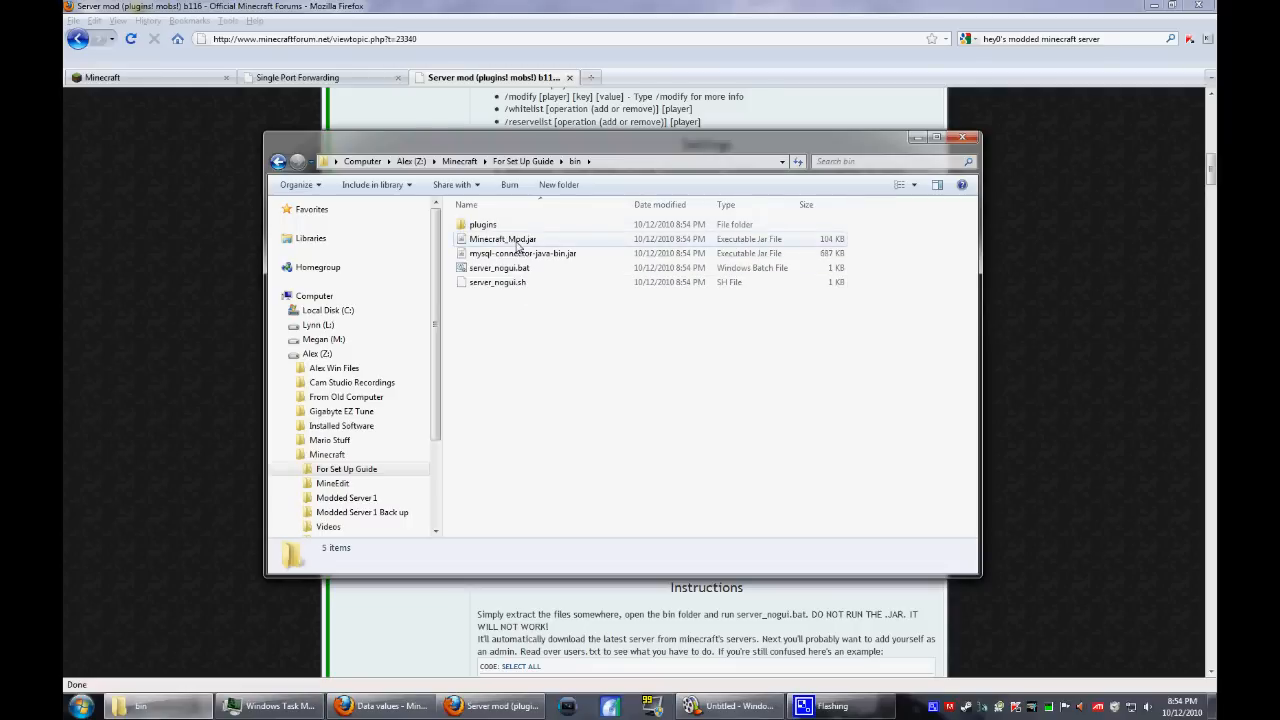
mouse_move(522, 252)
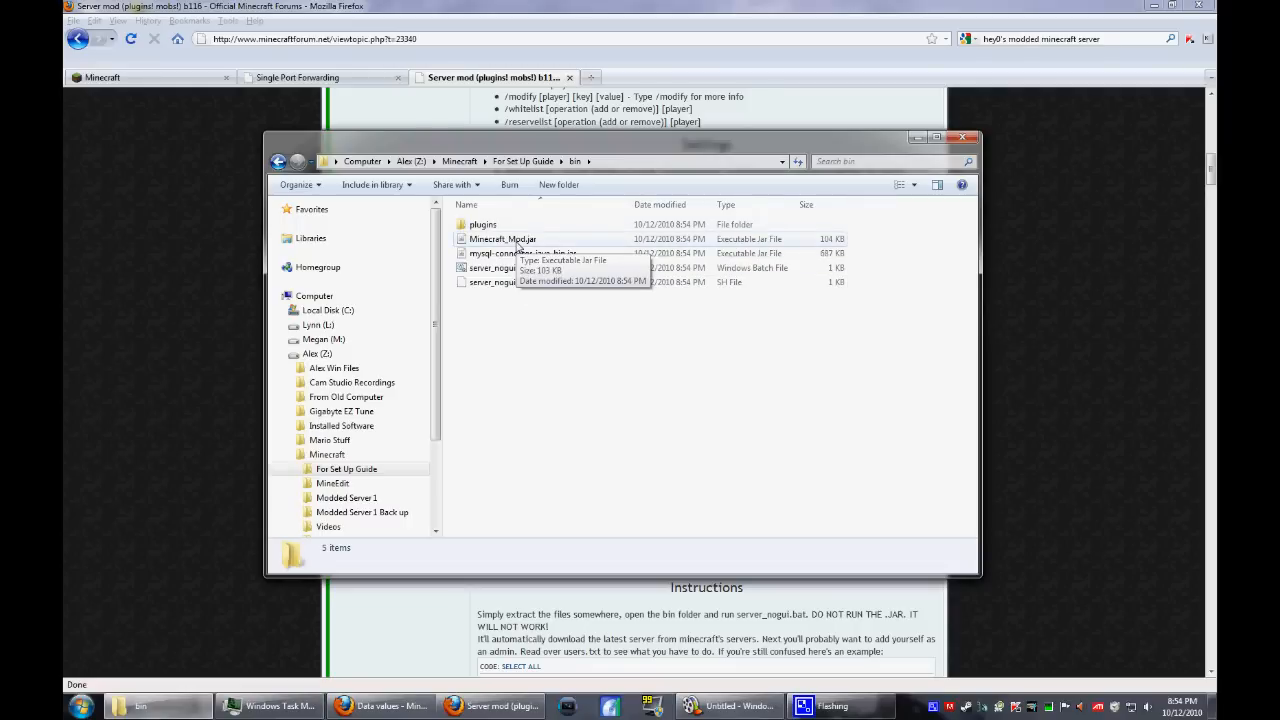
left_click(504, 240)
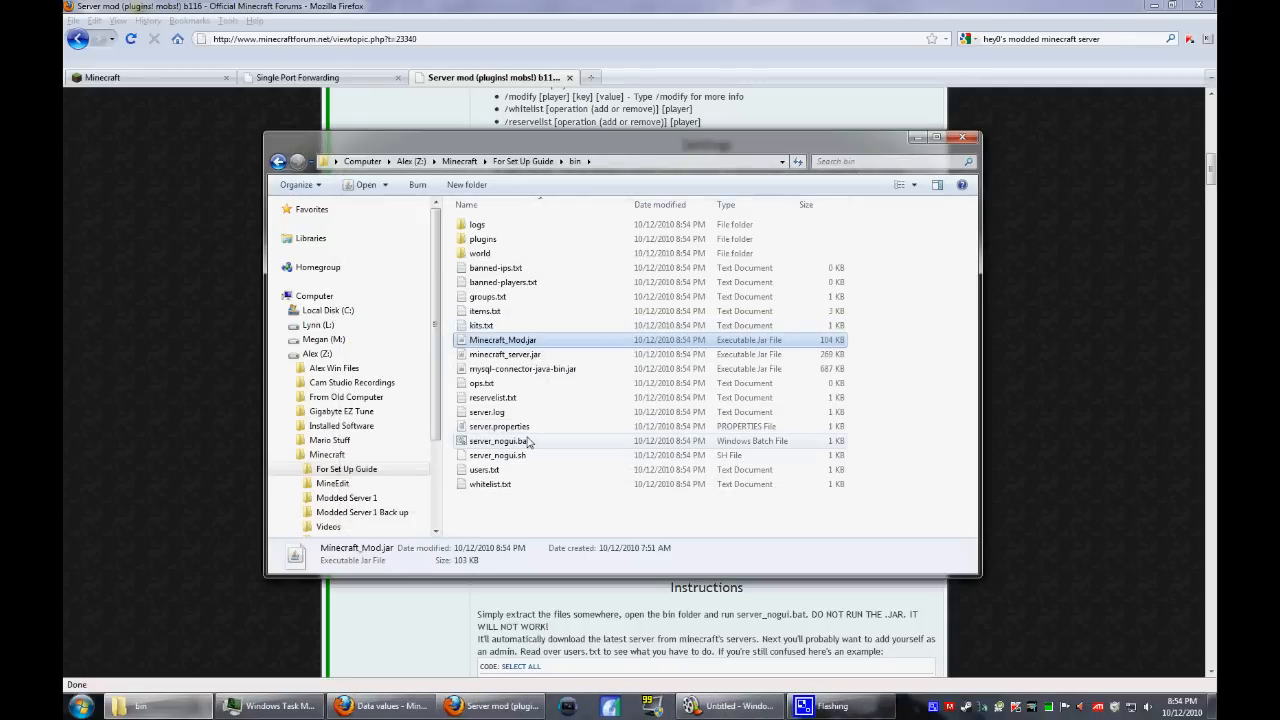
- Open server.properties and fill server-ip with the local address 192.168.1.103
double_click(500, 426)
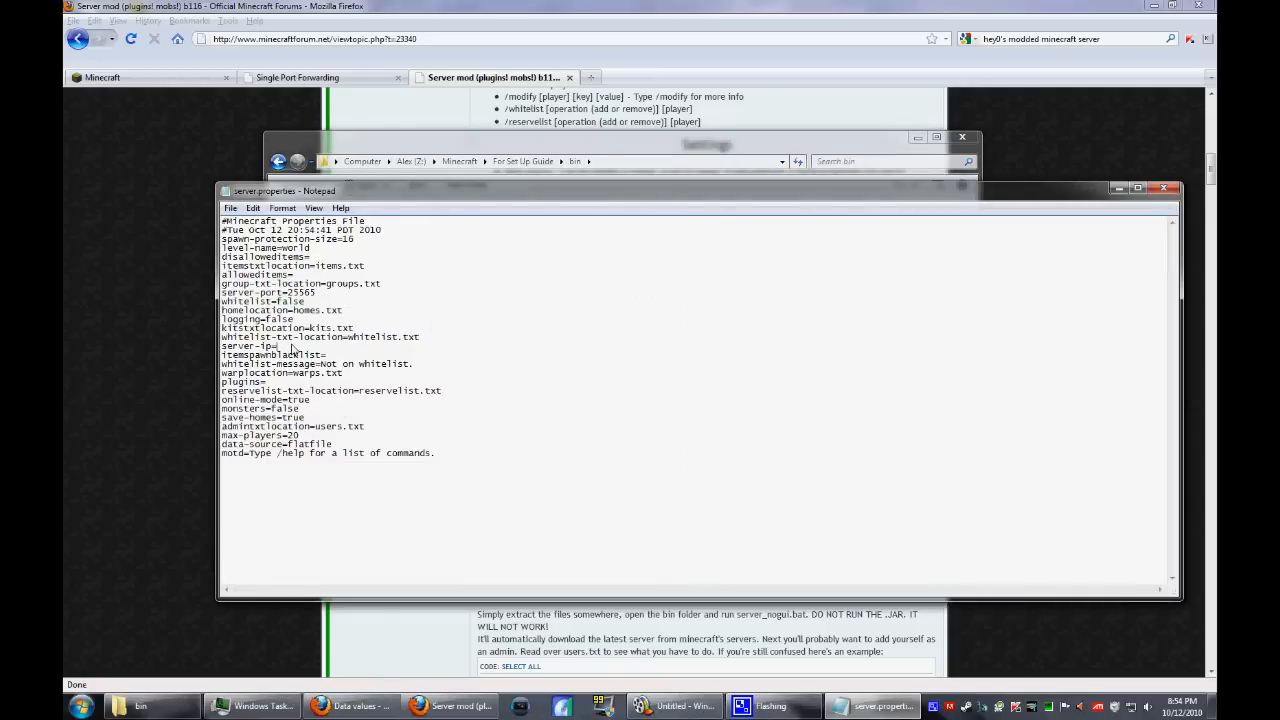
type("193.168.1.103")
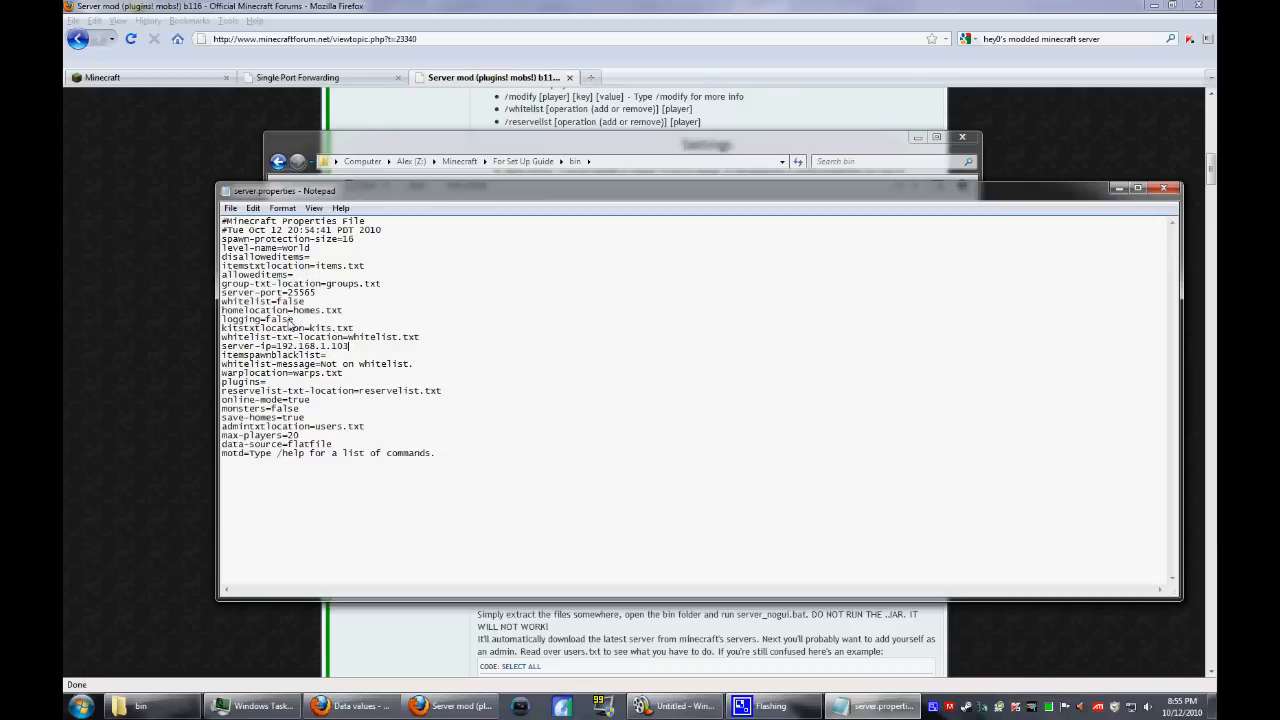
mouse_move(268, 328)
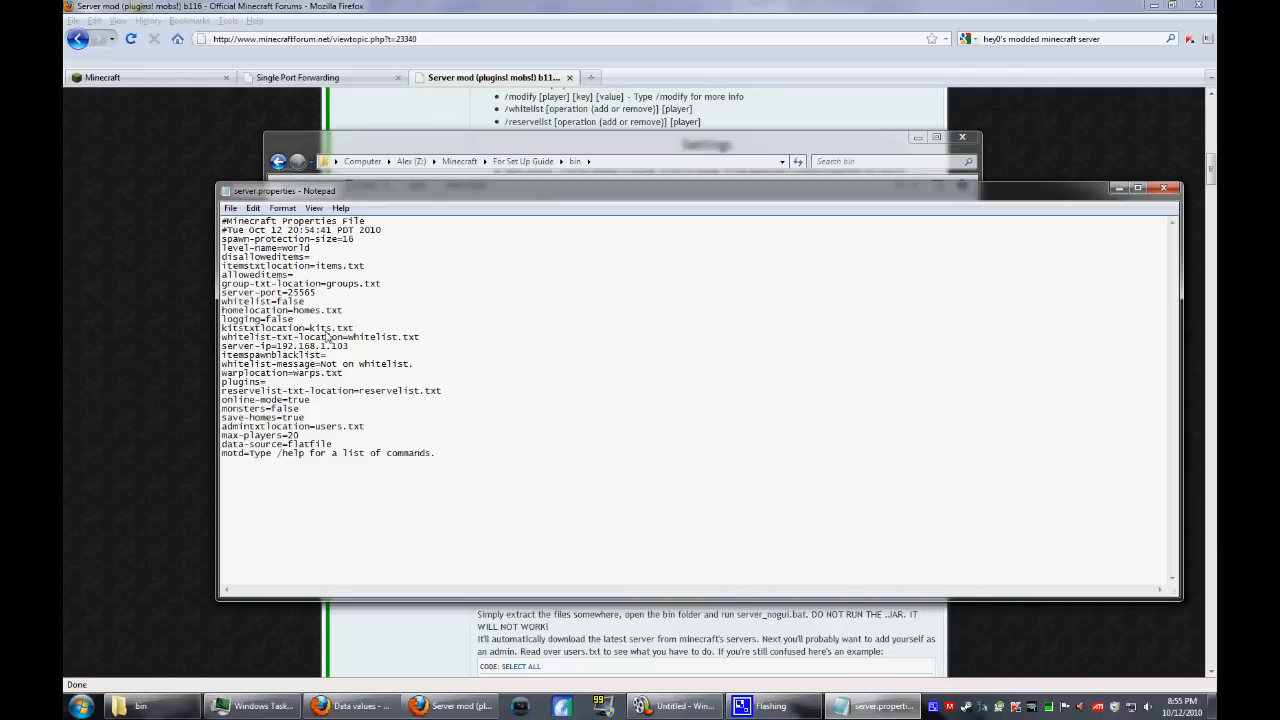
mouse_move(310, 364)
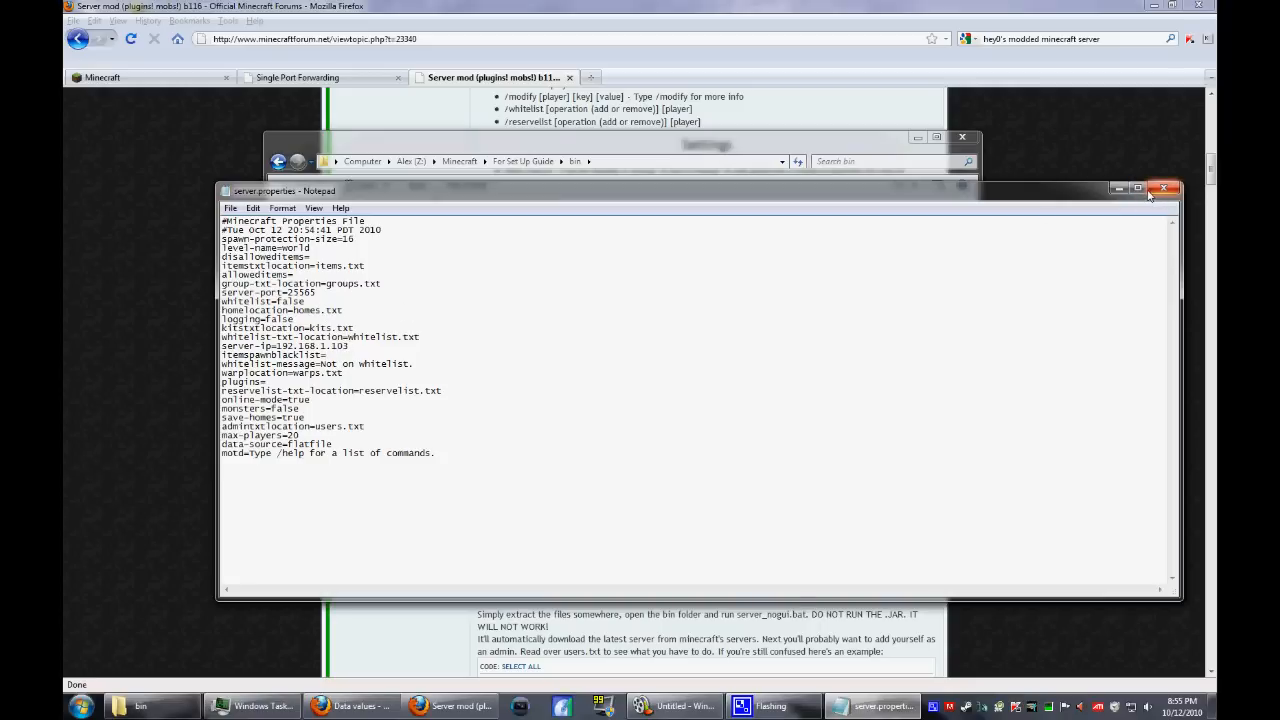
- Close server.properties saving changes and open kits.txt for editing
left_click(1164, 188)
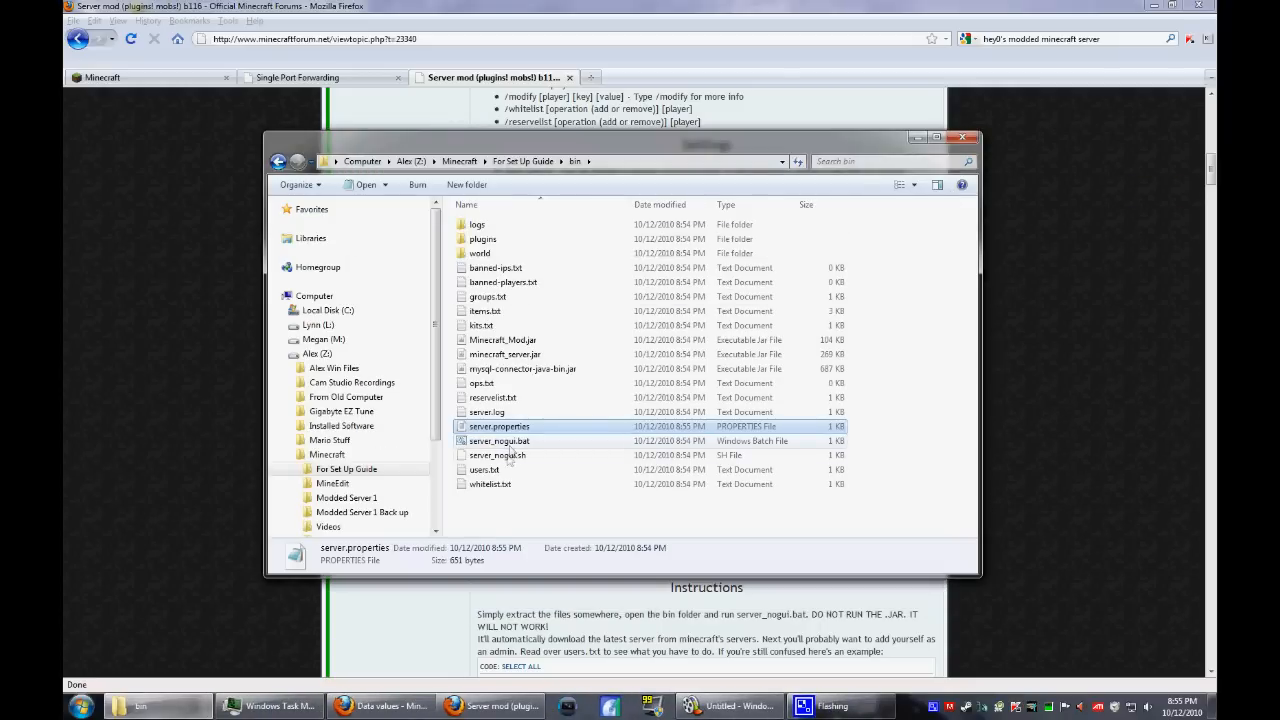
mouse_move(510, 282)
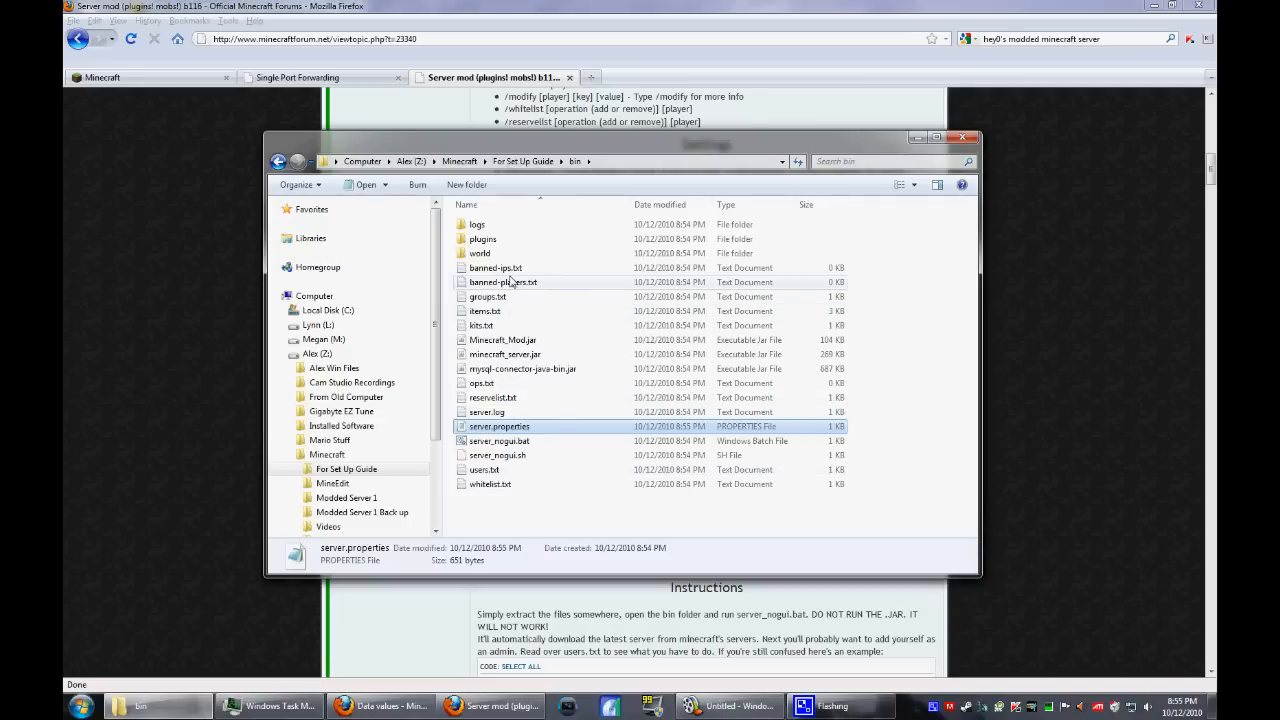
left_click(482, 324)
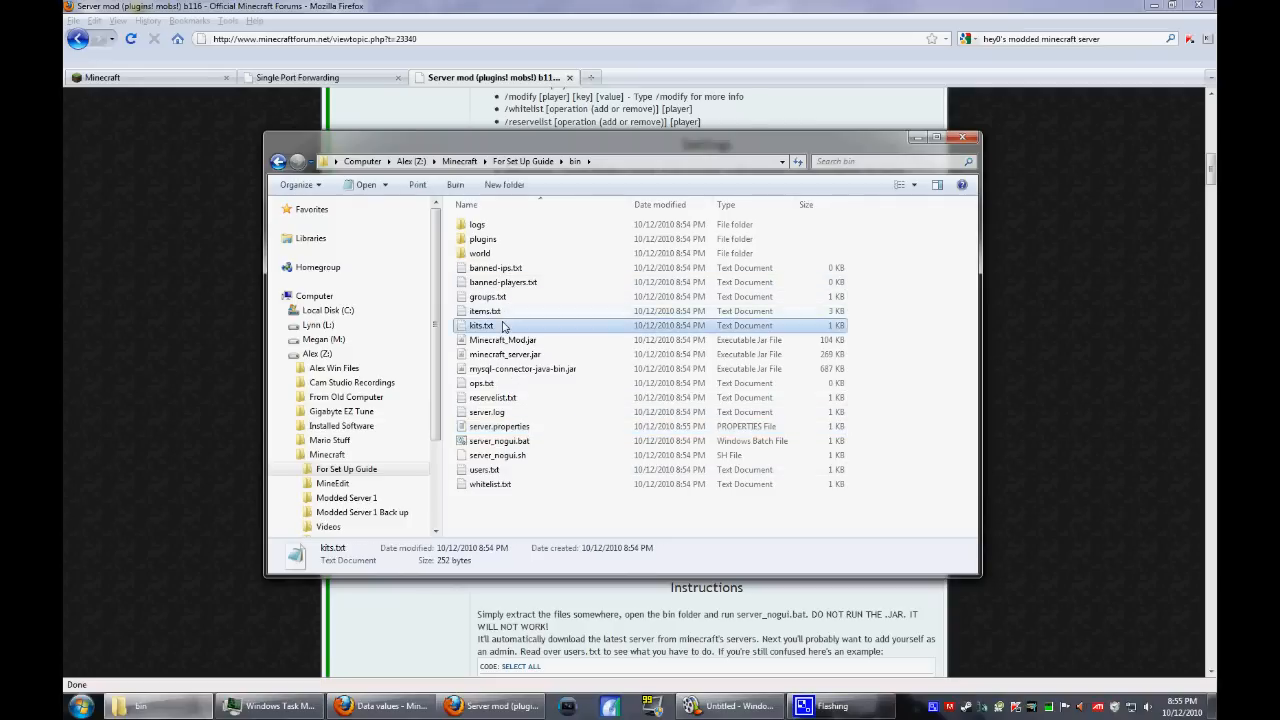
double_click(480, 324)
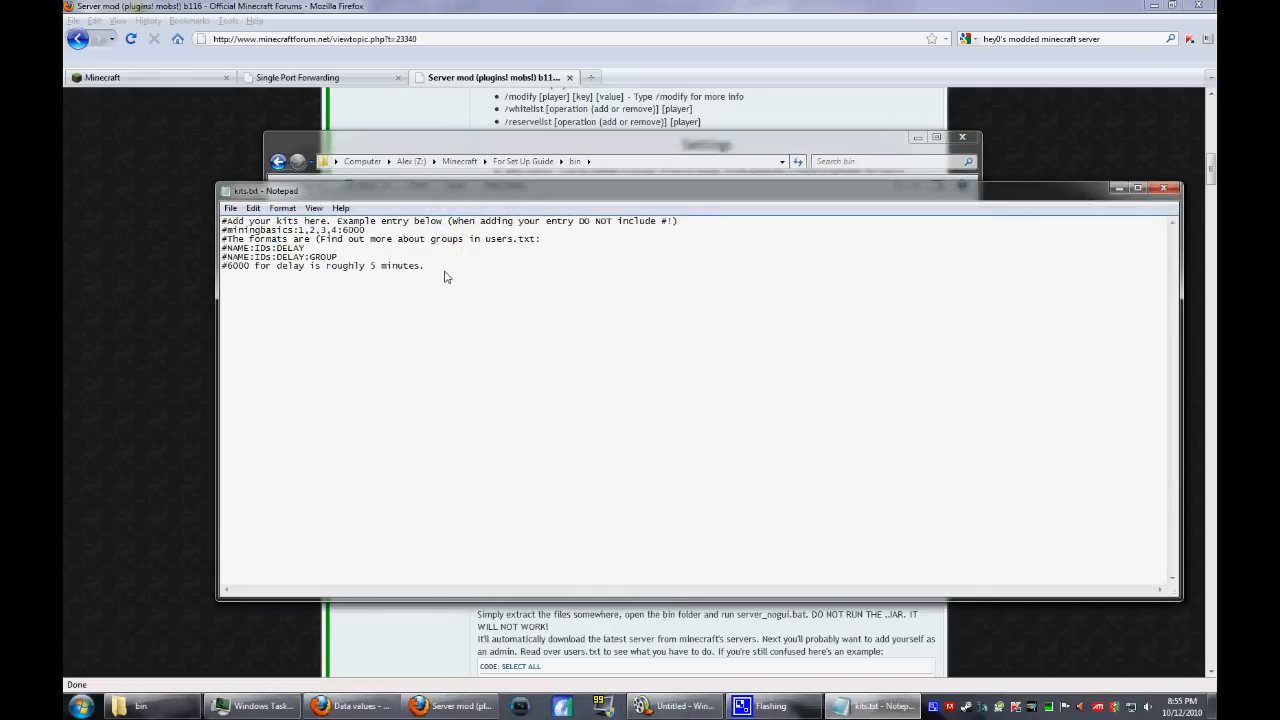
mouse_move(428, 268)
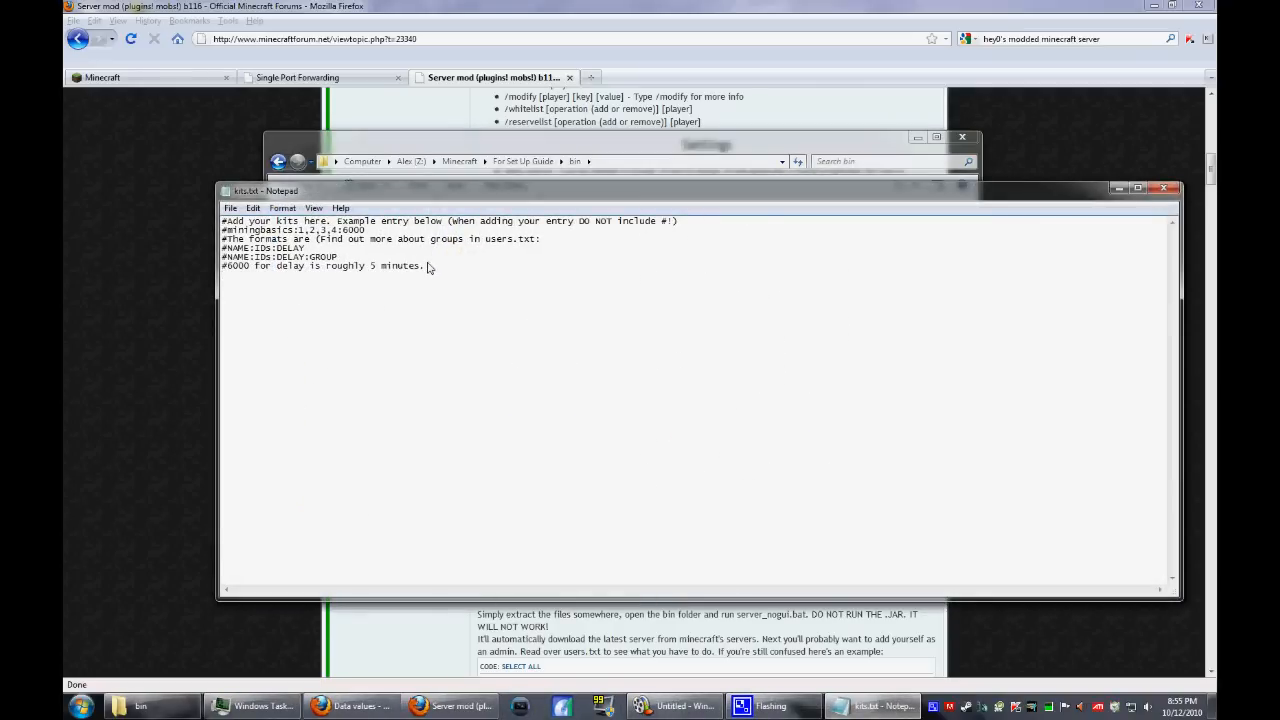
- Add the kit line diamondtools:277,278,279:0 to kits.txt
type("diamondtools")
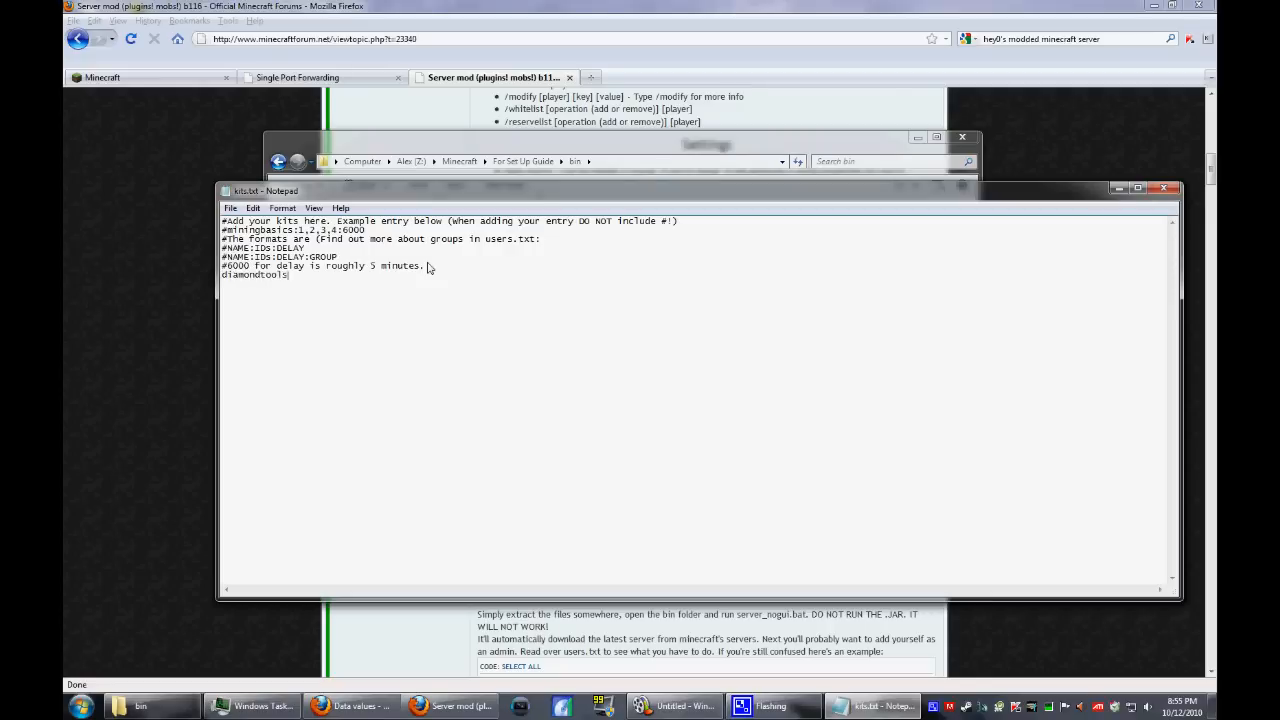
type(":")
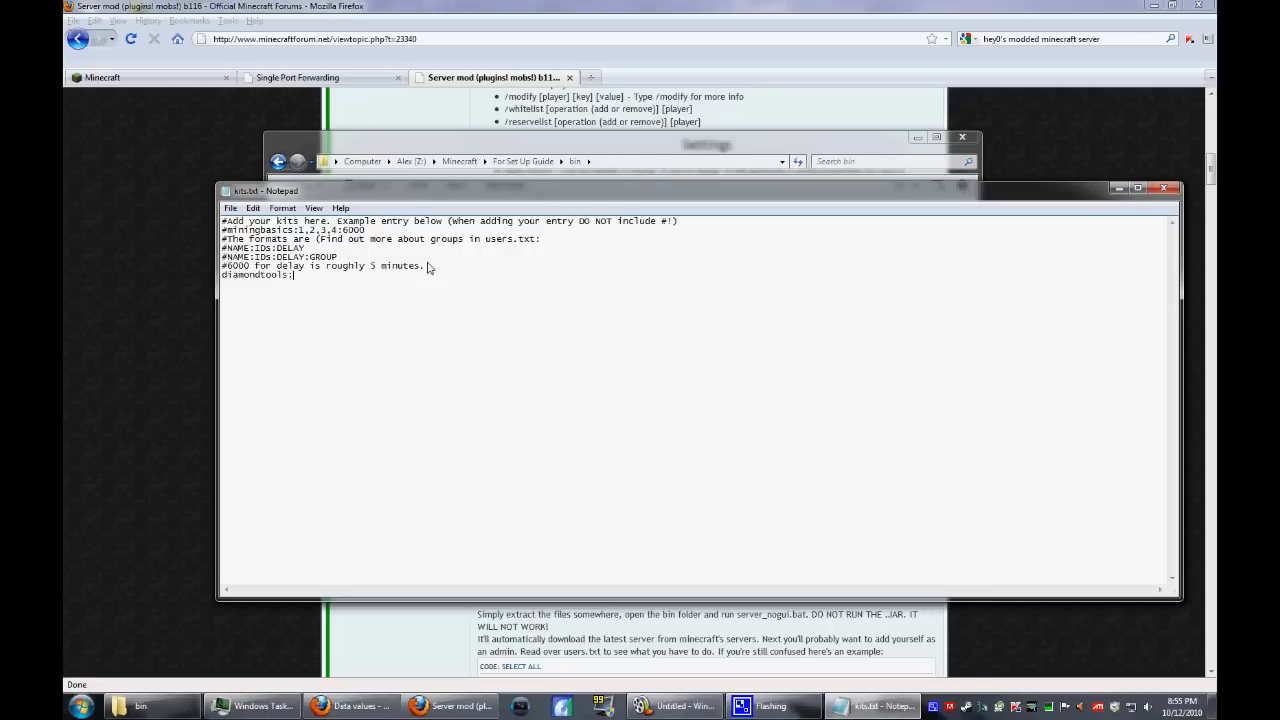
mouse_move(336, 256)
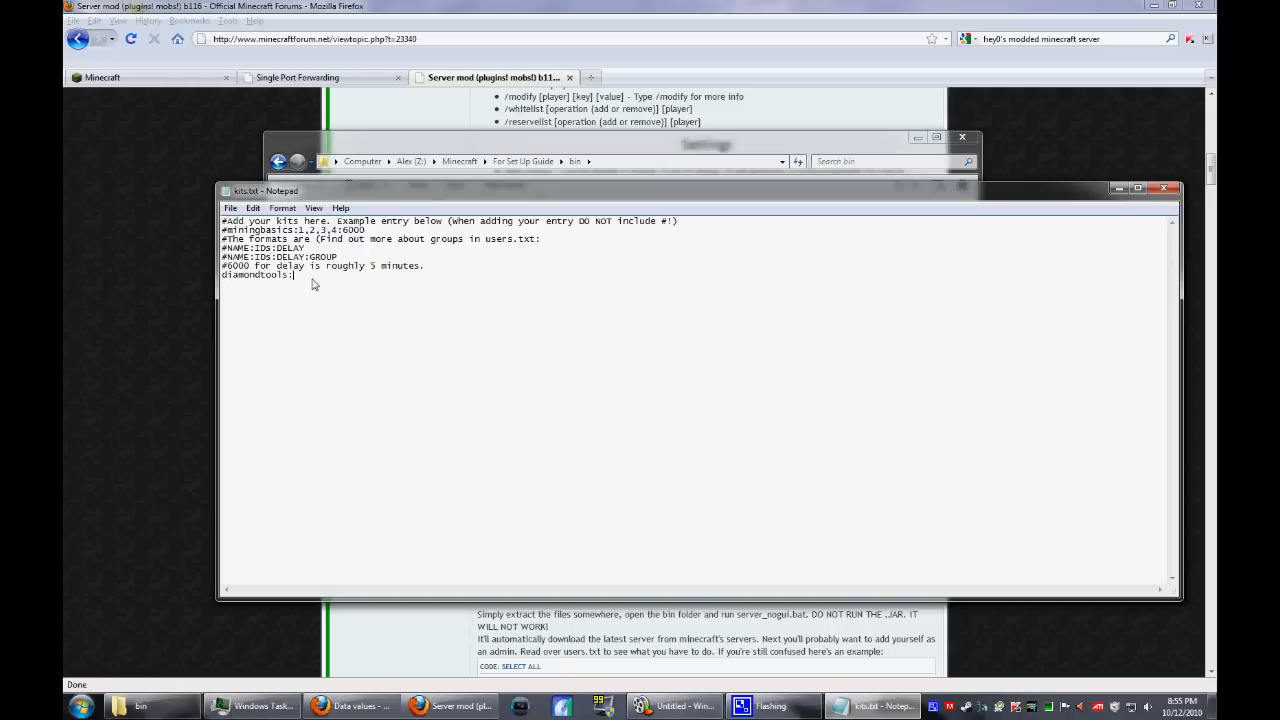
type("277")
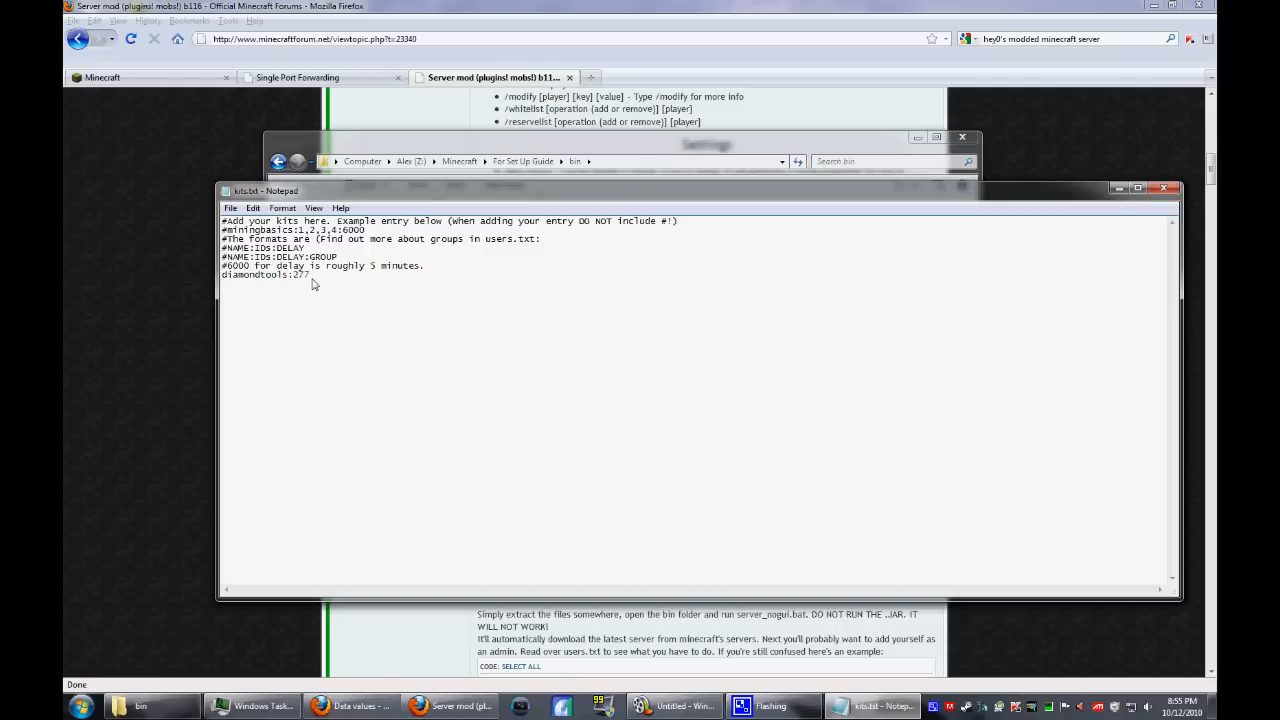
type(",278,279")
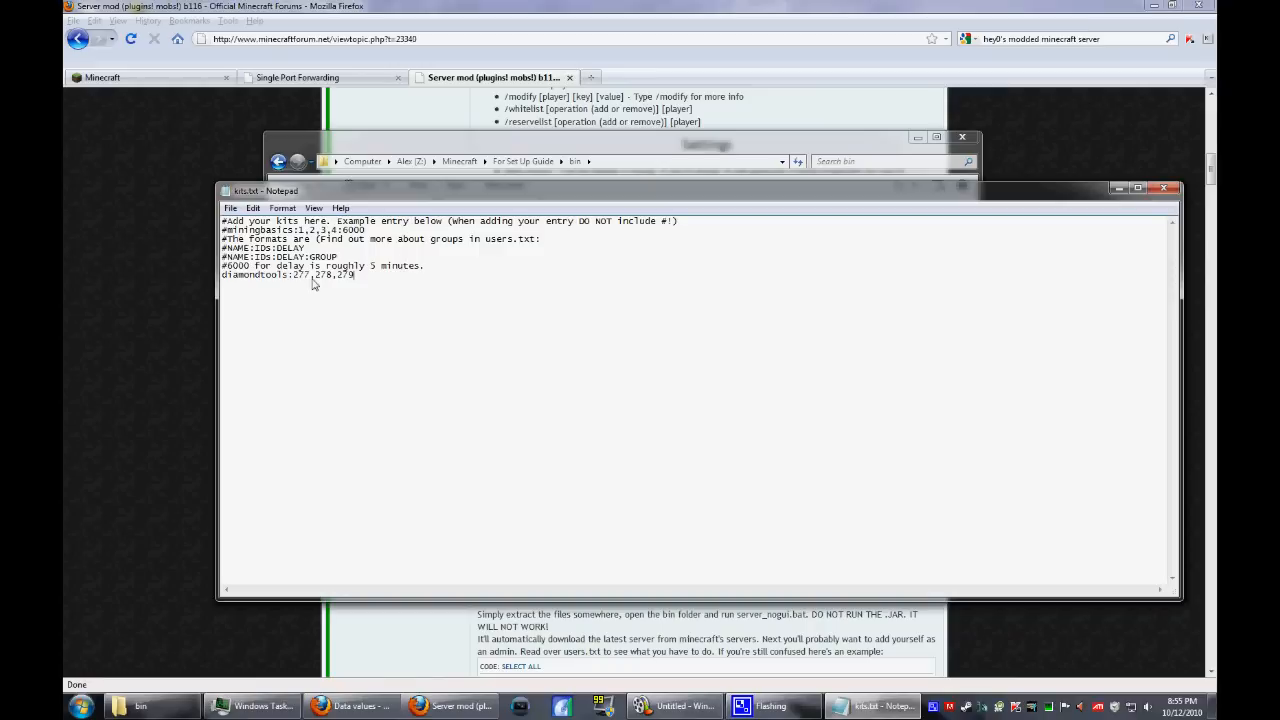
type(":")
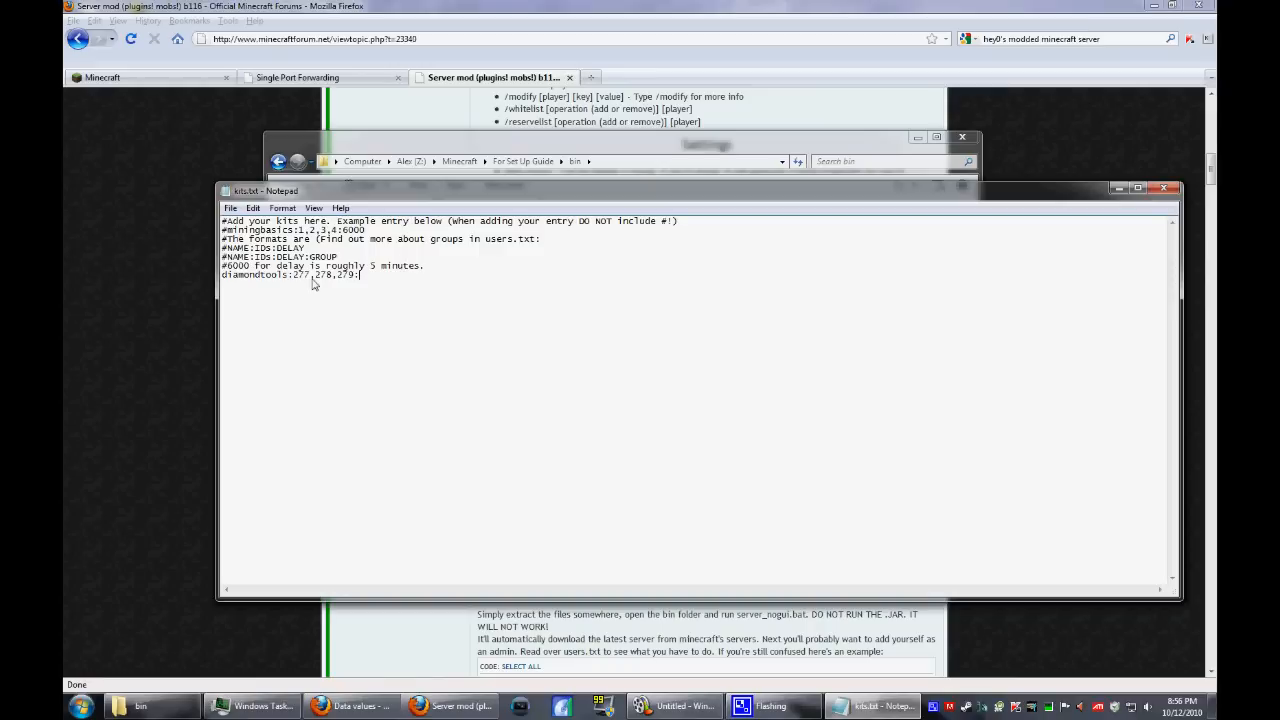
type("0")
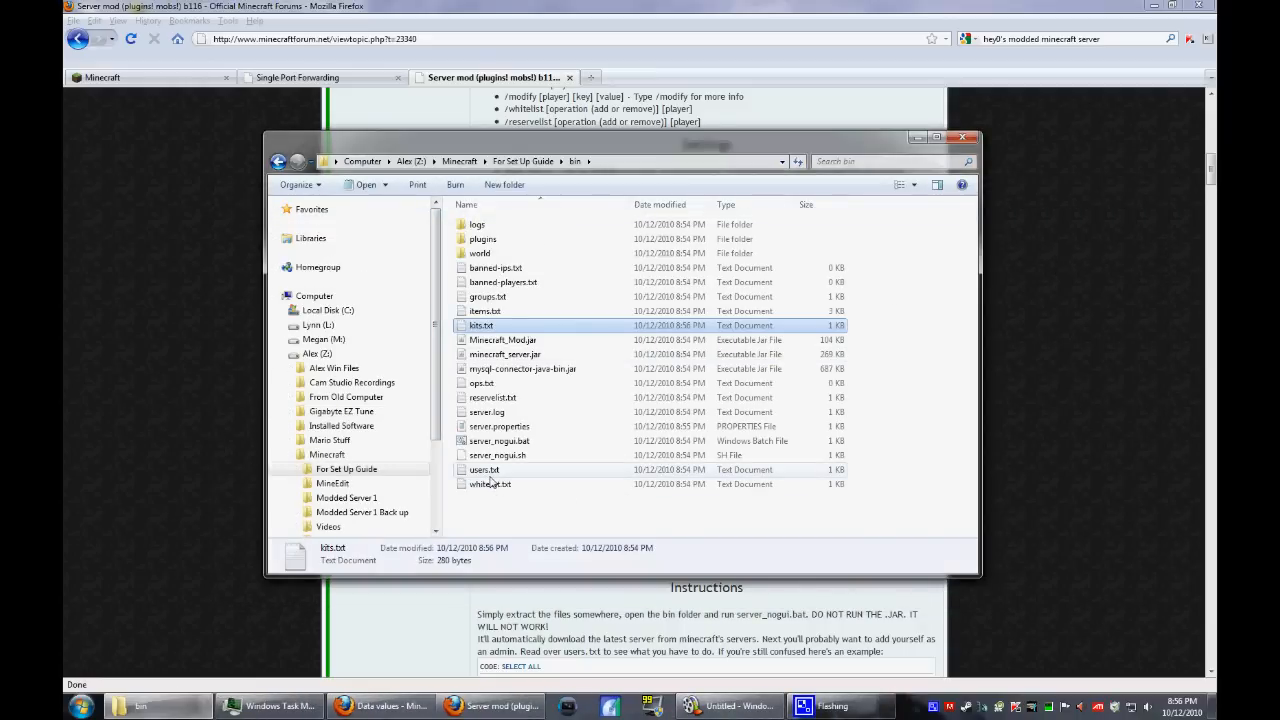
mouse_move(496, 456)
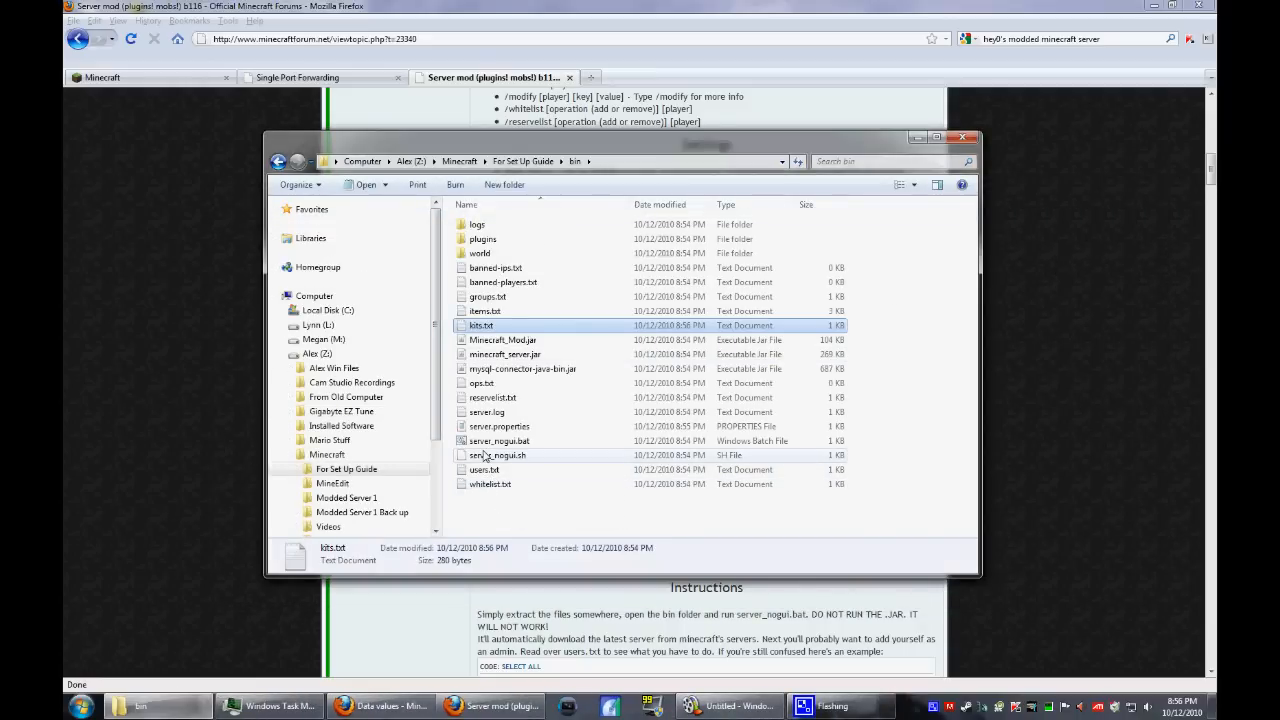
mouse_move(484, 412)
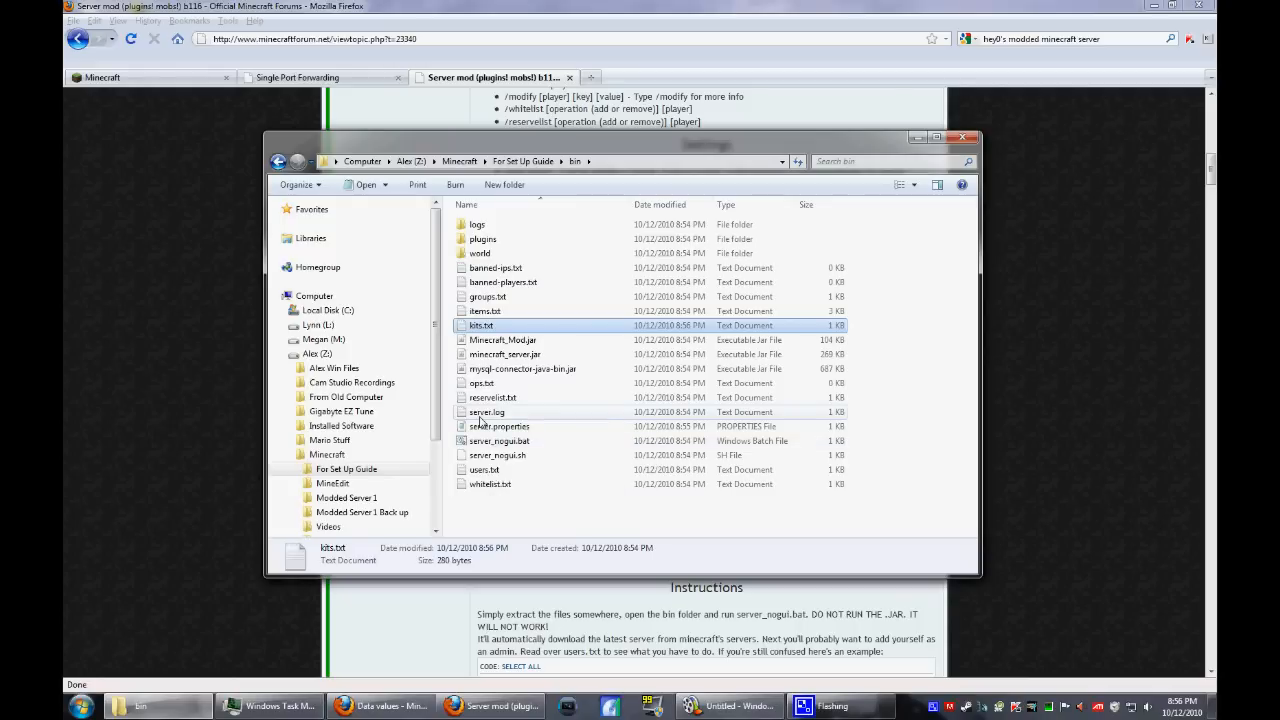
mouse_move(500, 352)
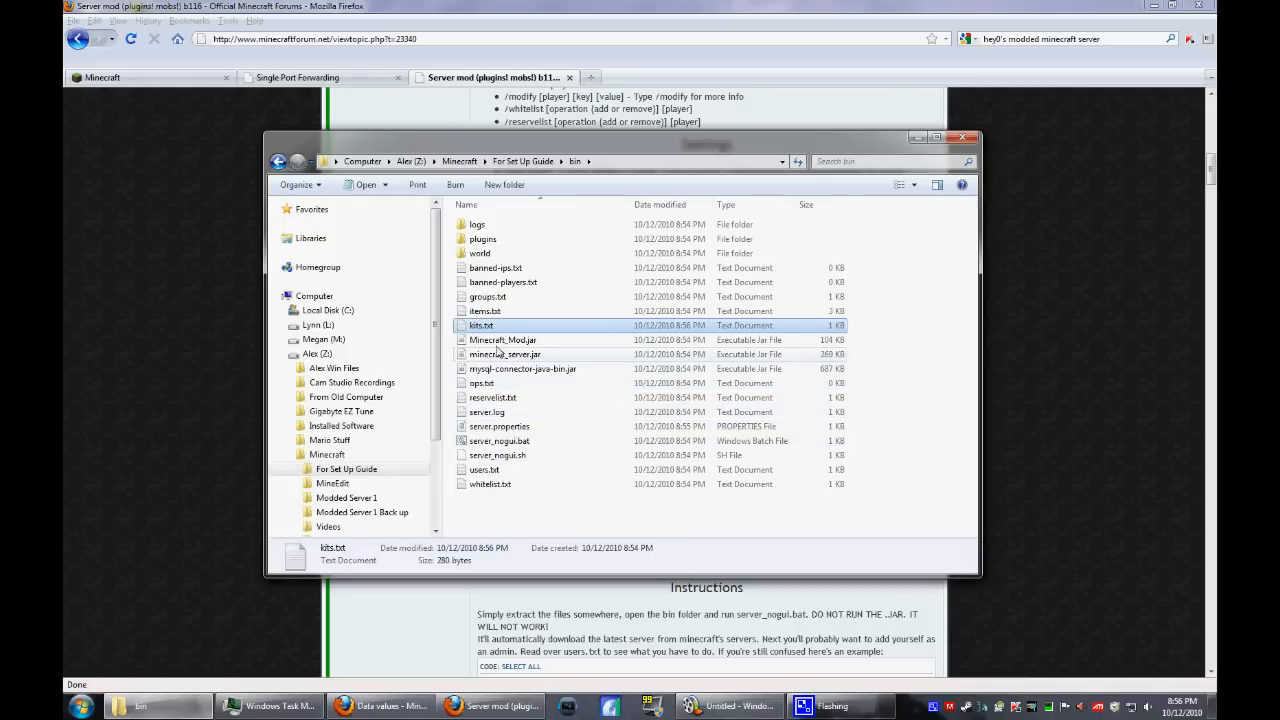
mouse_move(510, 368)
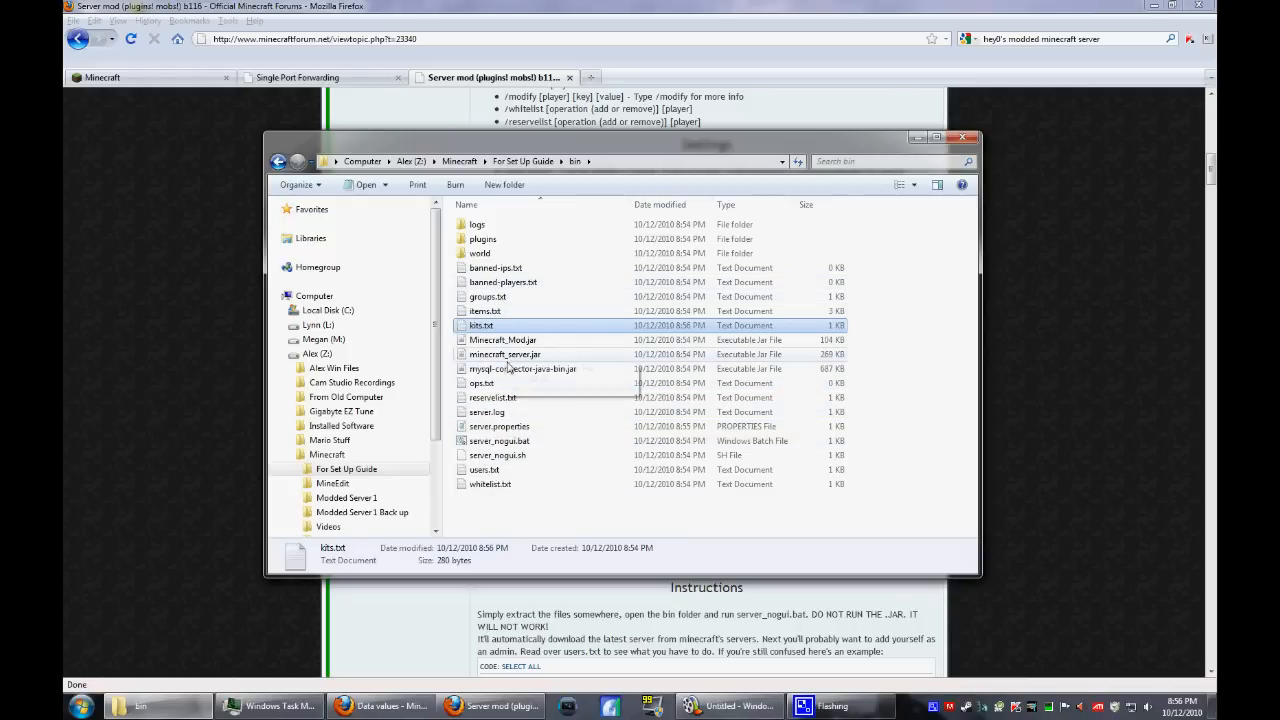
- Add a player line ending :admins:2:1 to users.txt, then save and close it
double_click(484, 468)
type("Batedurgonnadi")
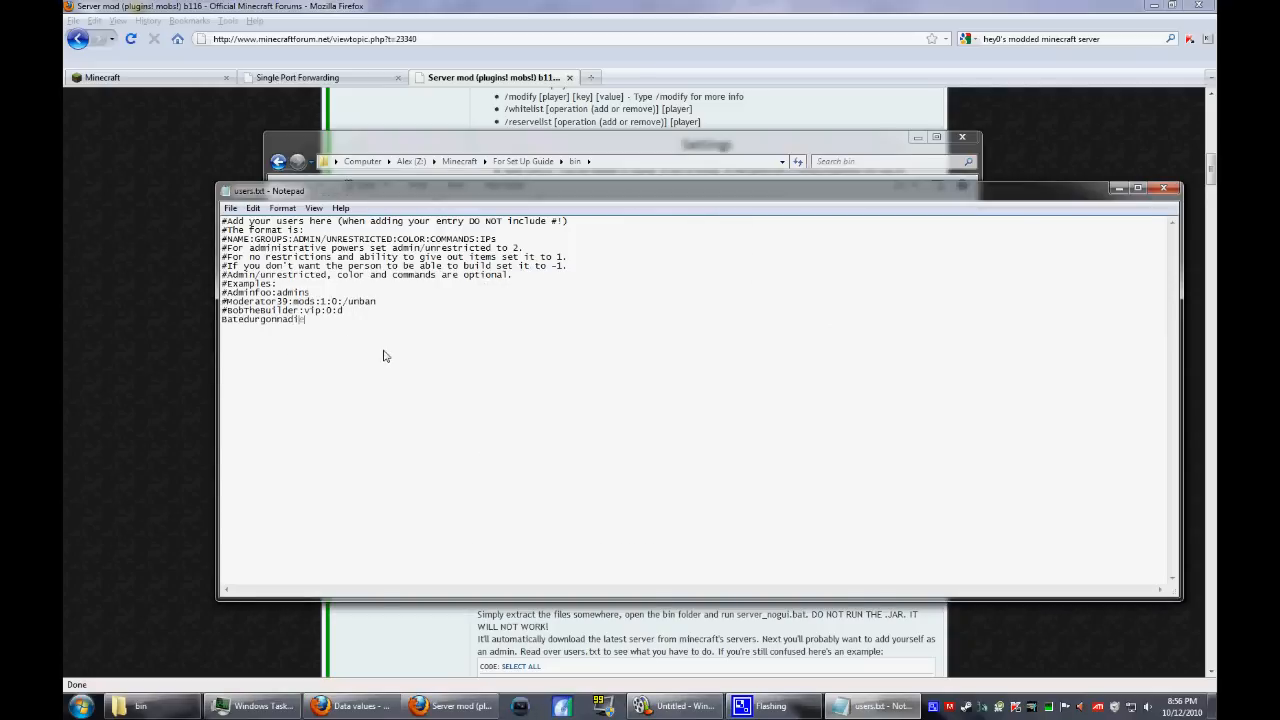
type(":a")
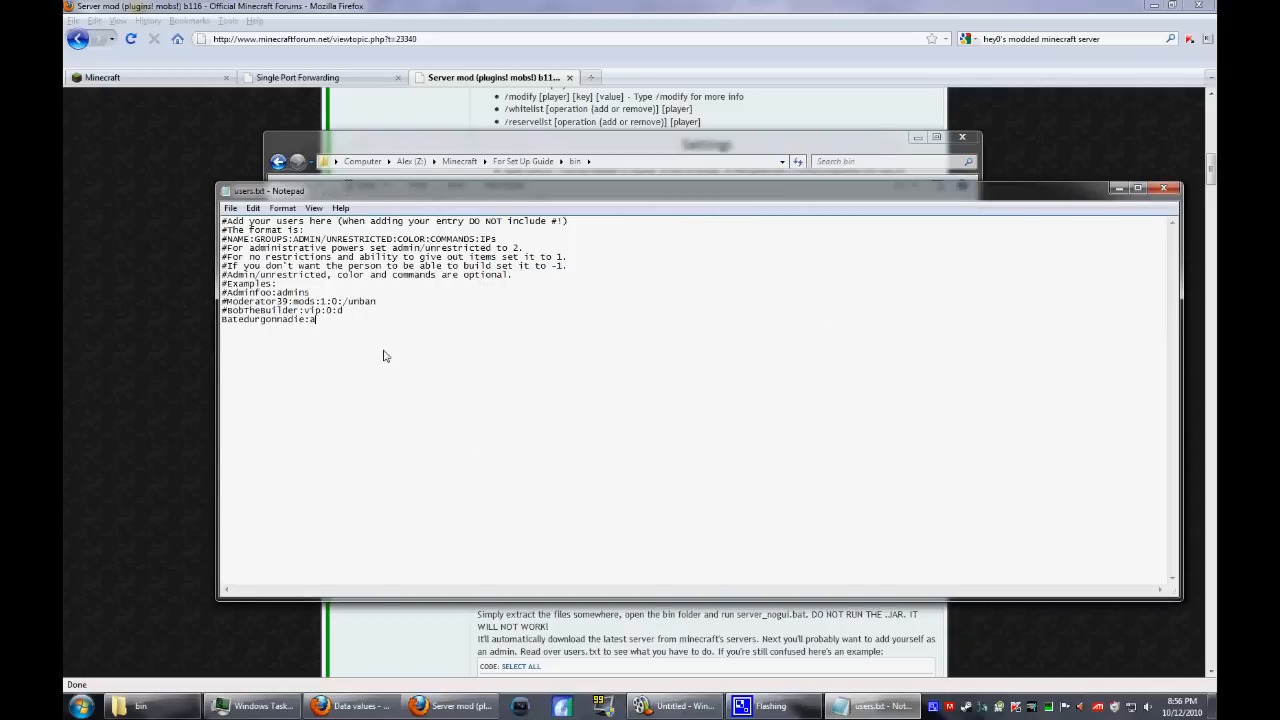
type("dmins")
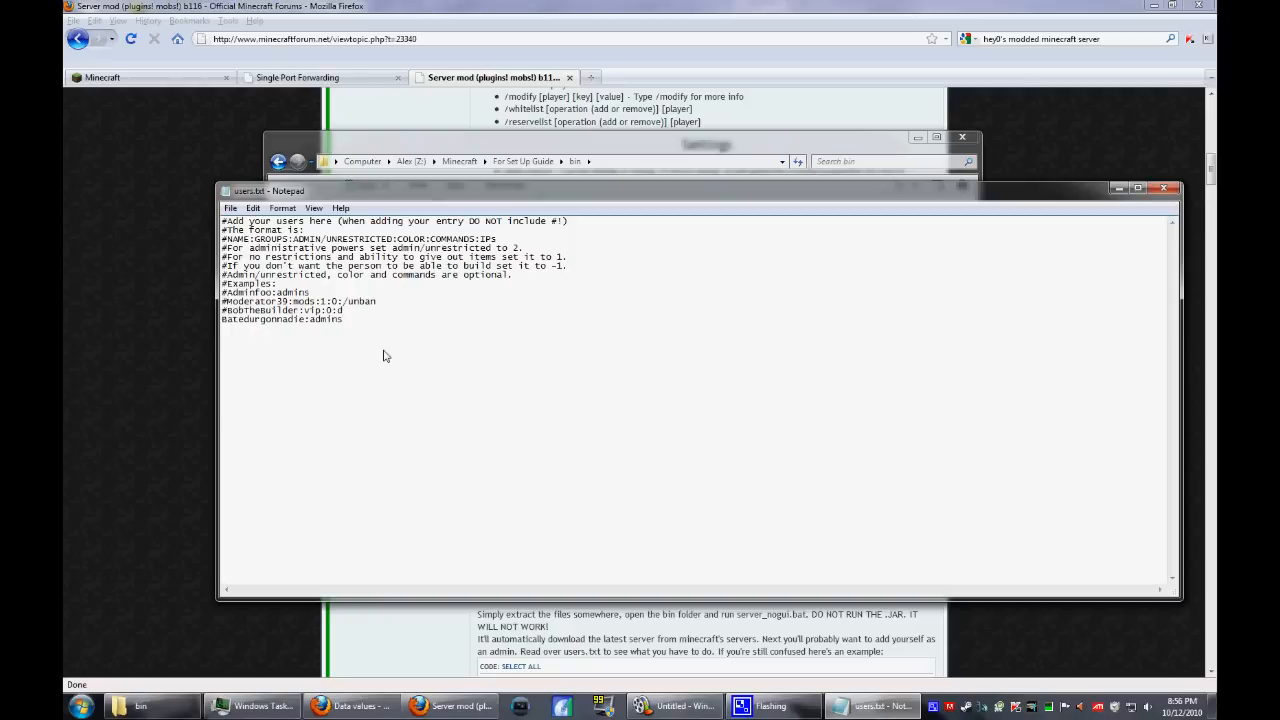
type(":")
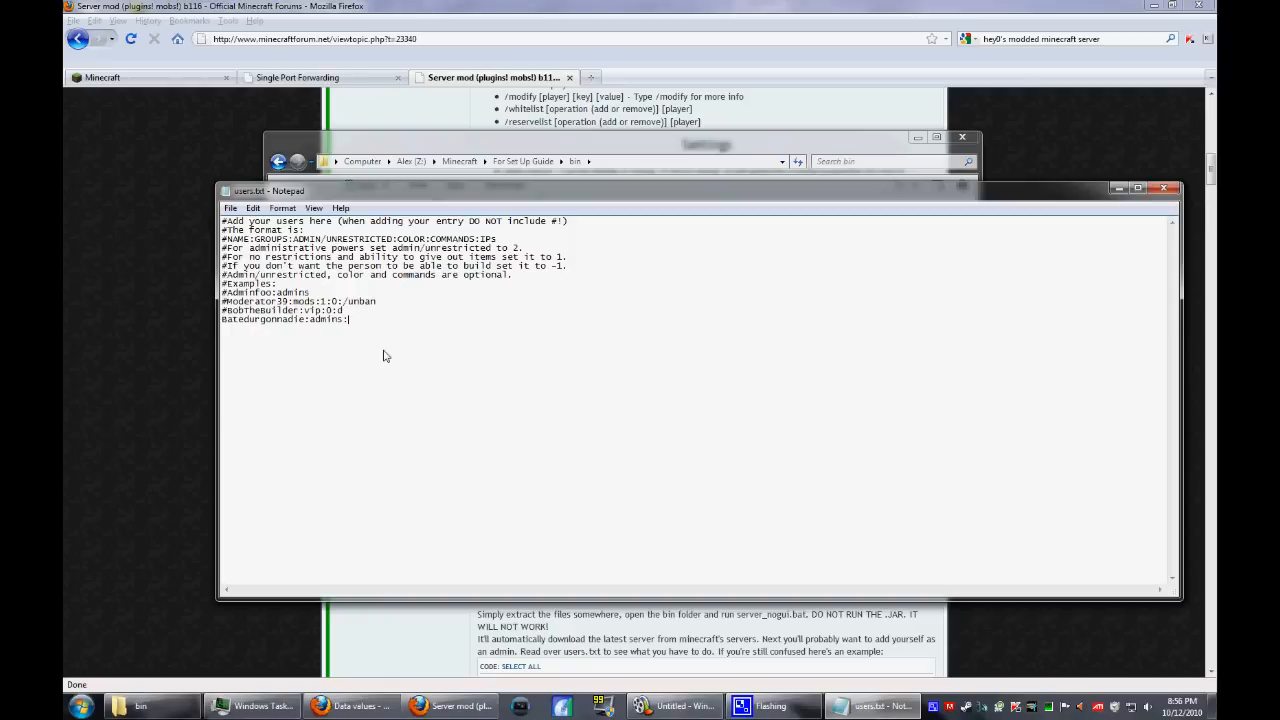
type("2:1")
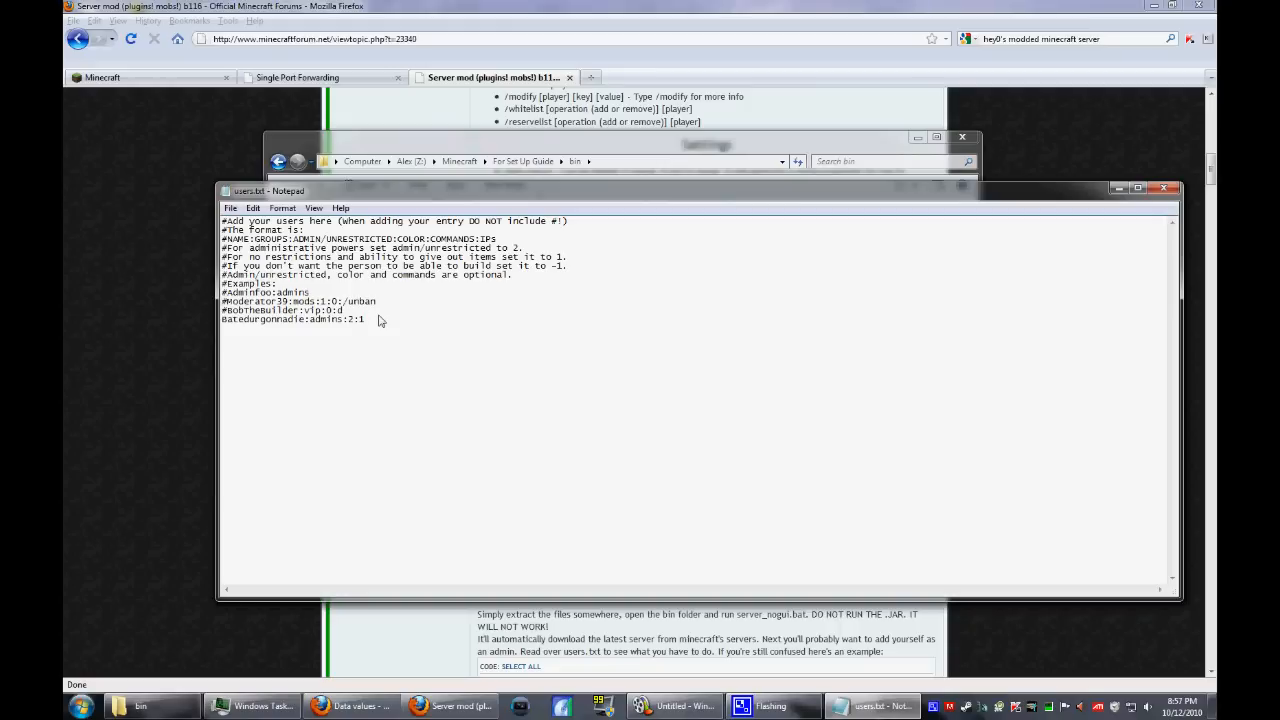
left_click(1164, 188)
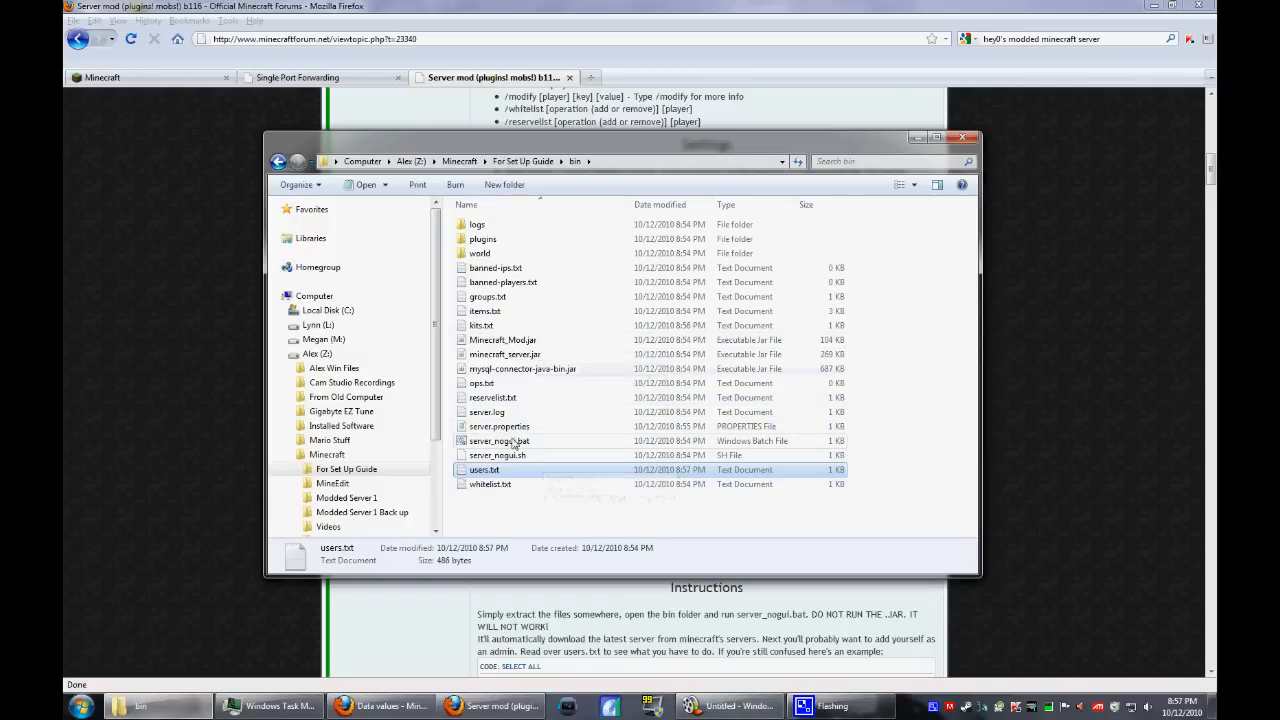
mouse_move(512, 412)
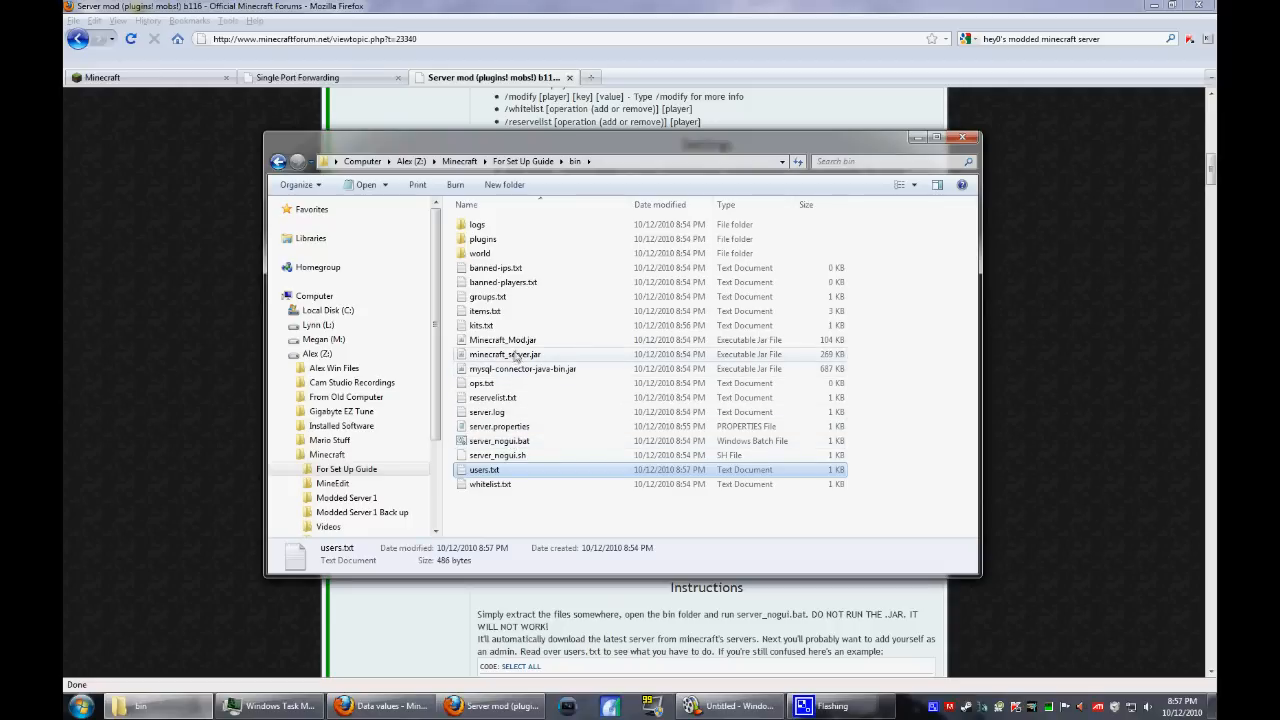
- Launch Minecraft_Mod.jar so the server GUI starts on 192.168.1.103:25565, with 'stop' typed in its console
left_click(504, 340)
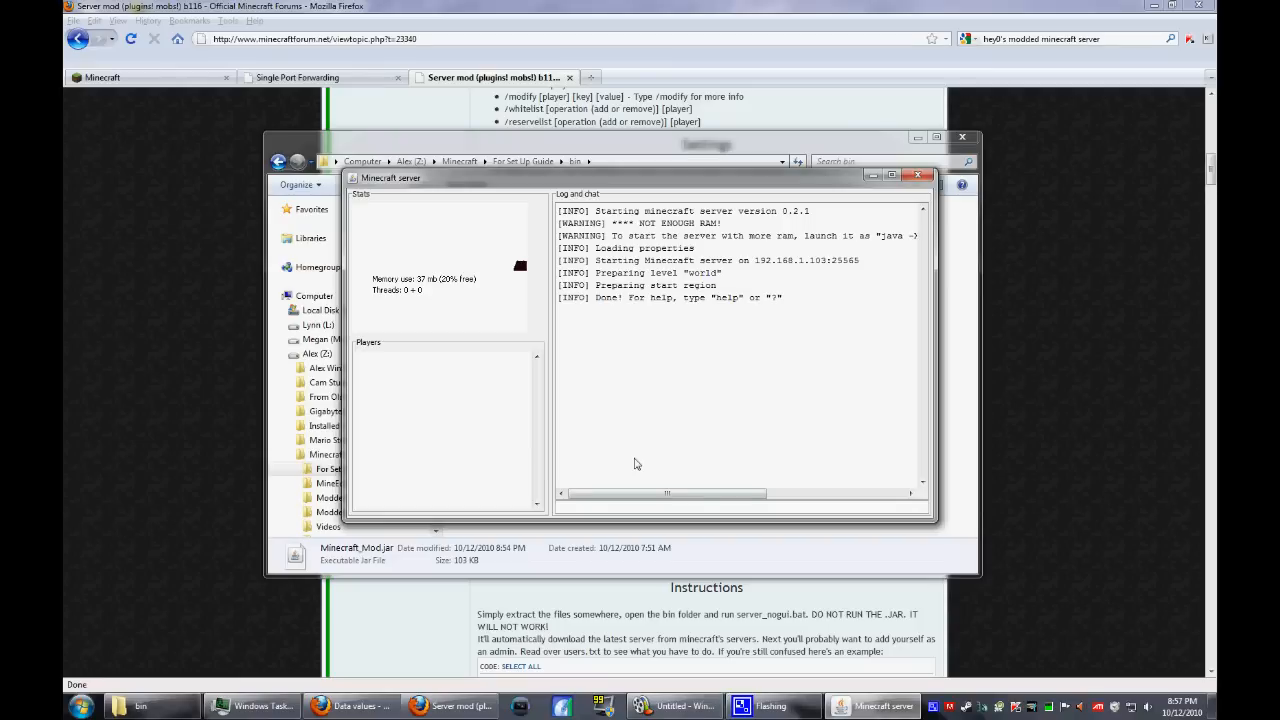
mouse_move(906, 204)
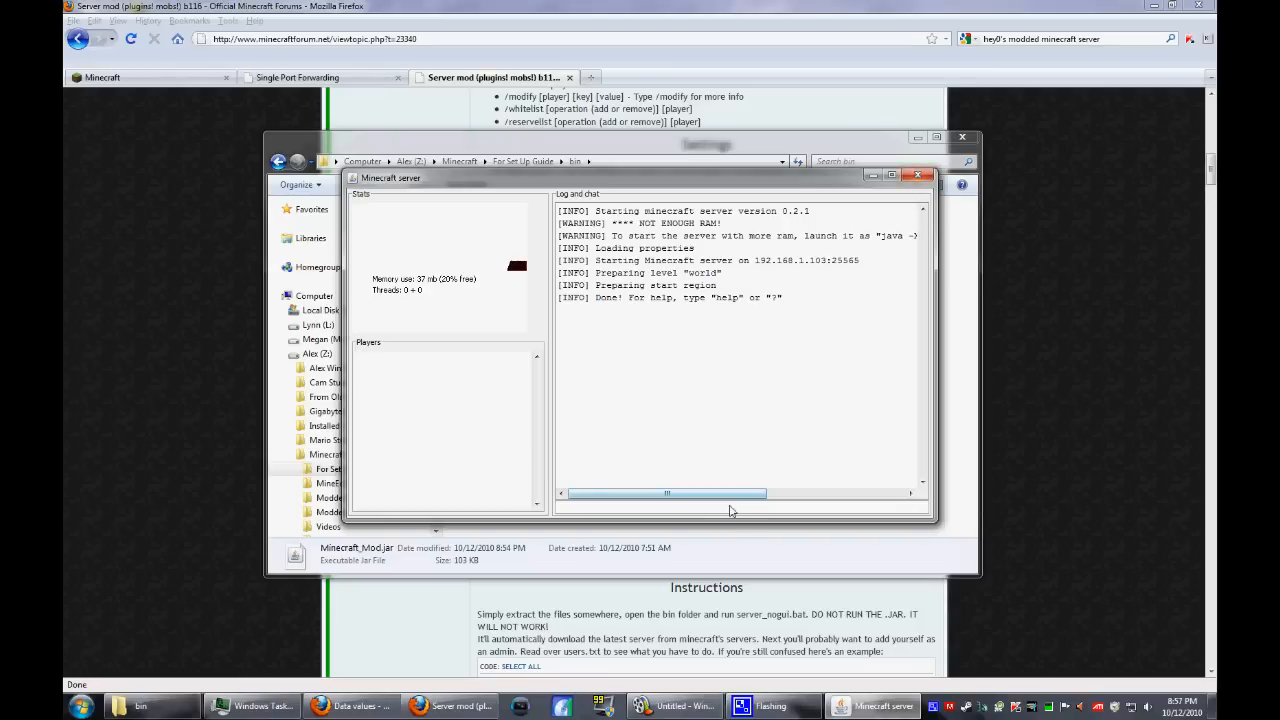
type("stop")
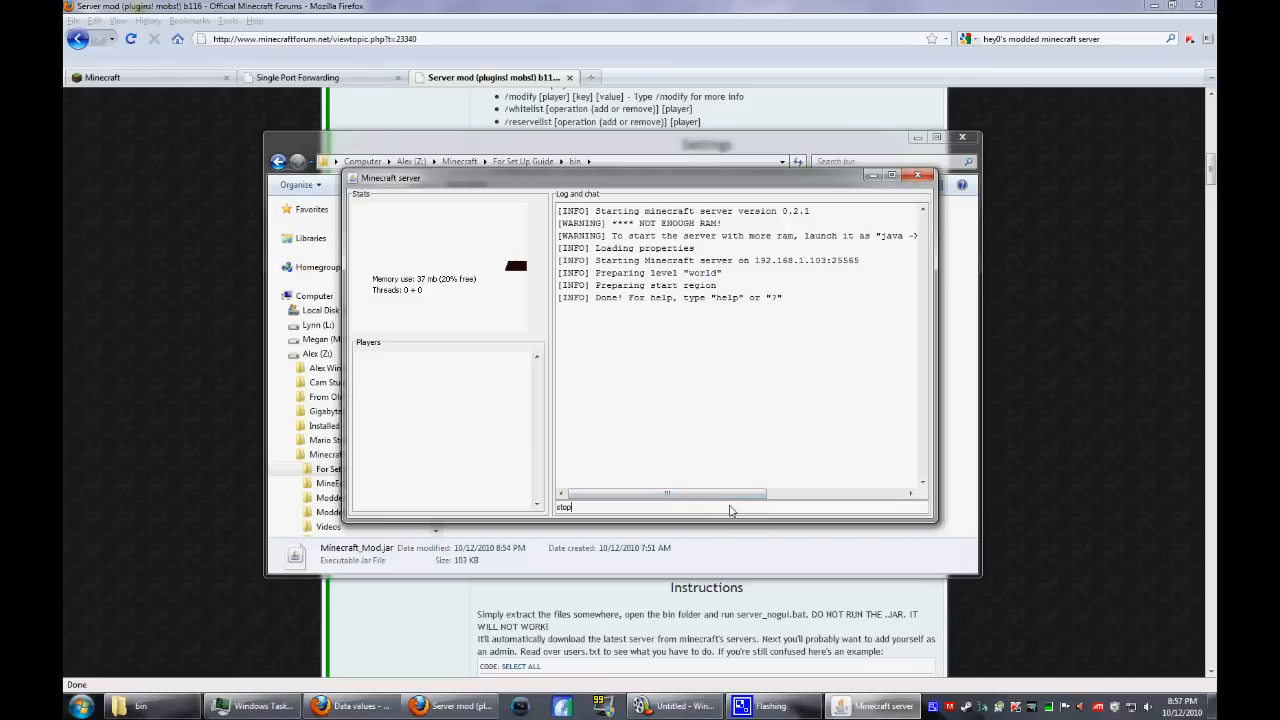